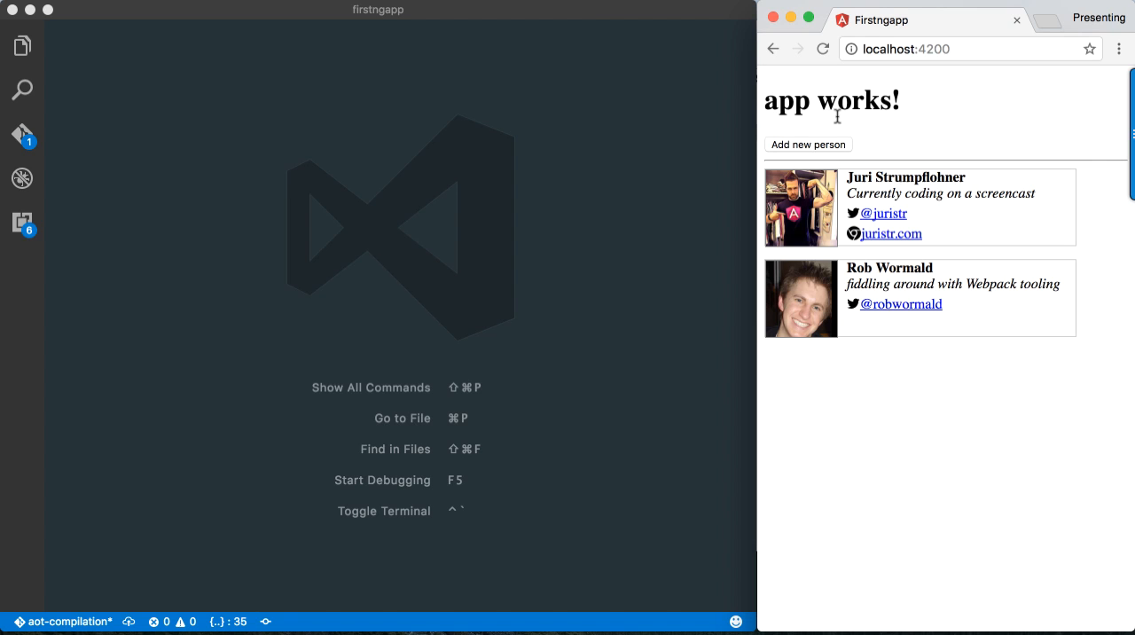
Add Todd Motto as a third person with status asdasdf and a website link.
left_click(808, 144)
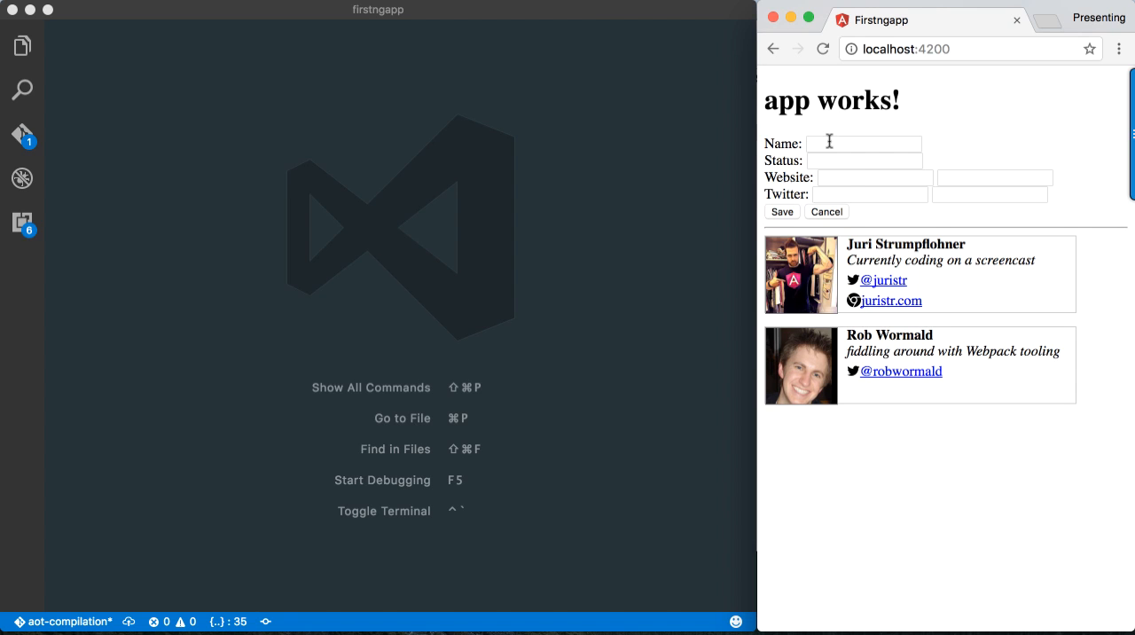
left_click(864, 160)
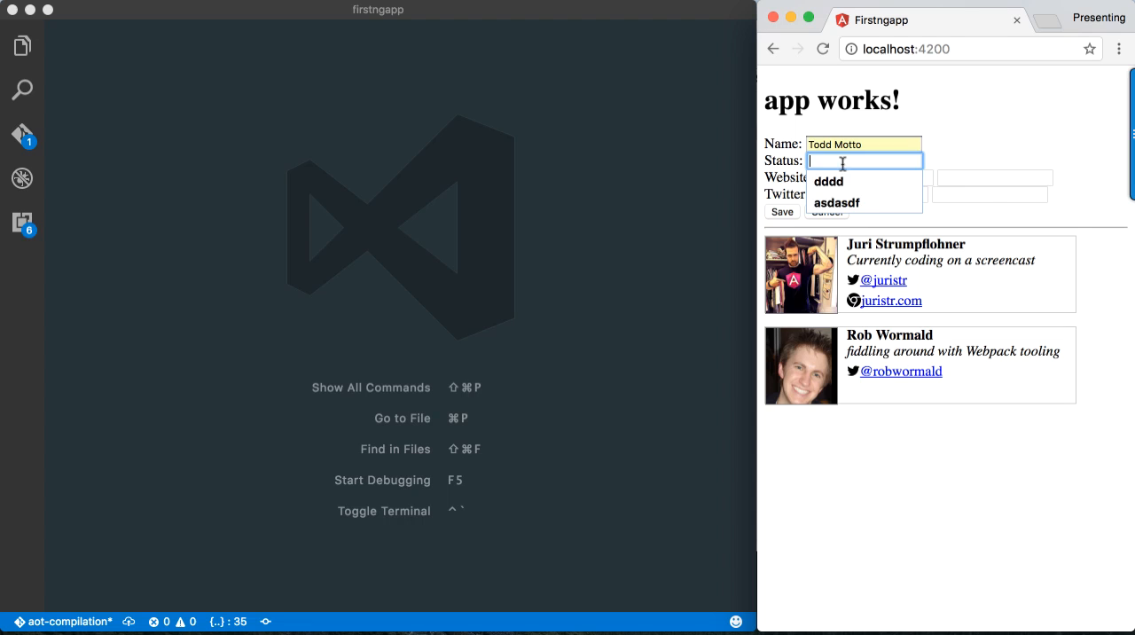
left_click(835, 202)
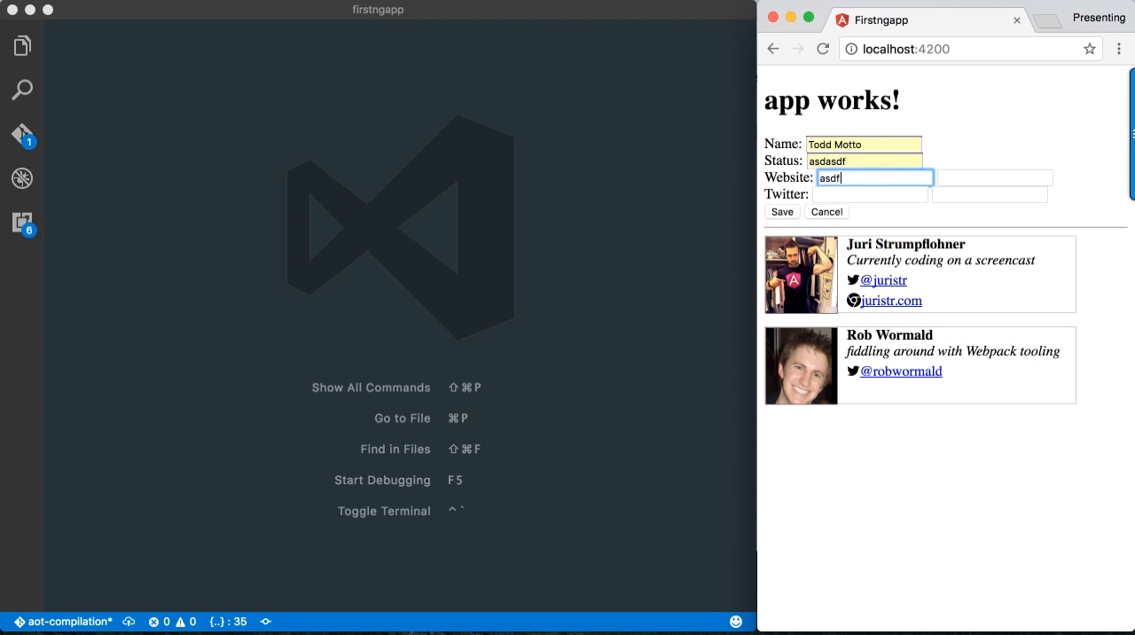
left_click(780, 211)
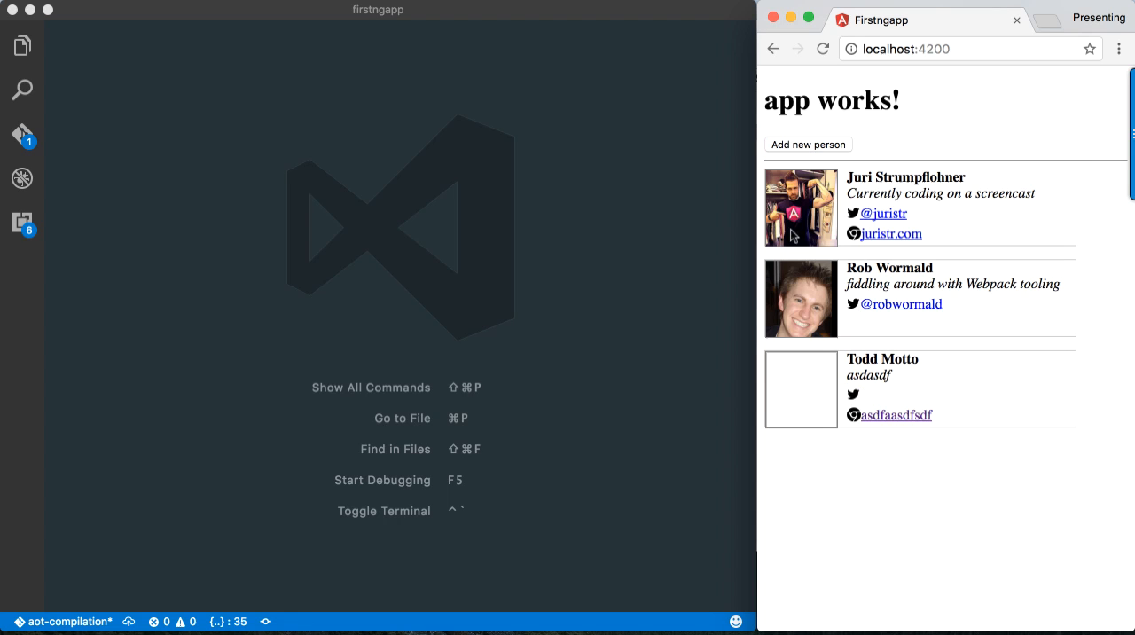
mouse_move(839, 488)
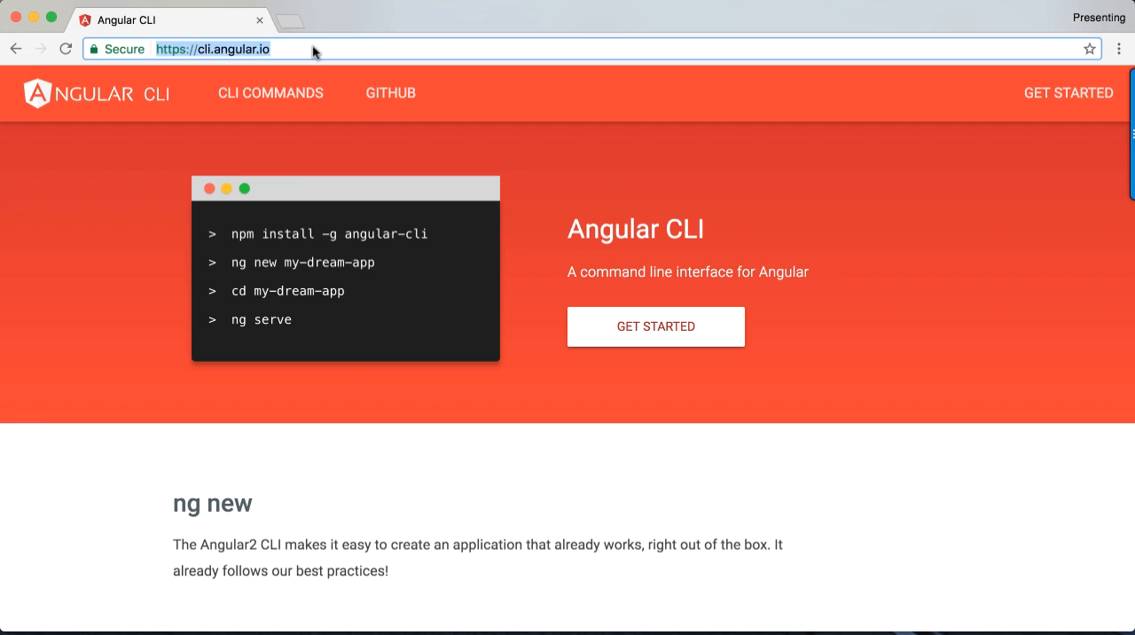
mouse_move(668, 192)
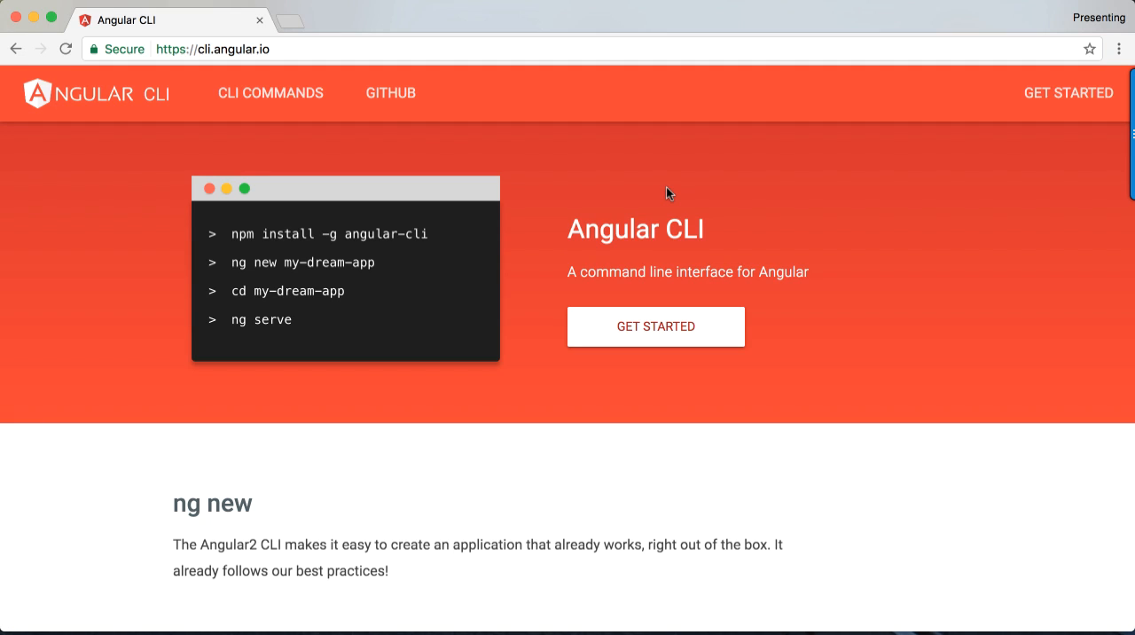
mouse_move(768, 329)
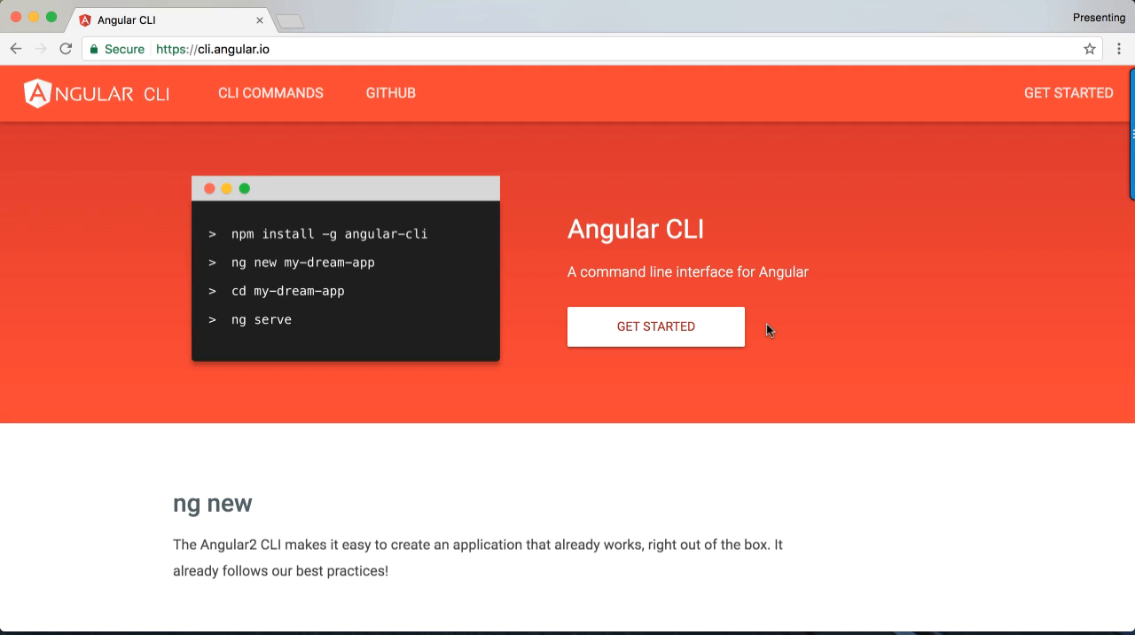
mouse_move(761, 407)
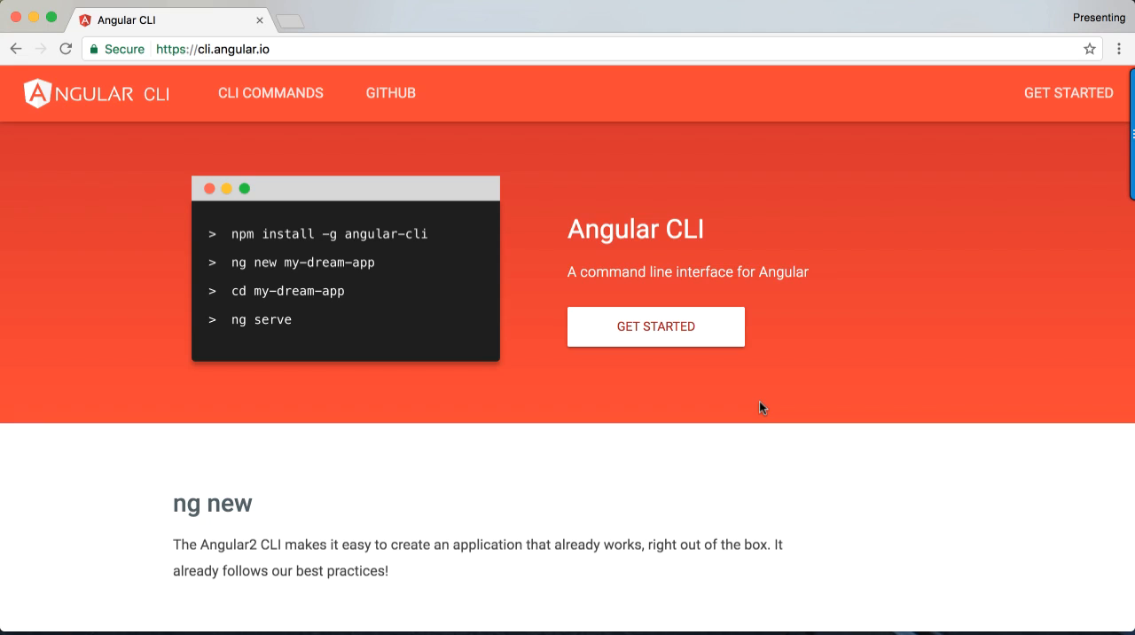
mouse_move(609, 327)
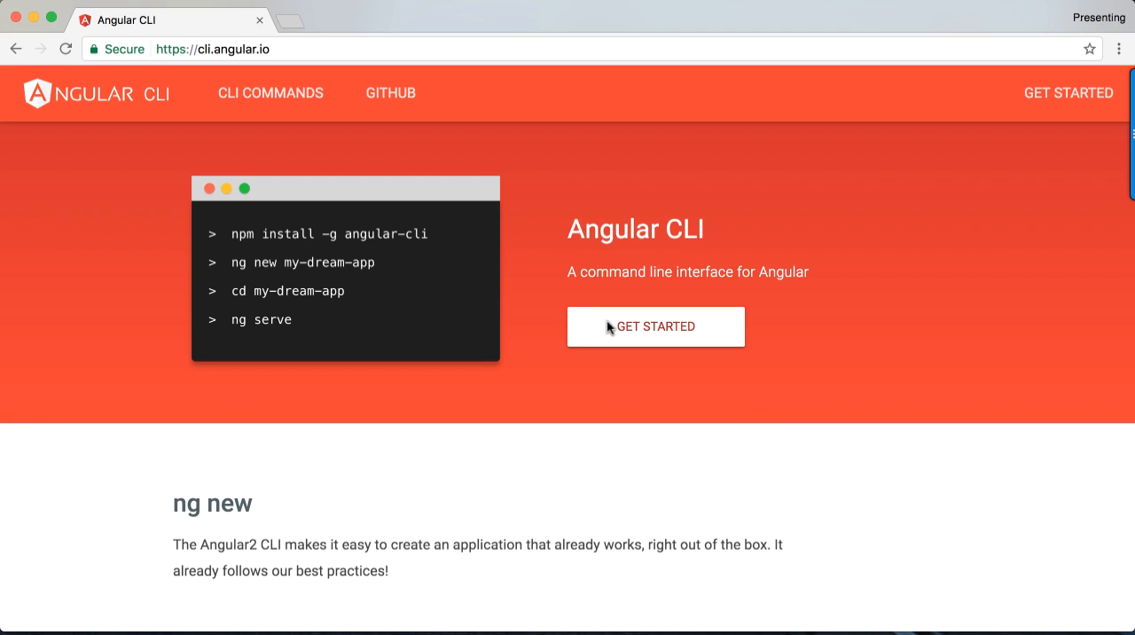
Follow GET STARTED from cli.angular.io to the angular/angular-cli GitHub repository.
left_click(390, 92)
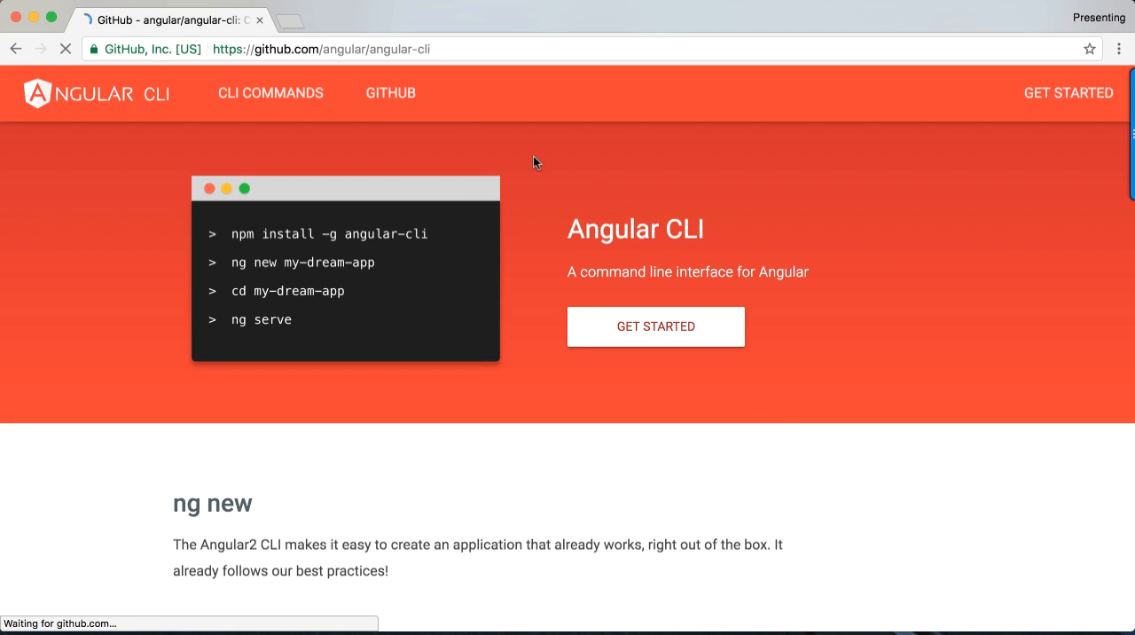
Jump to the README's Creating a Build section and highlight 'dist' as the output folder.
left_click(389, 92)
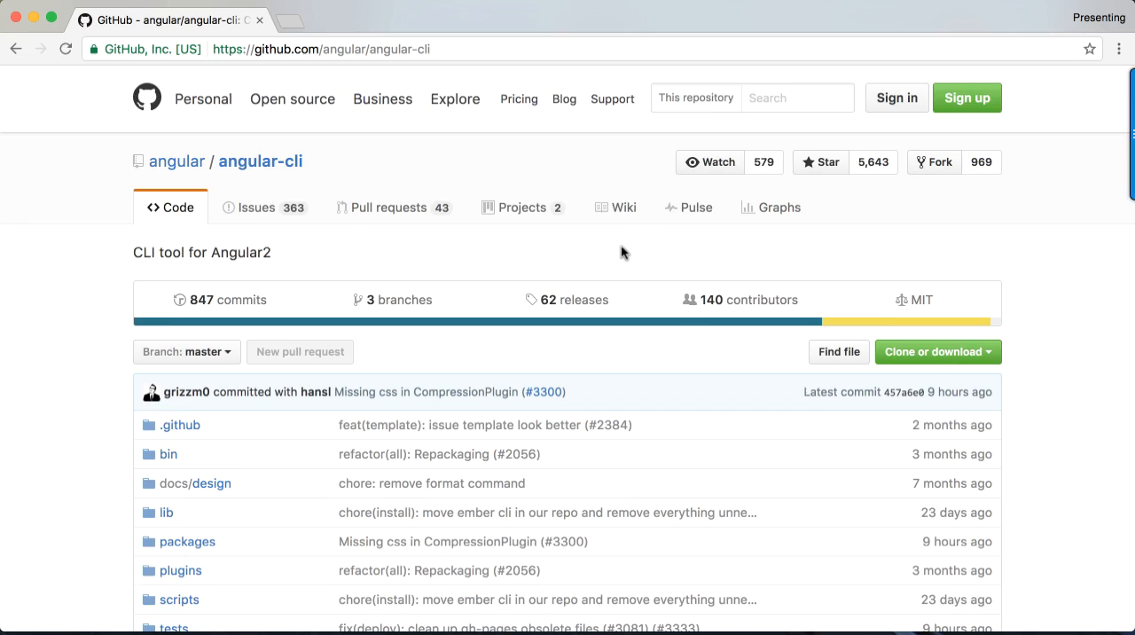
scroll("down", 3)
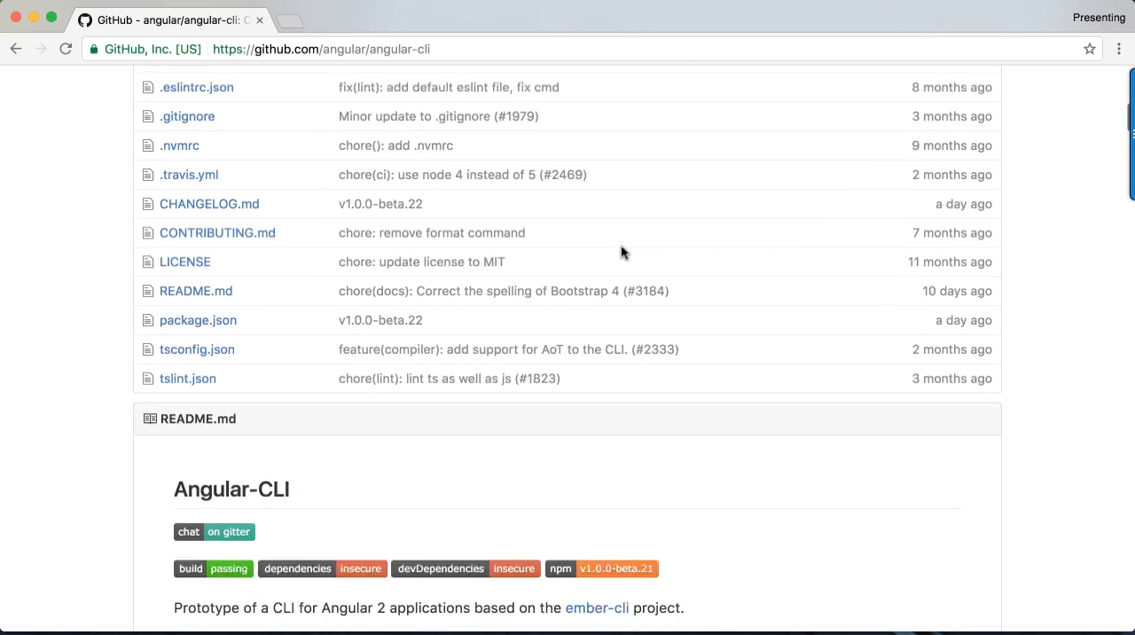
scroll("down", 3)
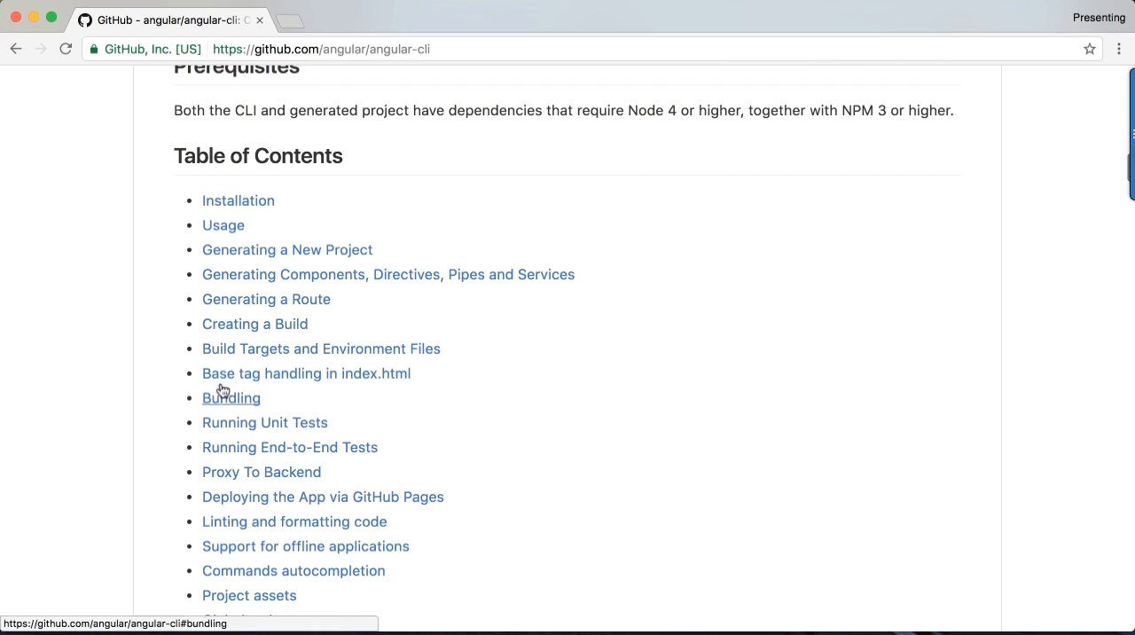
left_click(254, 323)
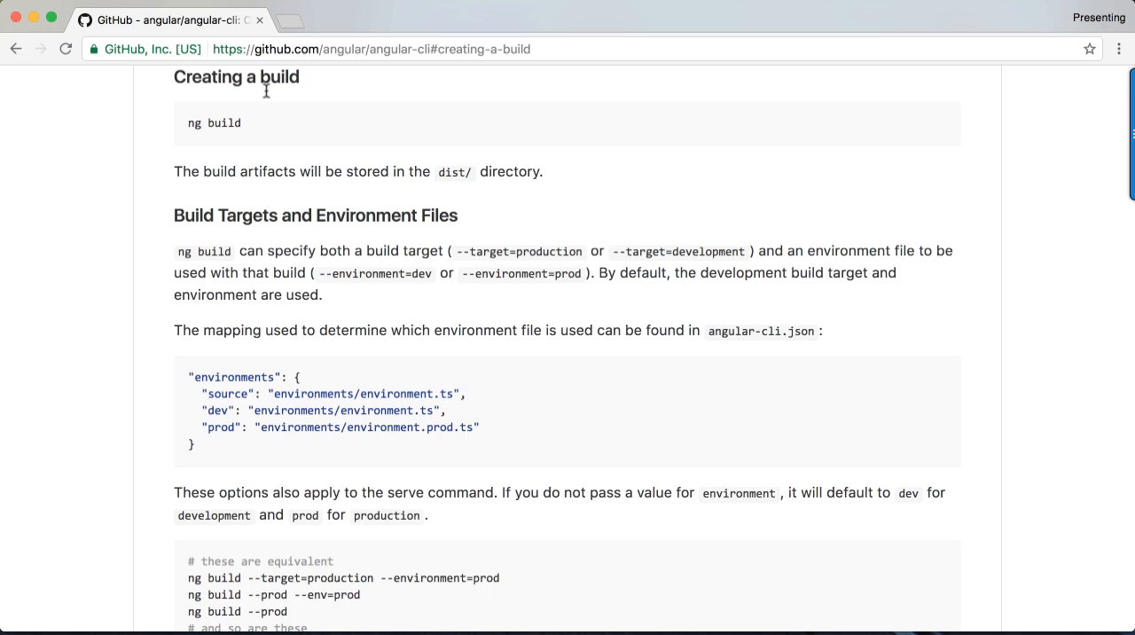
mouse_move(250, 131)
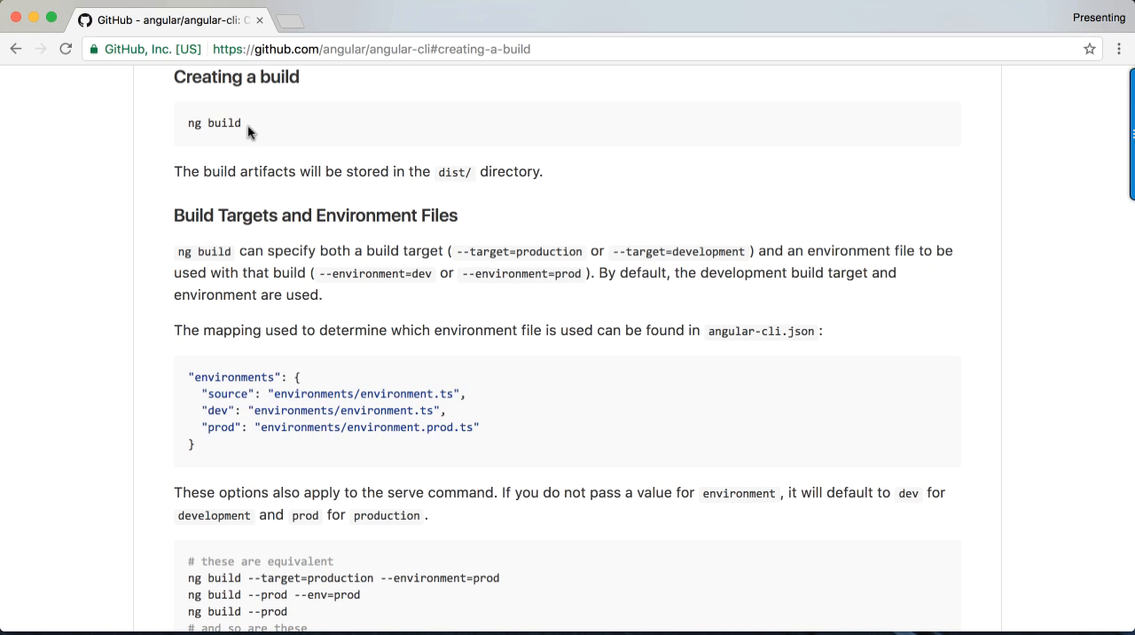
double_click(212, 123)
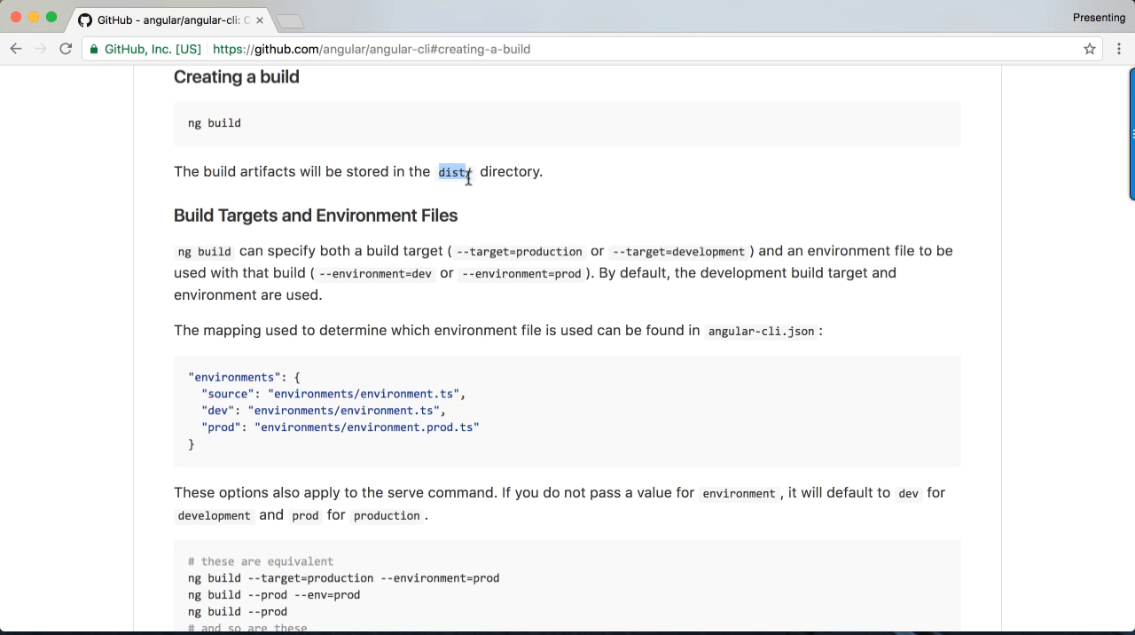
mouse_move(455, 243)
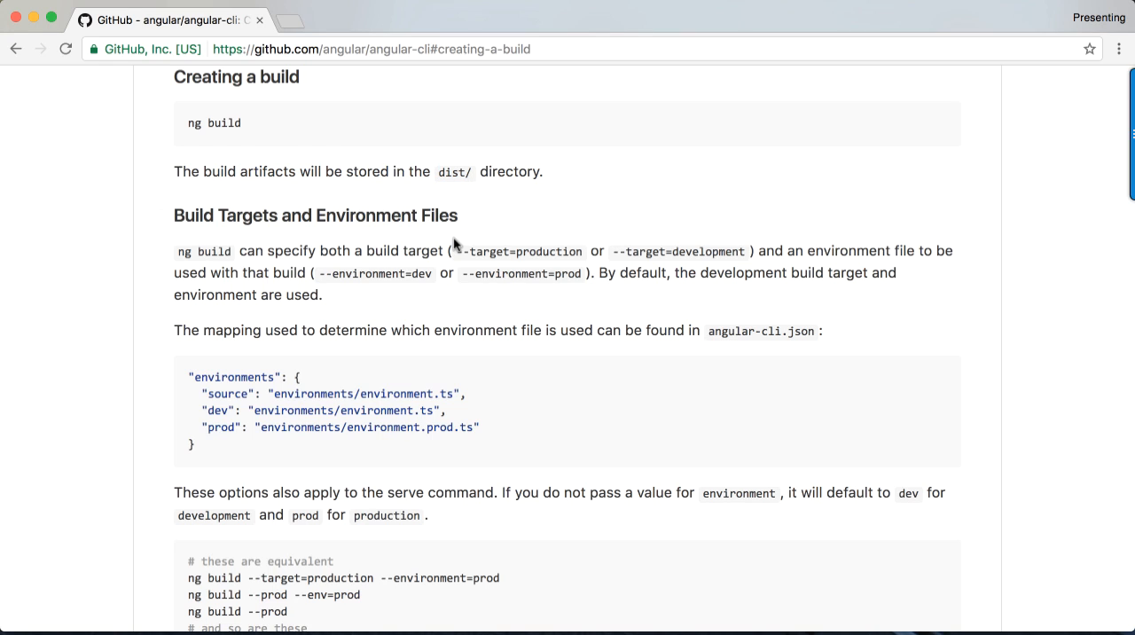
double_click(487, 250)
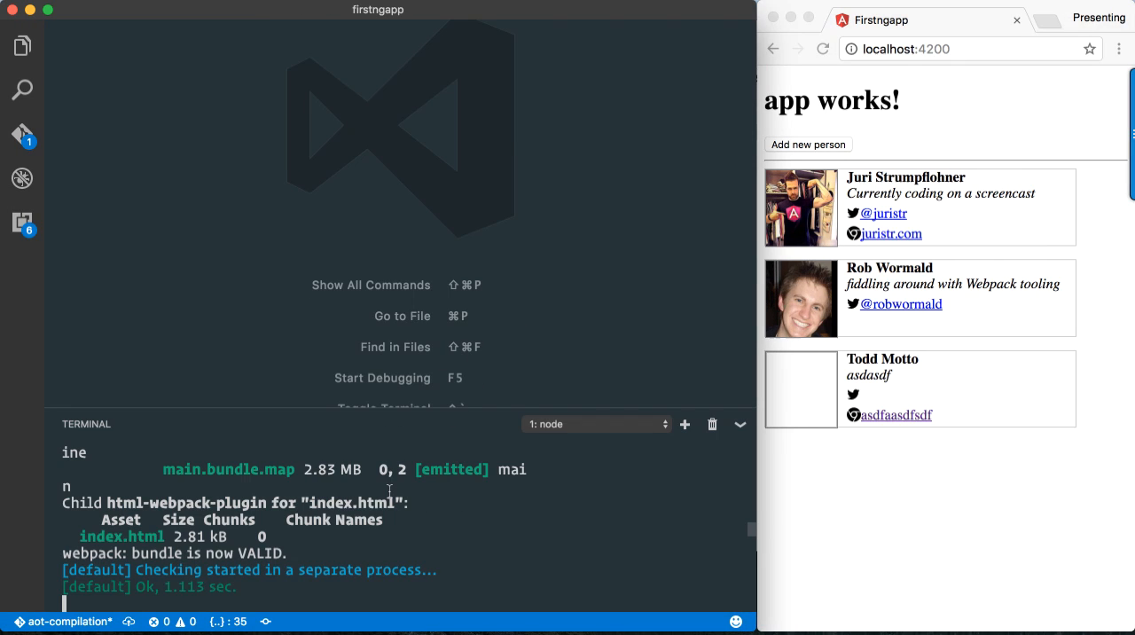
Stop the dev server, clear the terminal, and run ng build.
key("ctrl+c")
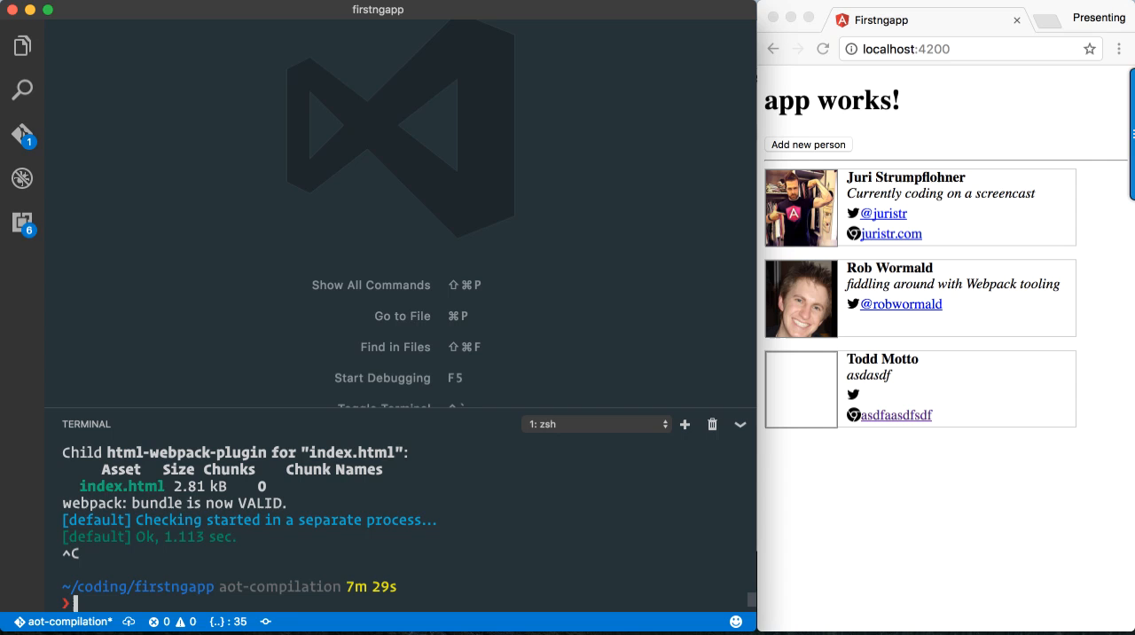
type("cle")
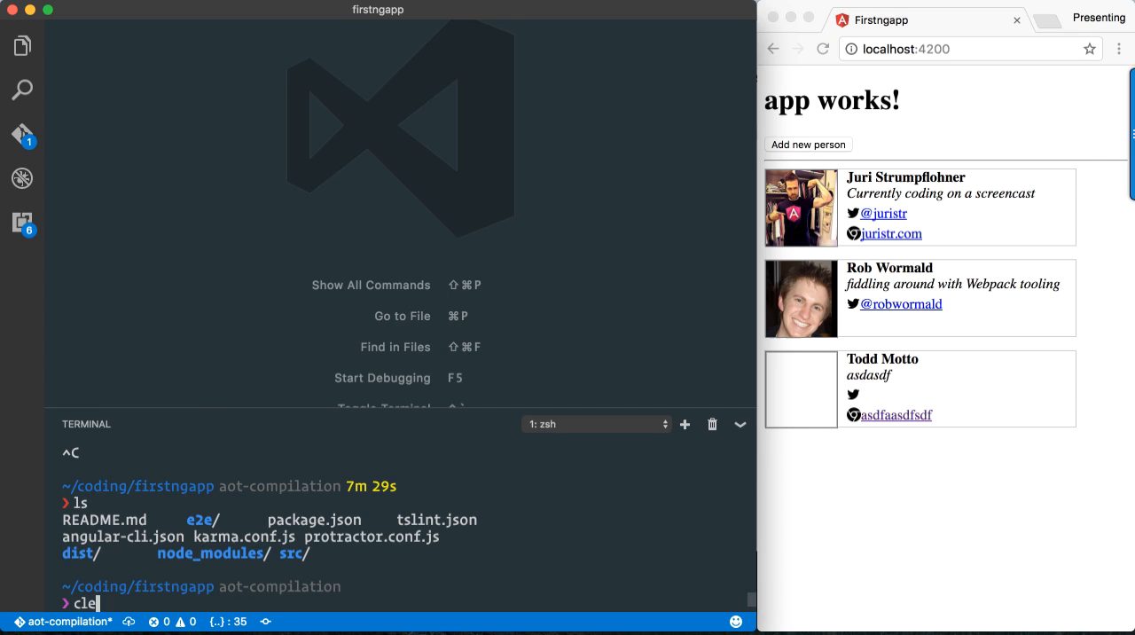
type("ng")
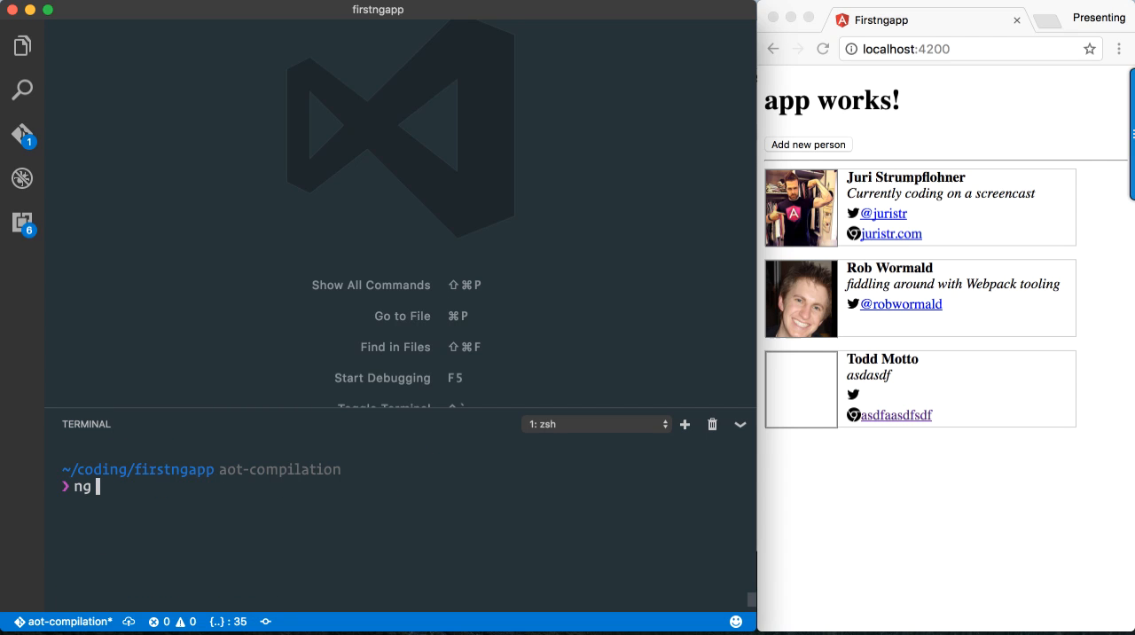
type("build")
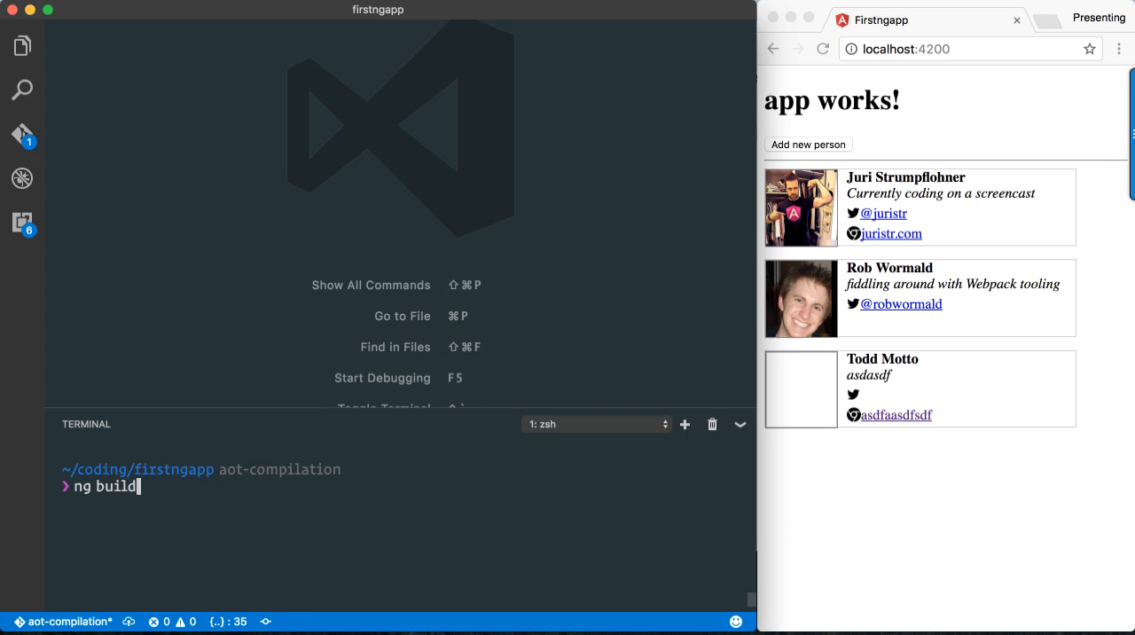
key("Return")
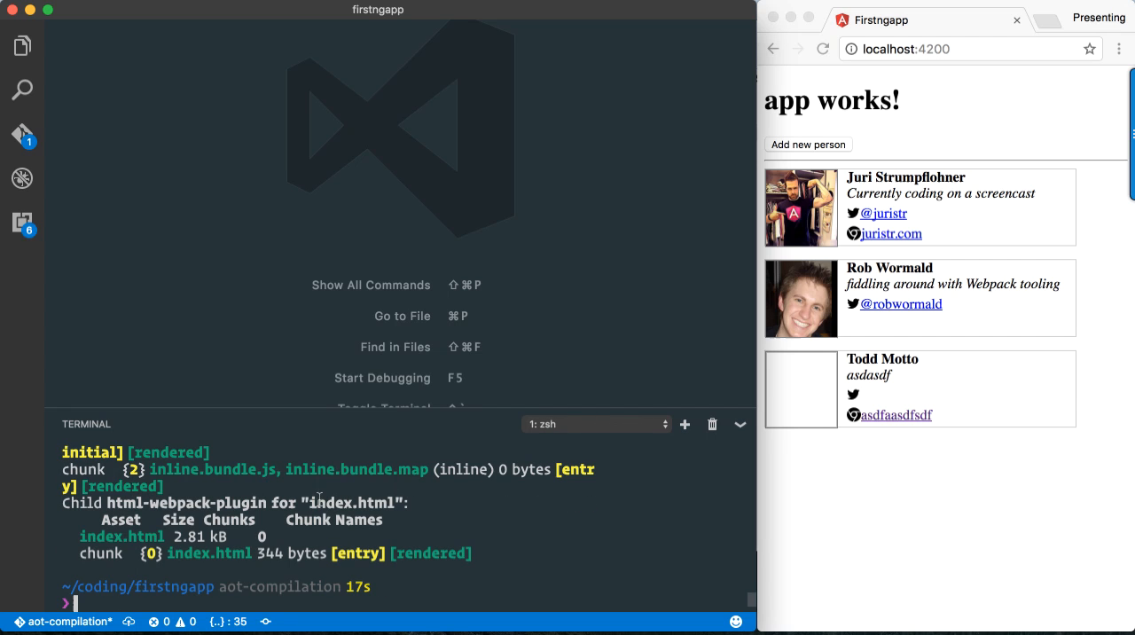
Expand the dist folder in Explorer and scroll through main.bundle.js.
left_click(21, 47)
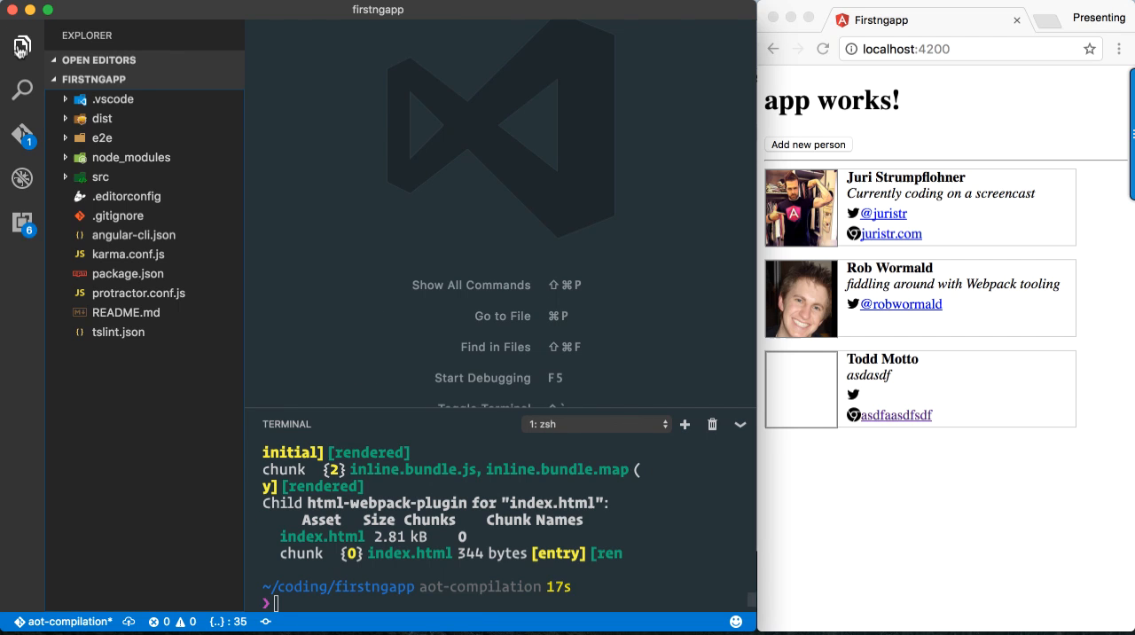
mouse_move(102, 117)
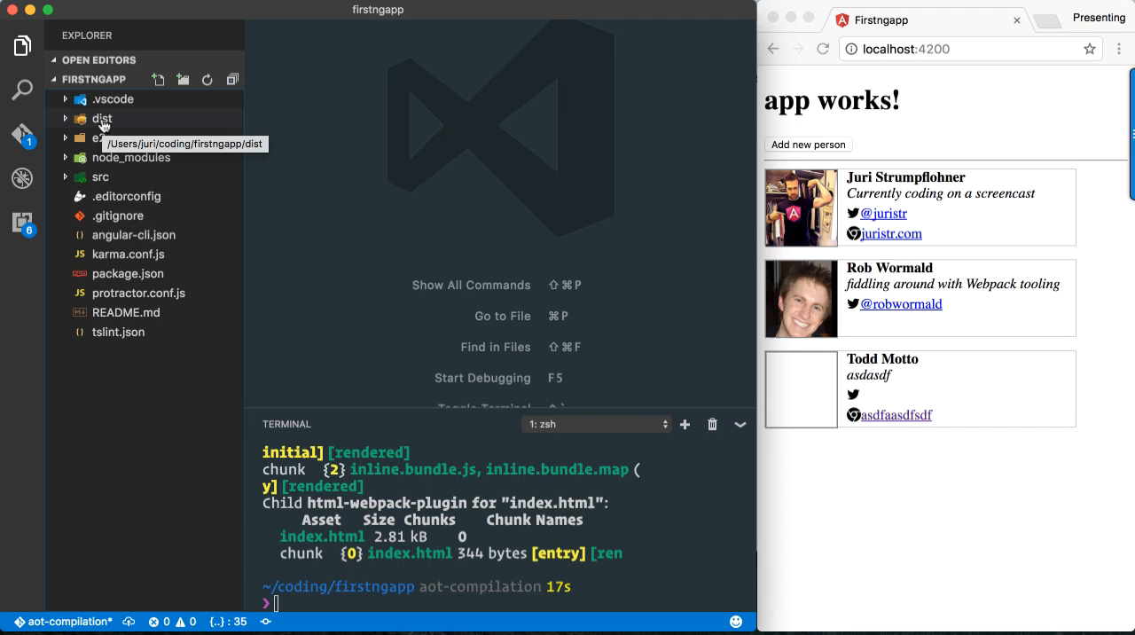
left_click(102, 118)
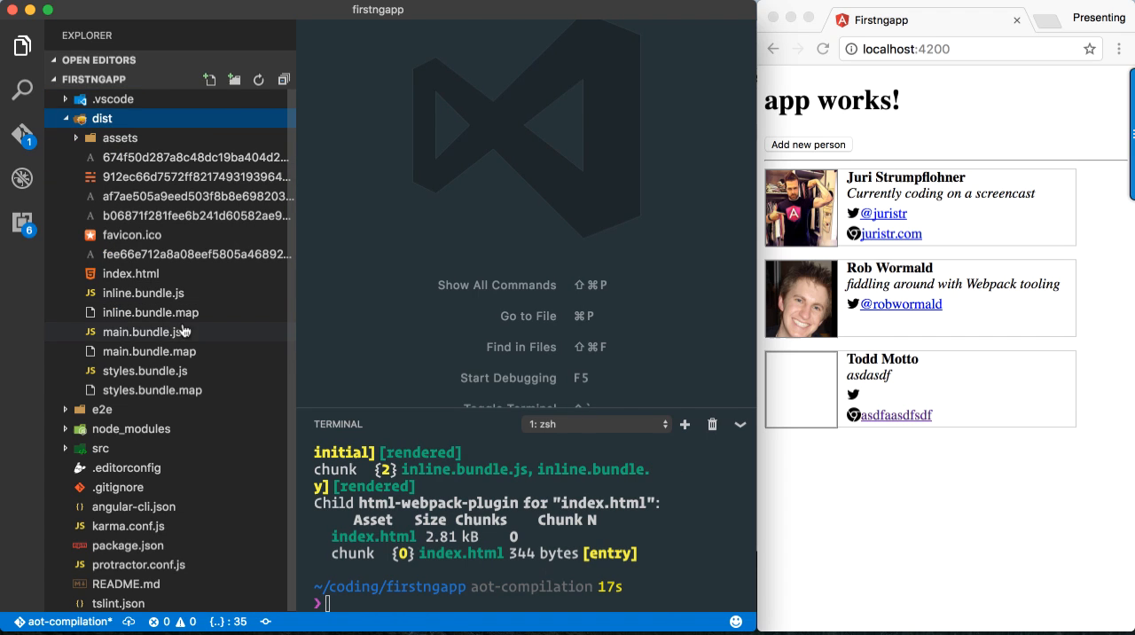
left_click(146, 331)
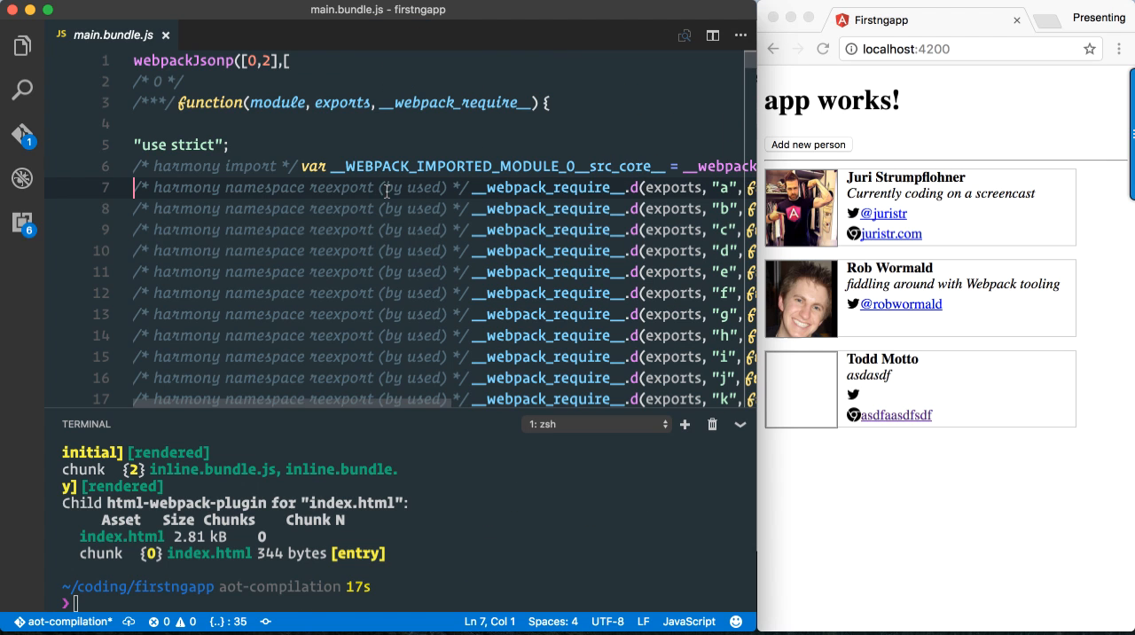
scroll("down", 3)
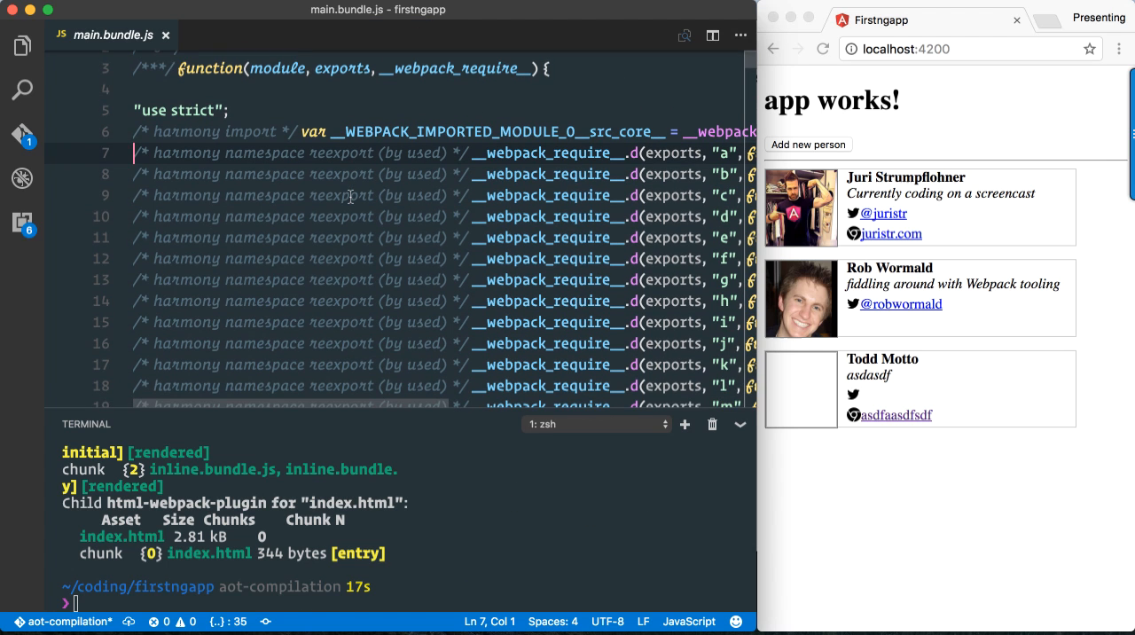
scroll("down", 3)
type("ng build --")
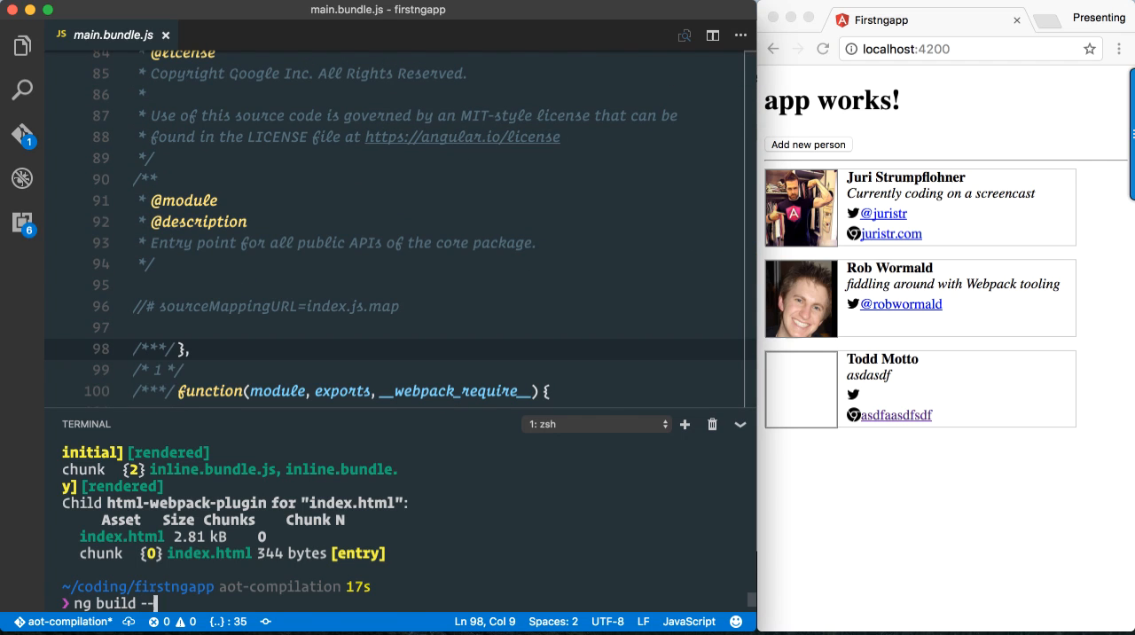
Run ng build with the prod flag for an AOT production build.
type("prod")
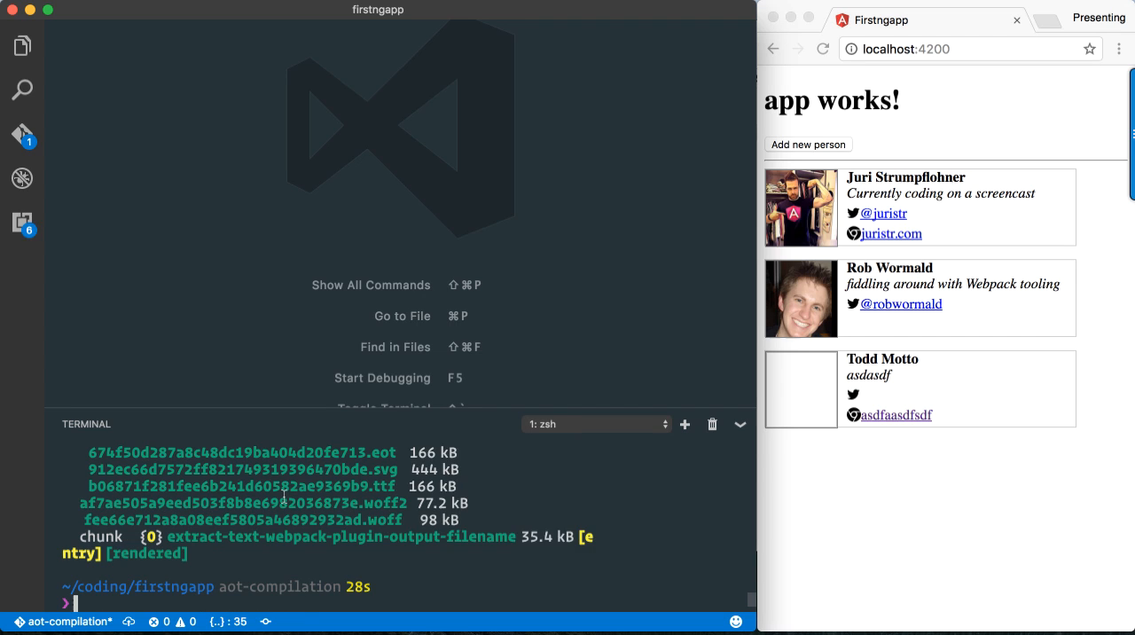
Open main.f3074d4e18a879cae6f7.bundle.js from dist and scroll its minified code.
left_click(23, 44)
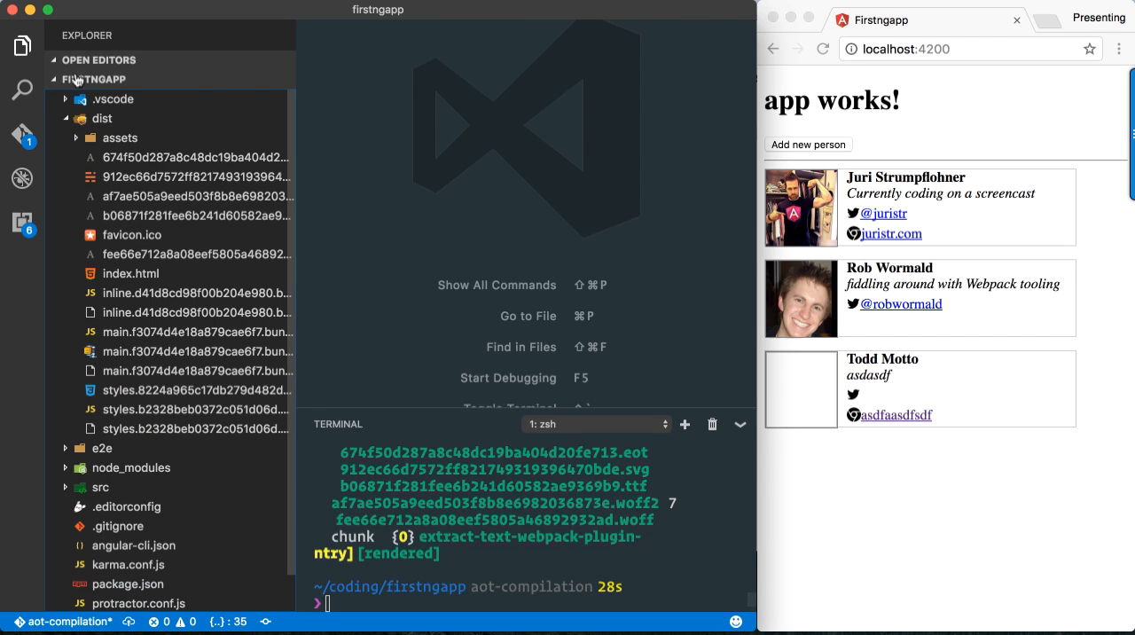
left_click(197, 331)
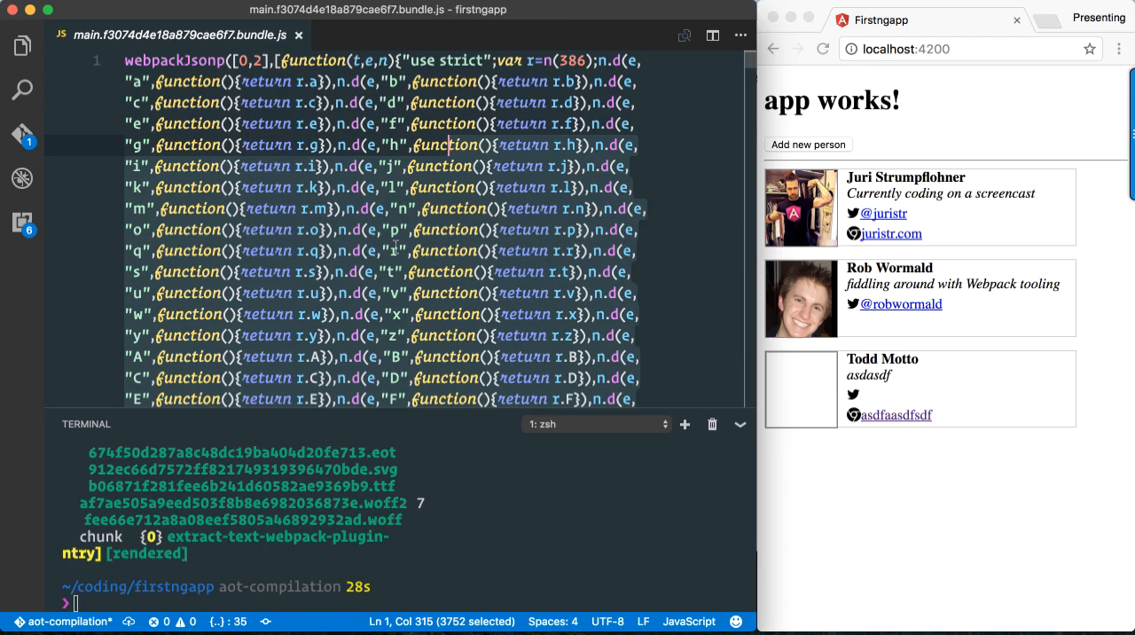
scroll("down", 3)
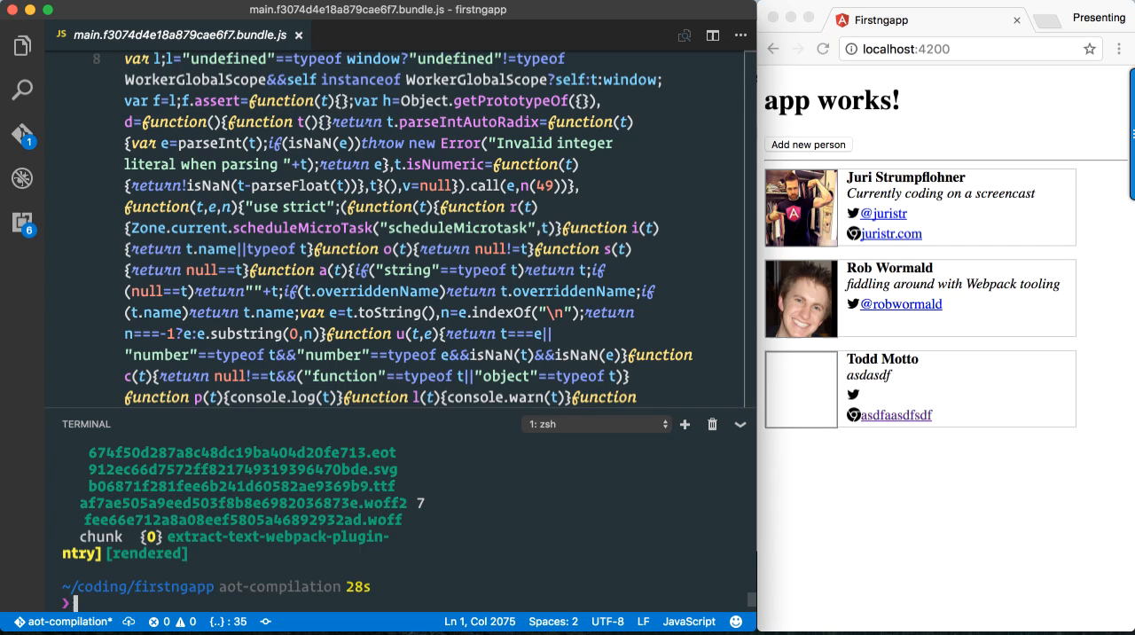
List the hashed main bundle in dist, noting its 823,629-byte size, then close it.
type("ls dist/main.f3074d4e18a879cae6f7.bundle.")
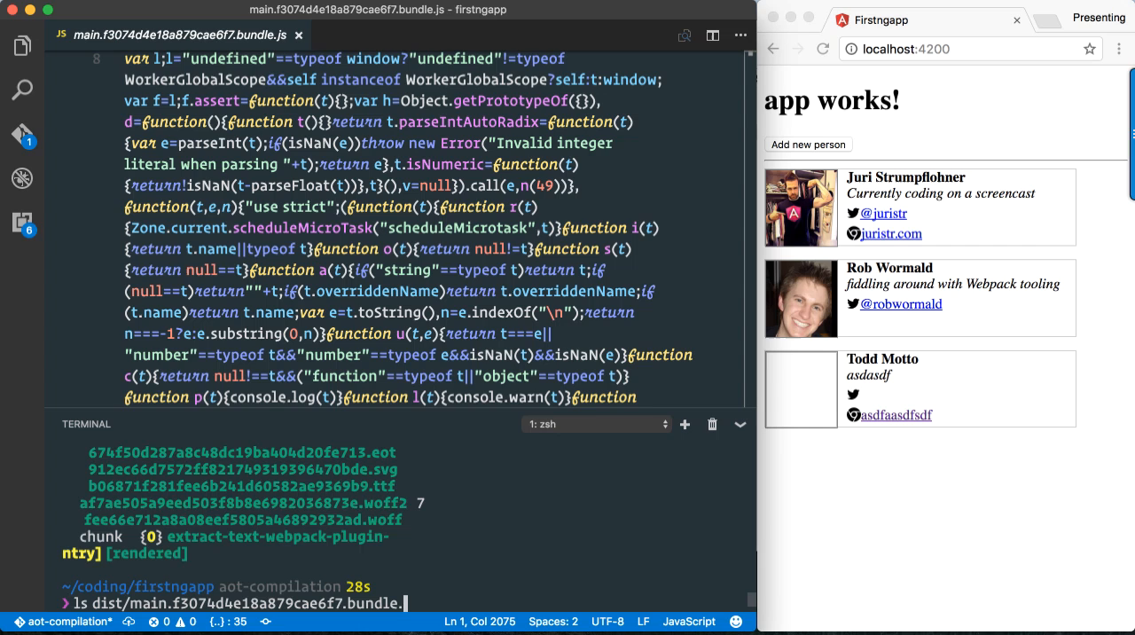
key("Return")
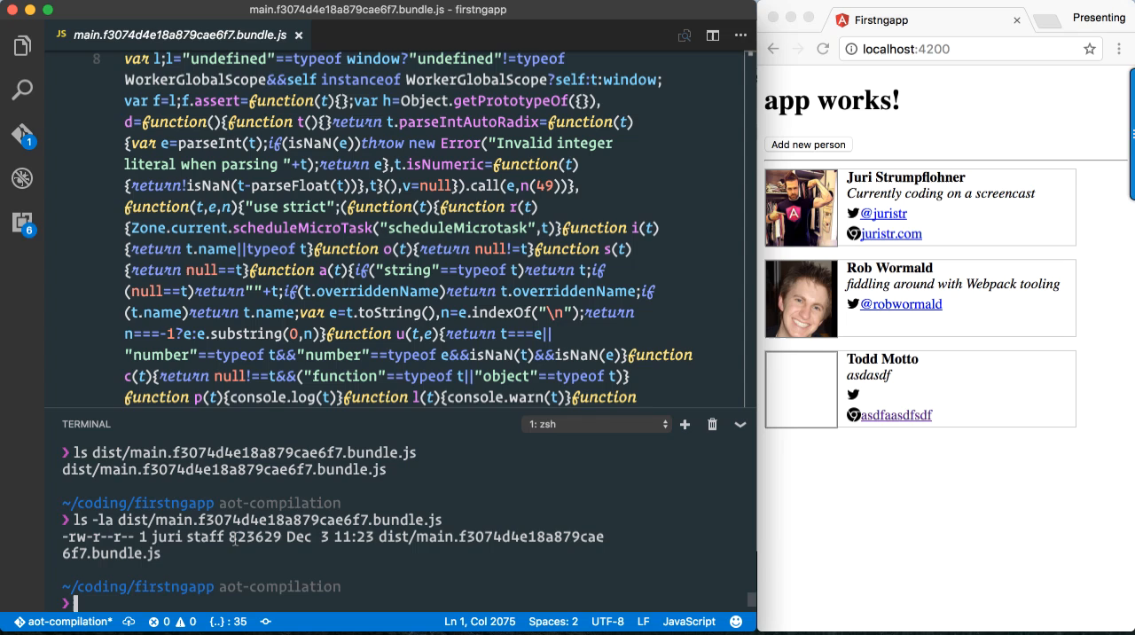
double_click(241, 536)
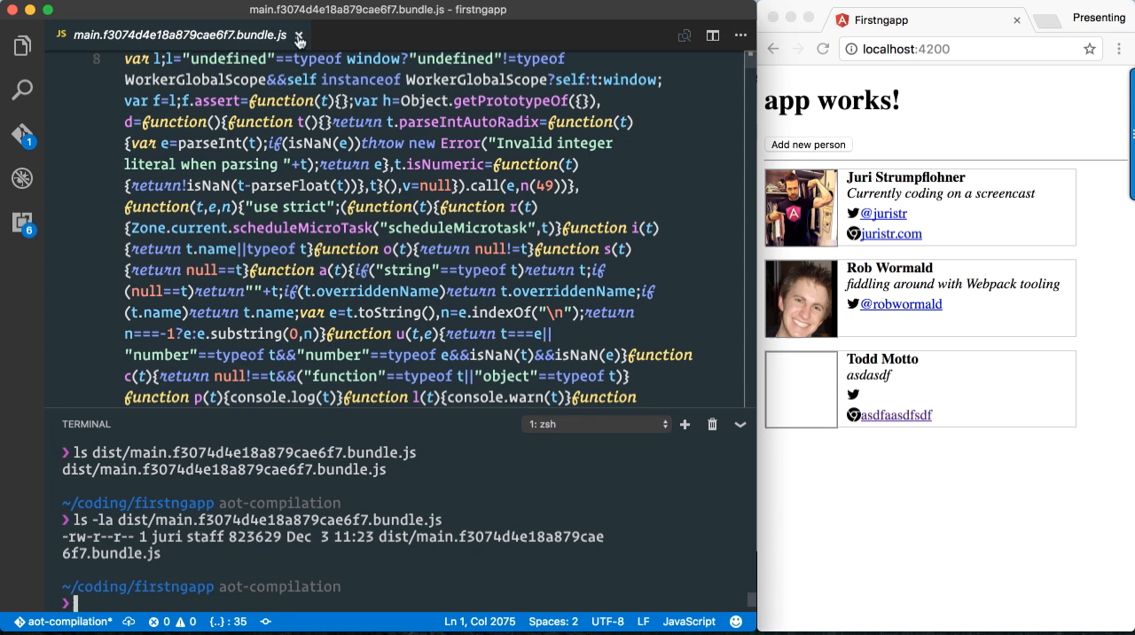
left_click(300, 39)
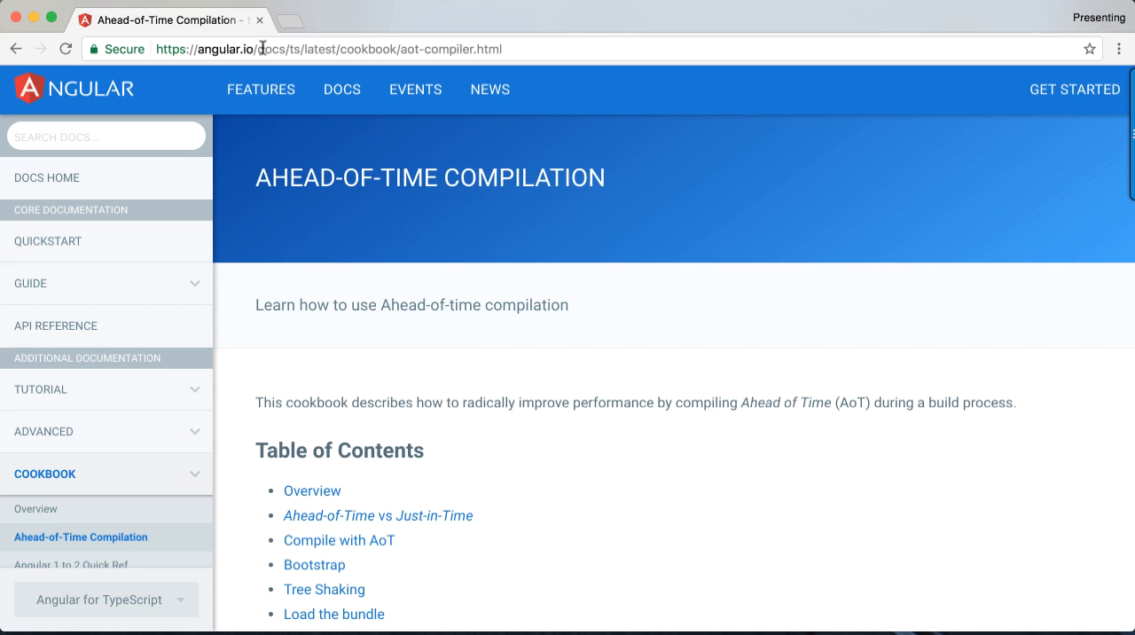
mouse_move(257, 175)
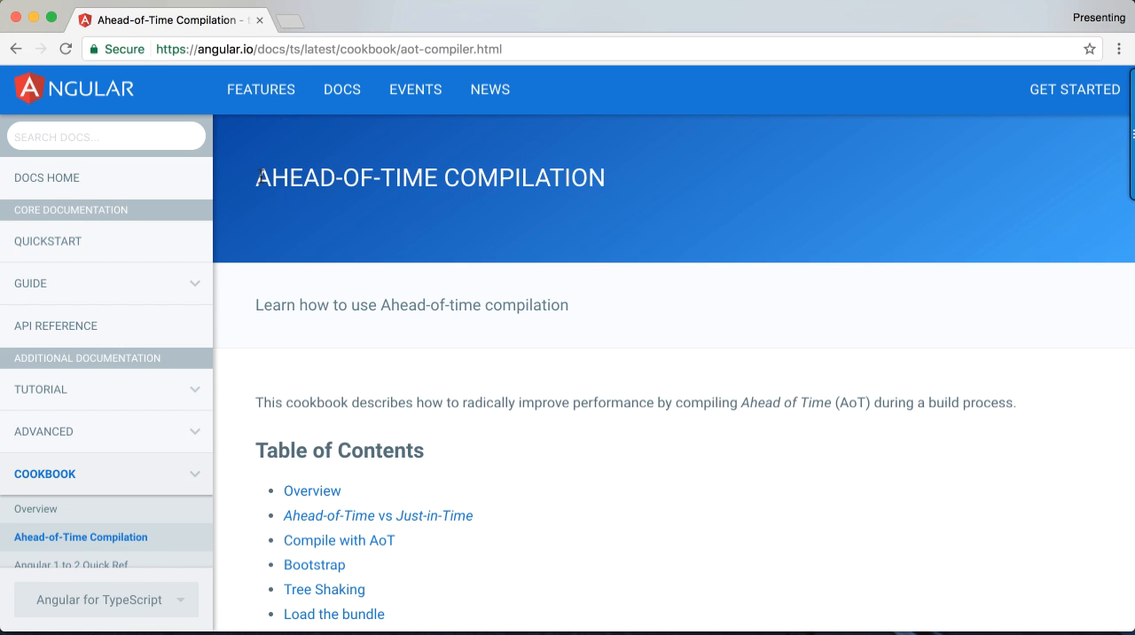
mouse_move(616, 299)
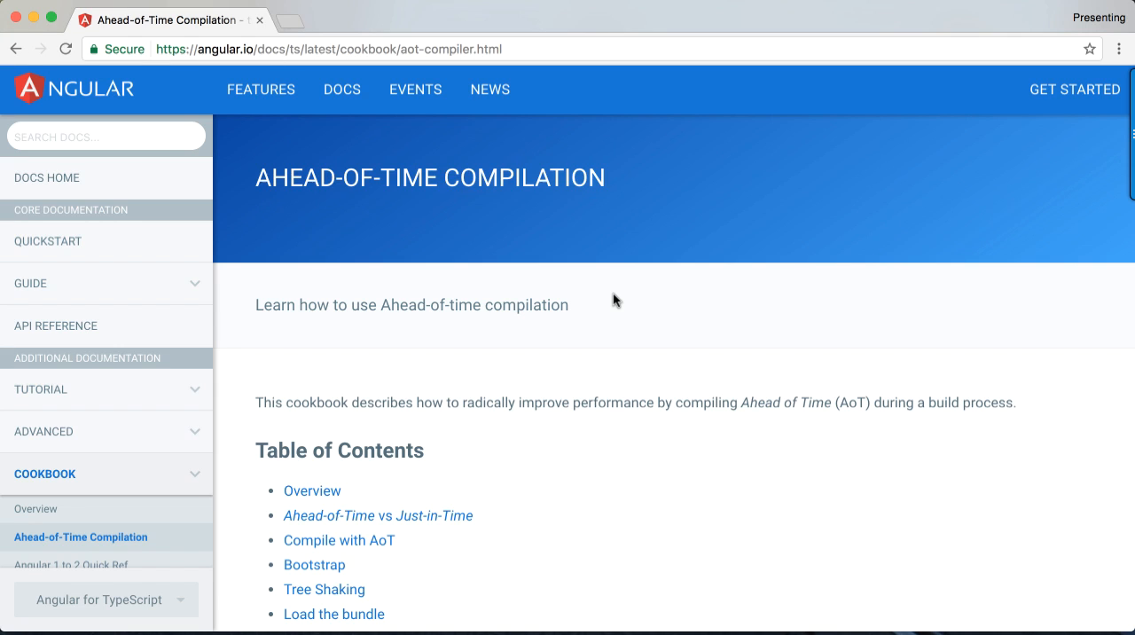
Read the AoT page through AoT vs JiT and its benefits to Compile with AoT.
scroll("down", 3)
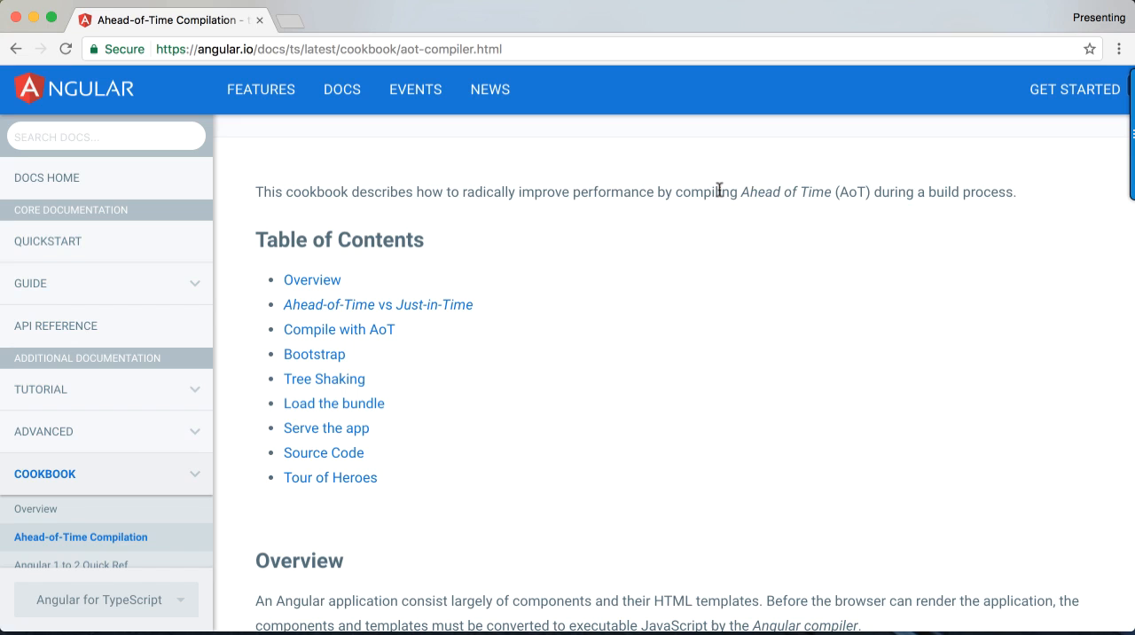
scroll("down", 3)
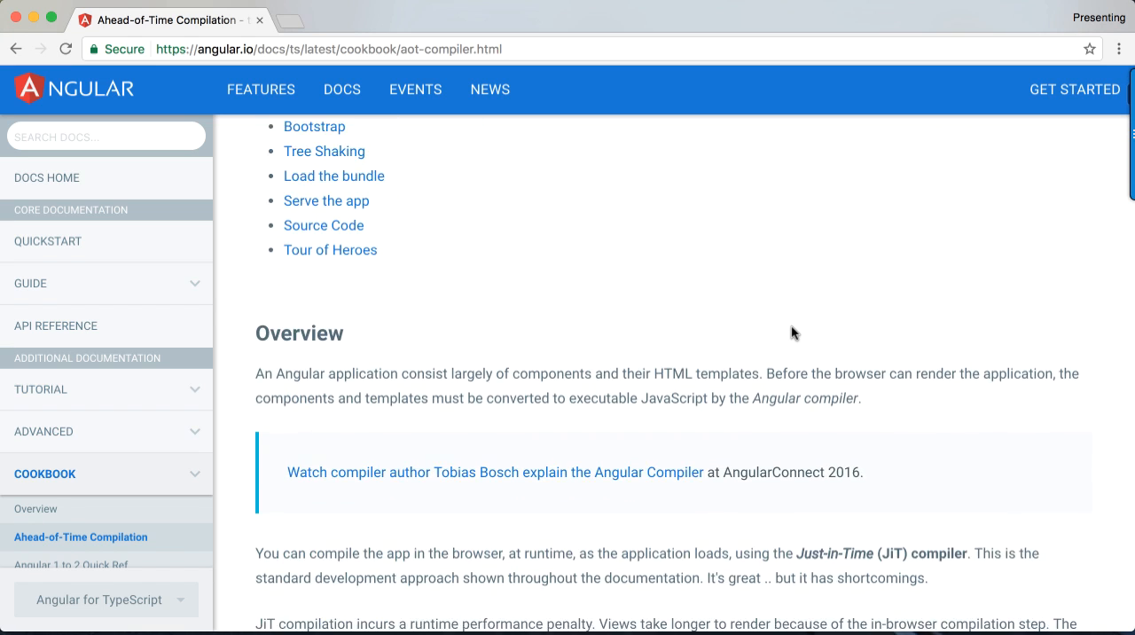
scroll("down", 3)
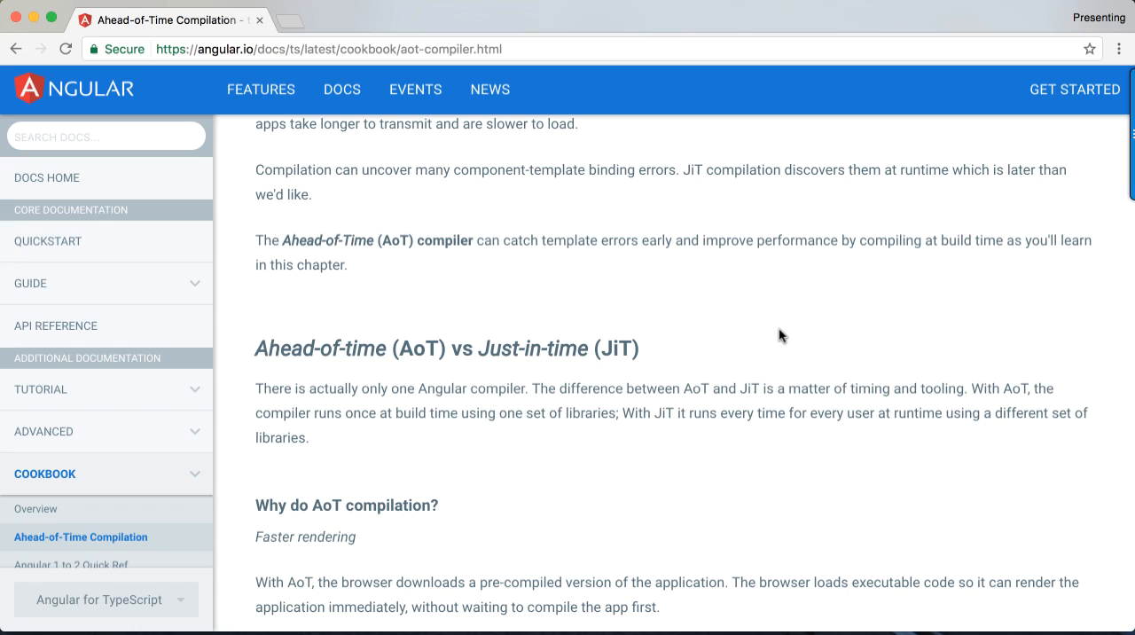
mouse_move(721, 348)
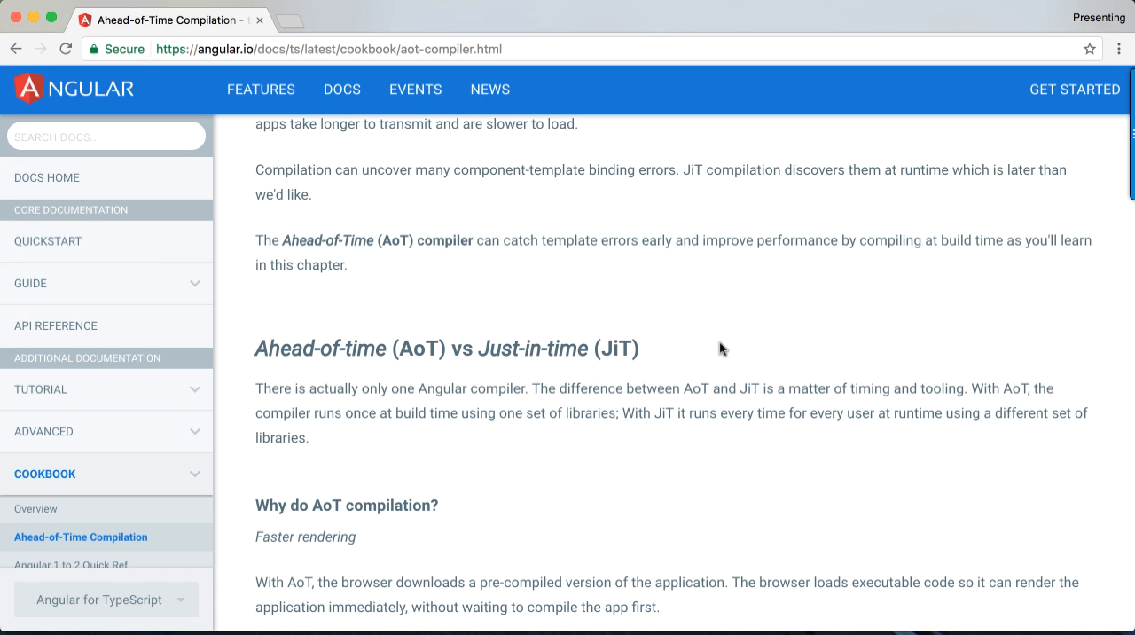
mouse_move(647, 351)
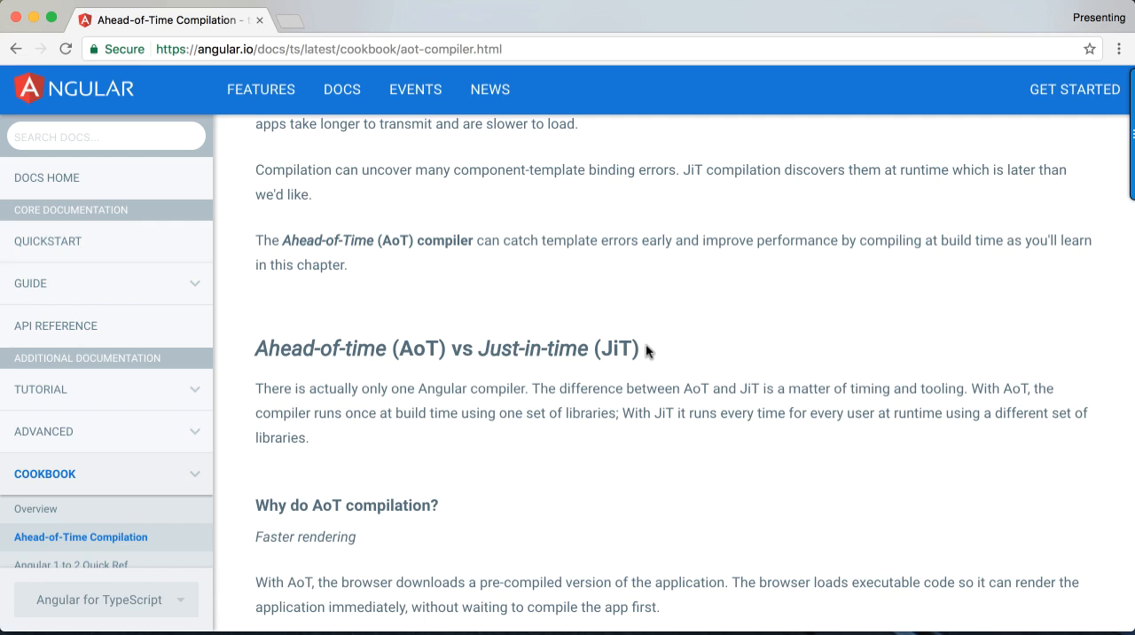
scroll("down", 3)
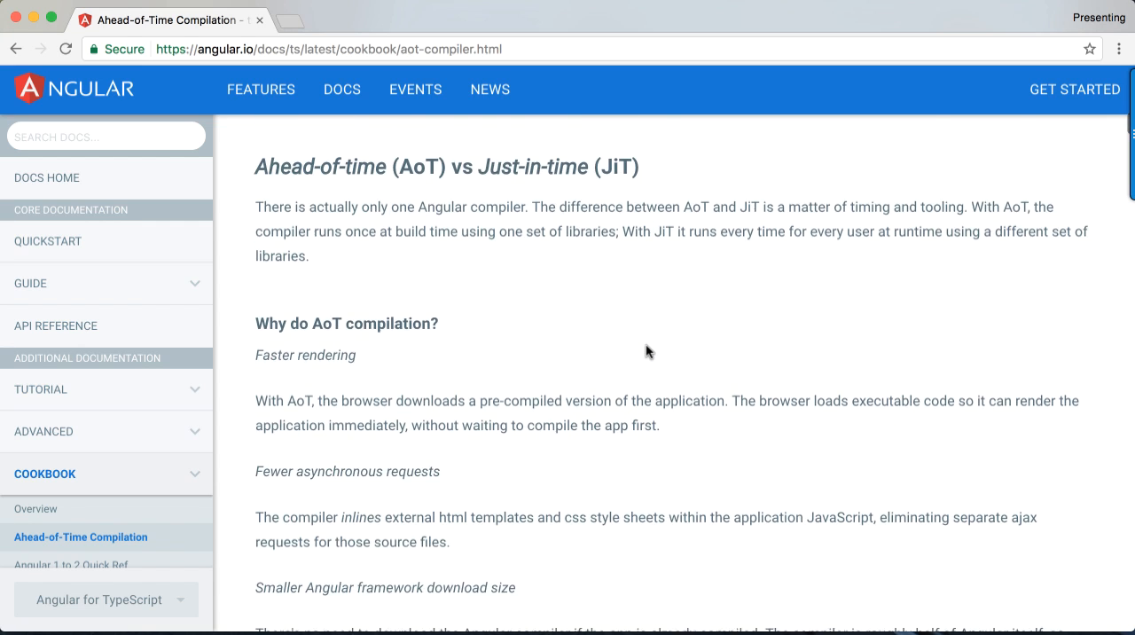
scroll("down", 3)
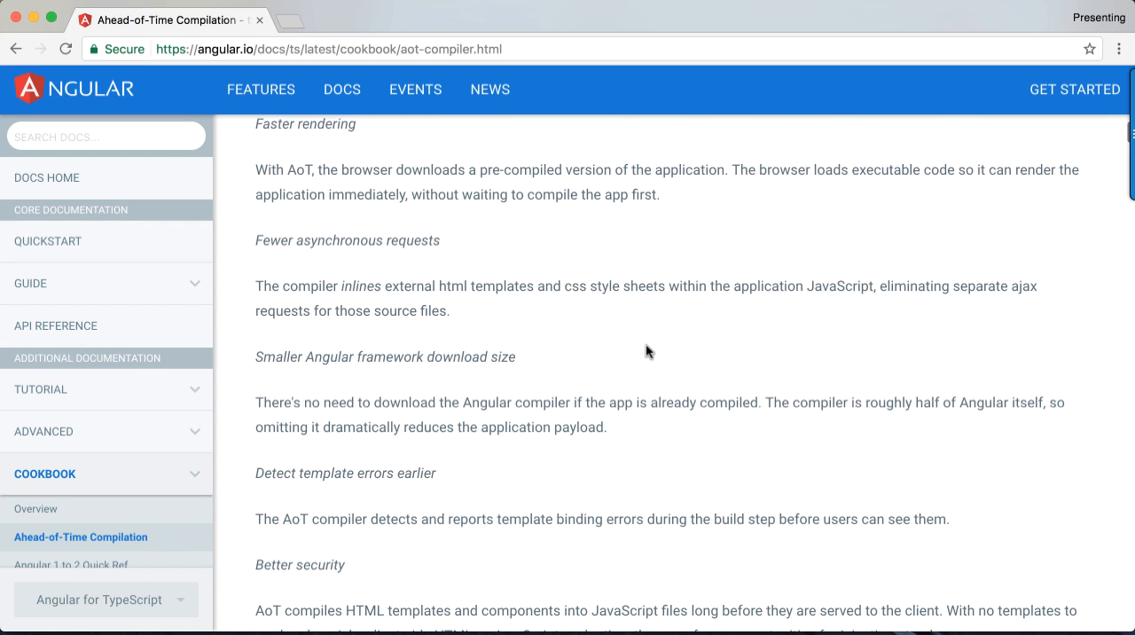
scroll("down", 3)
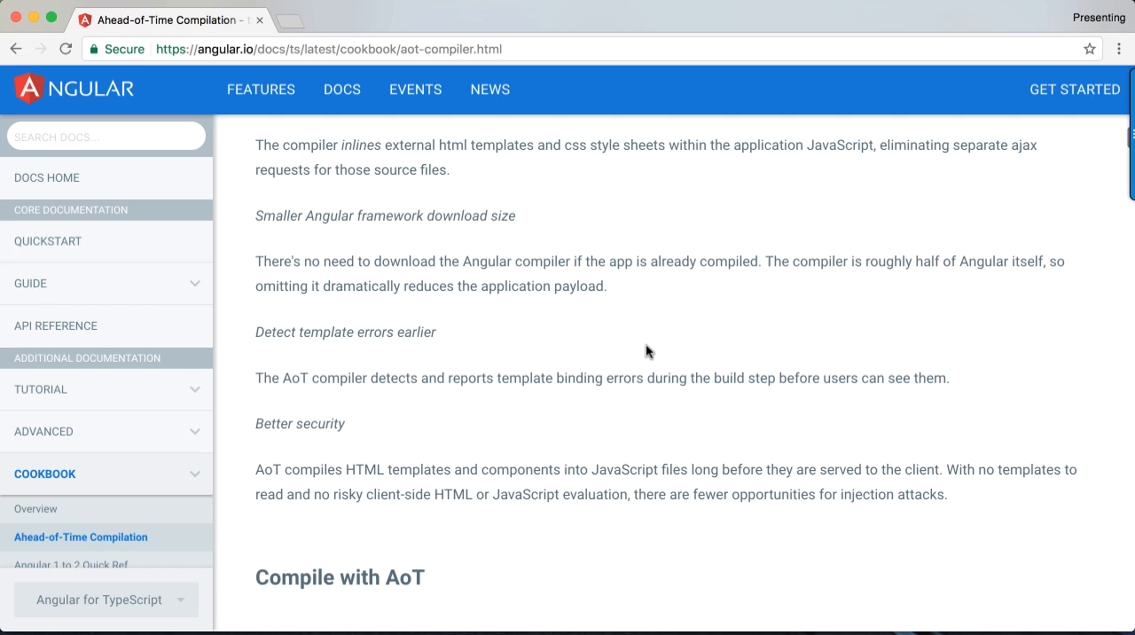
scroll("down", 3)
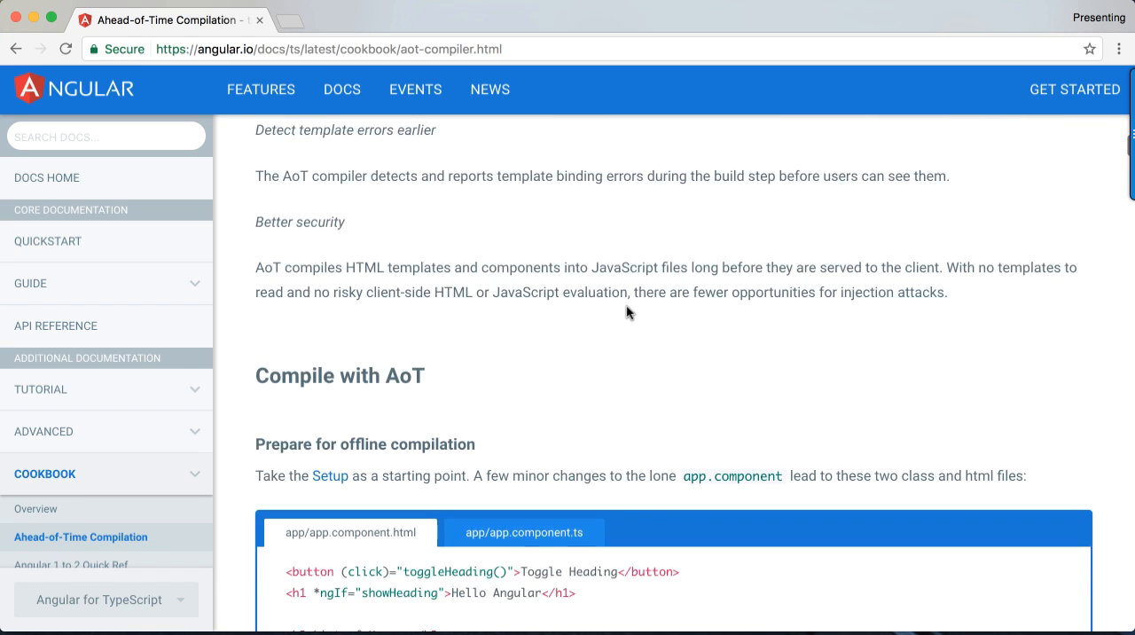
Read past tsconfig-aot.json and the ngc compile step to main.ts bootstrap and Tree Shaking.
scroll("down", 3)
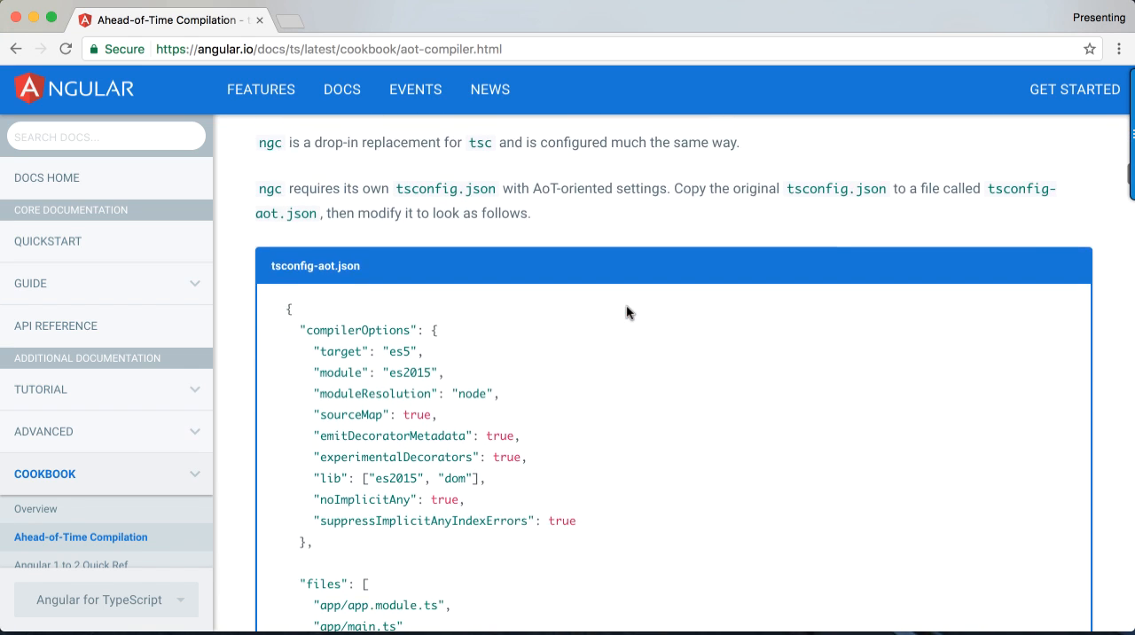
scroll("down", 3)
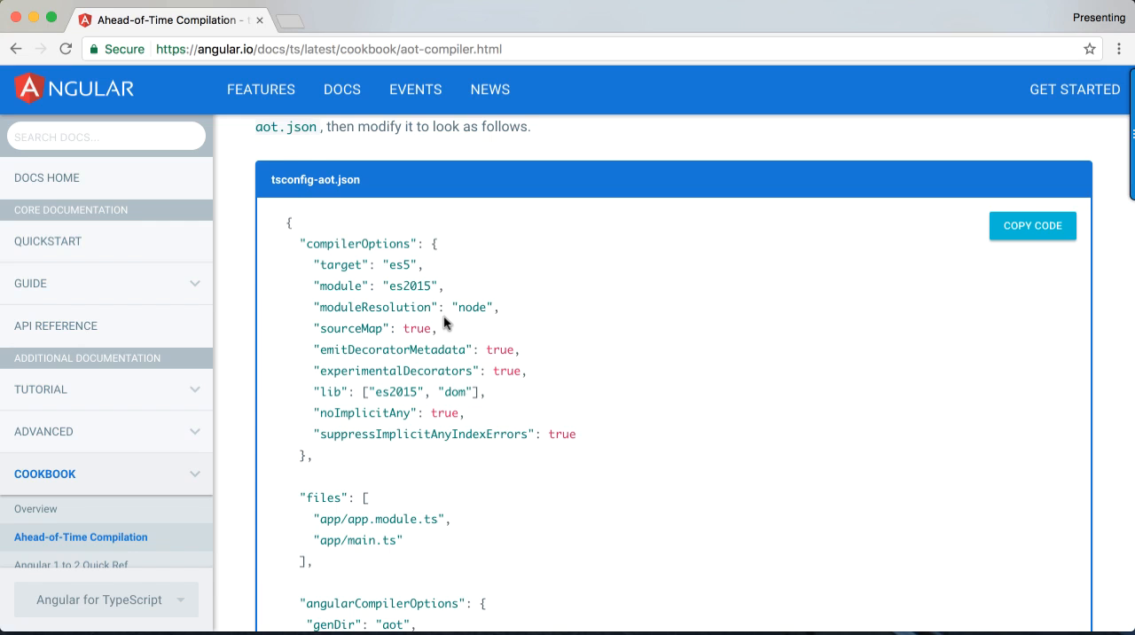
scroll("down", 3)
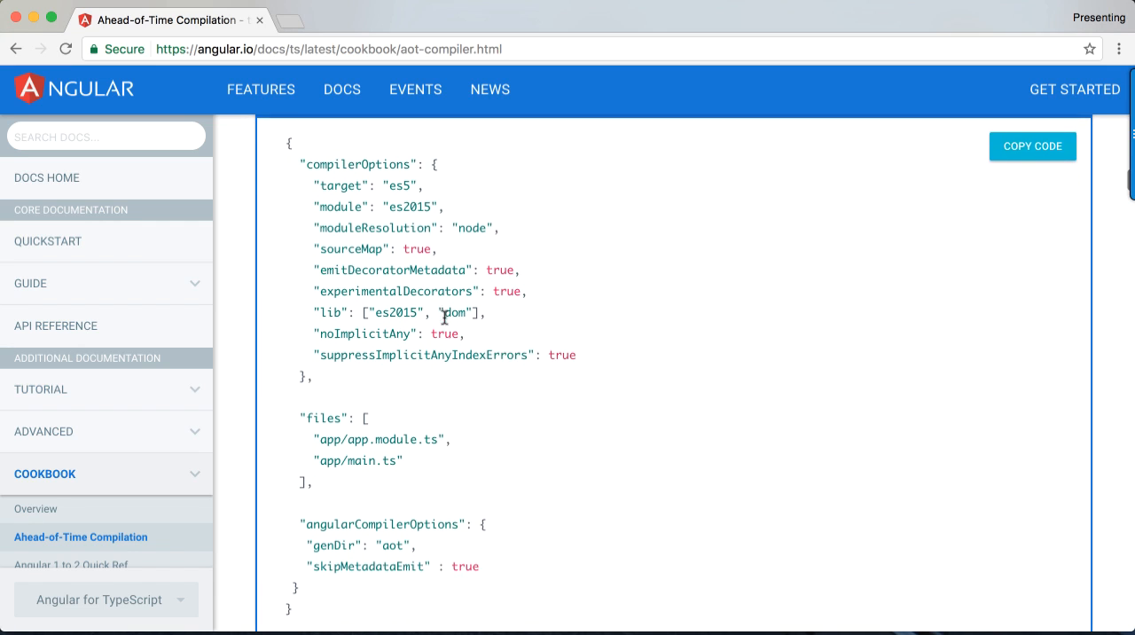
scroll("down", 3)
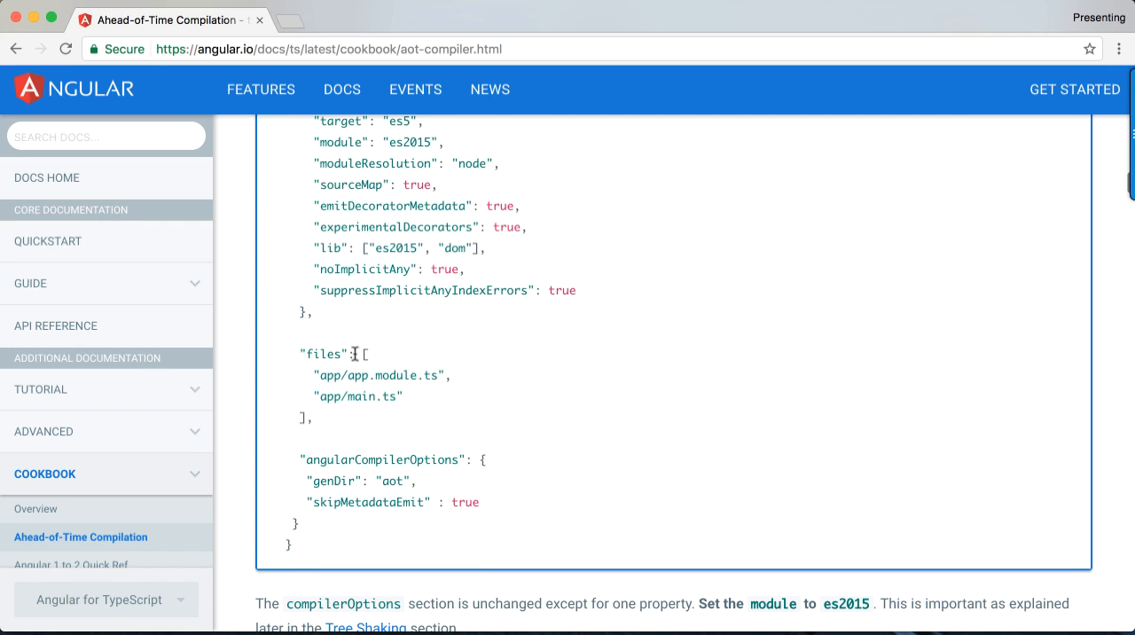
scroll("down", 3)
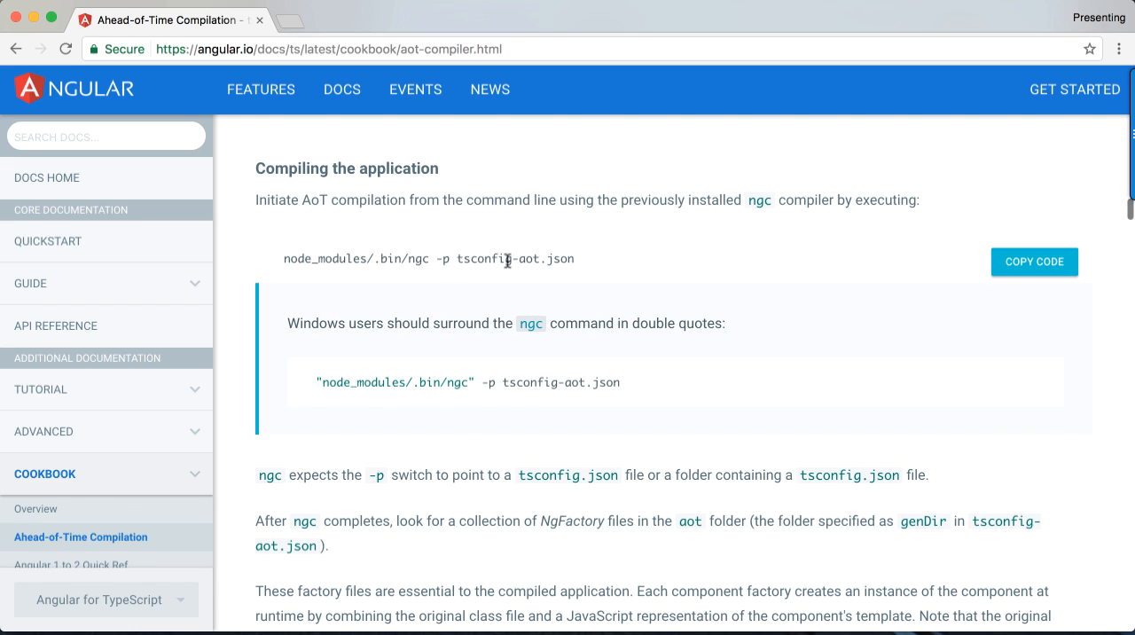
mouse_move(412, 258)
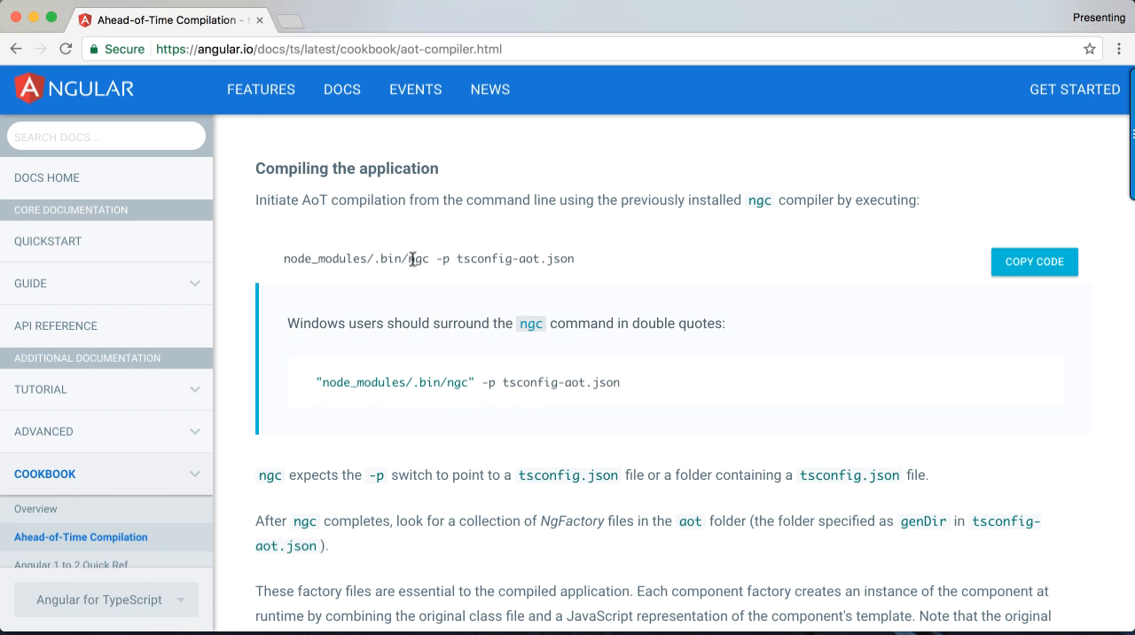
mouse_move(407, 258)
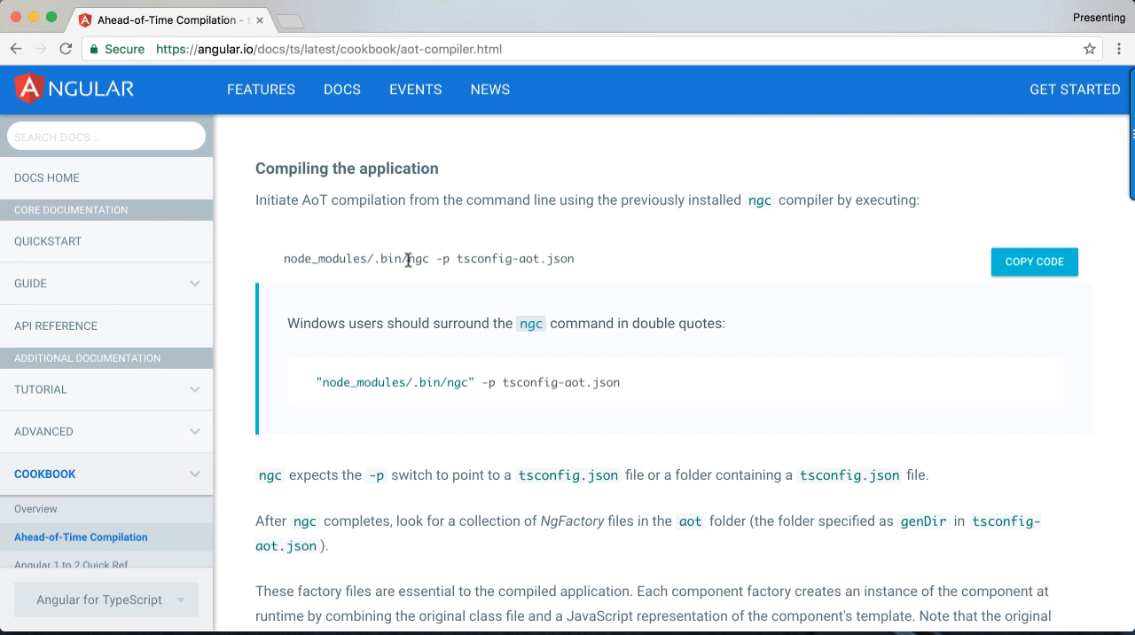
scroll("down", 3)
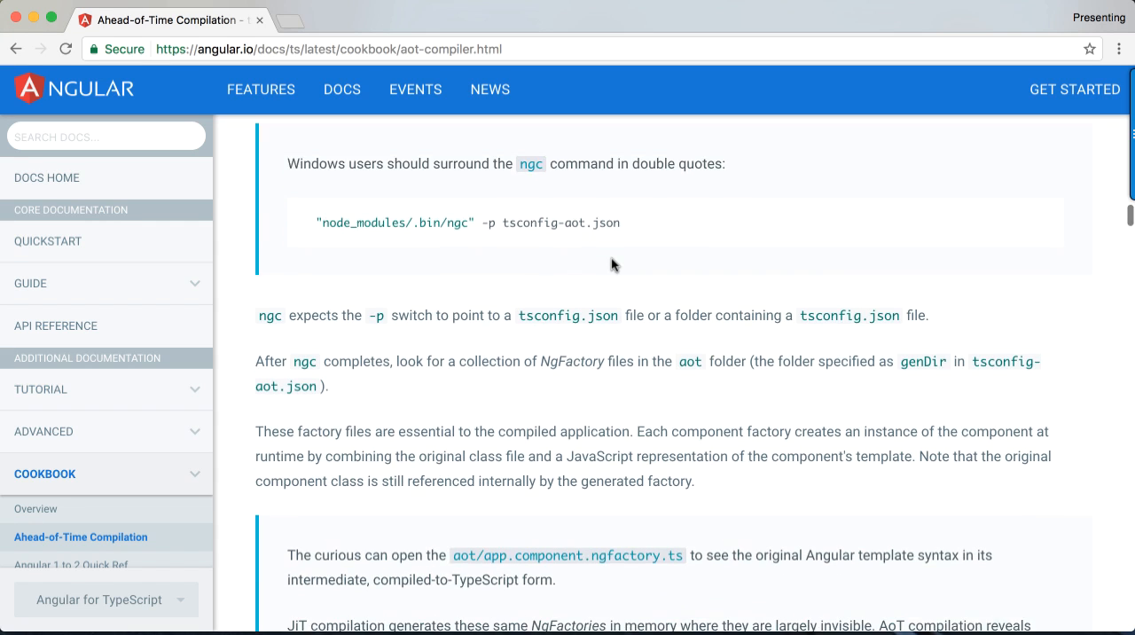
scroll("down", 3)
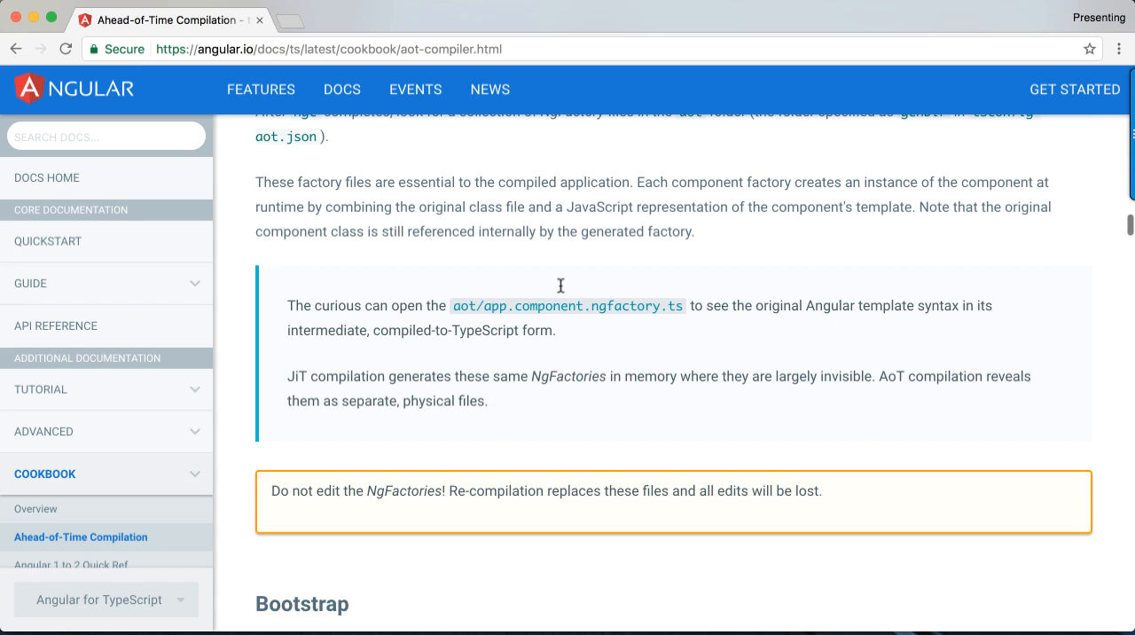
scroll("down", 3)
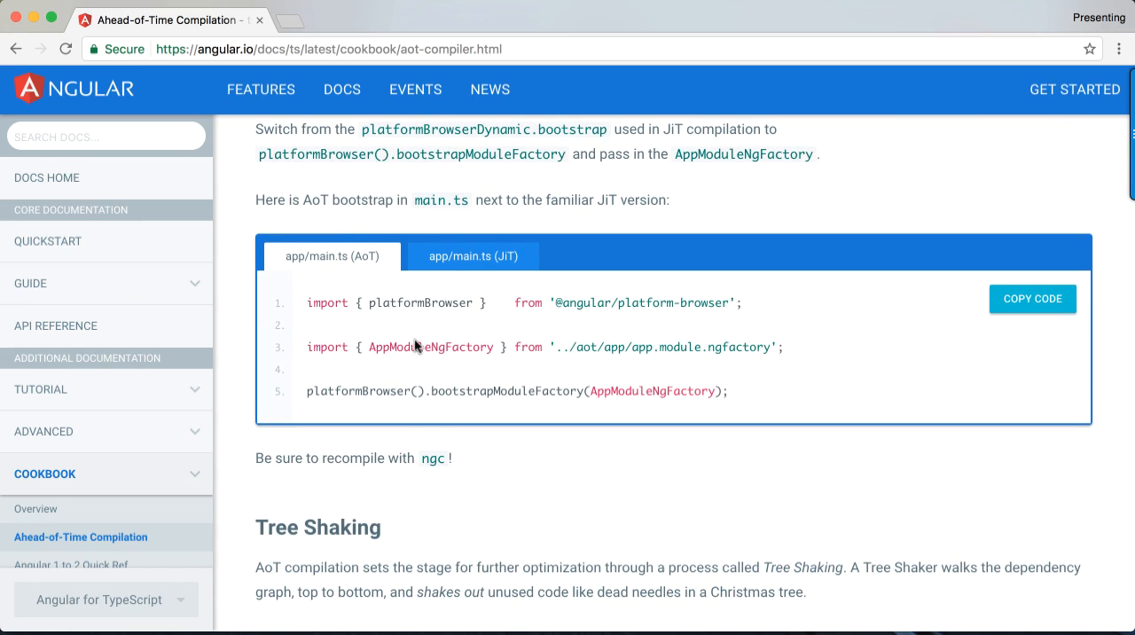
mouse_move(314, 301)
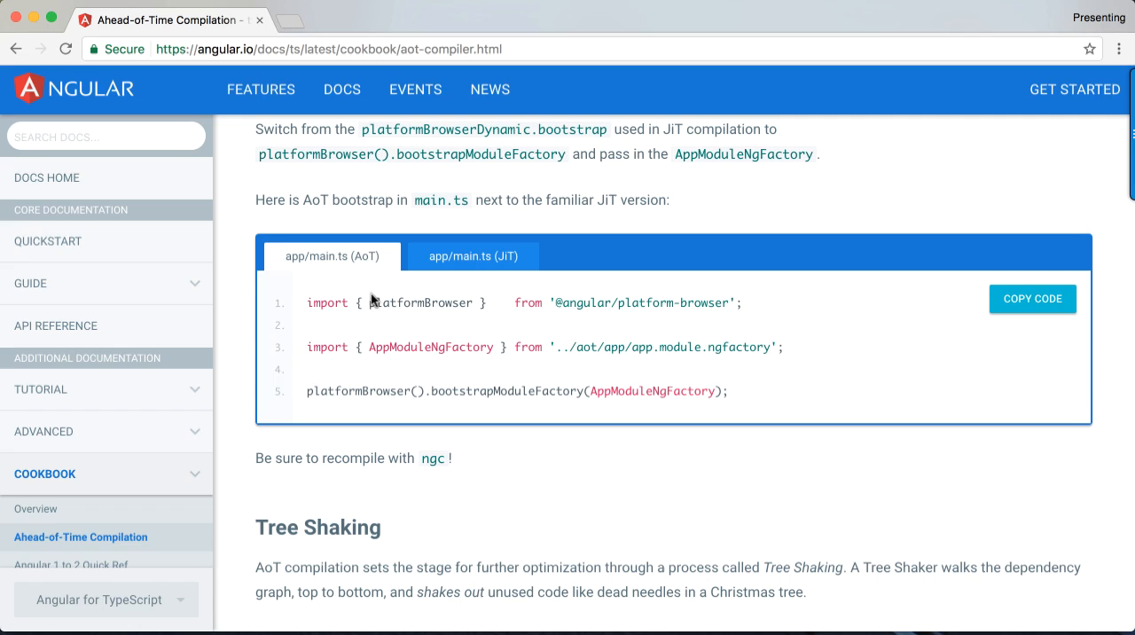
mouse_move(614, 302)
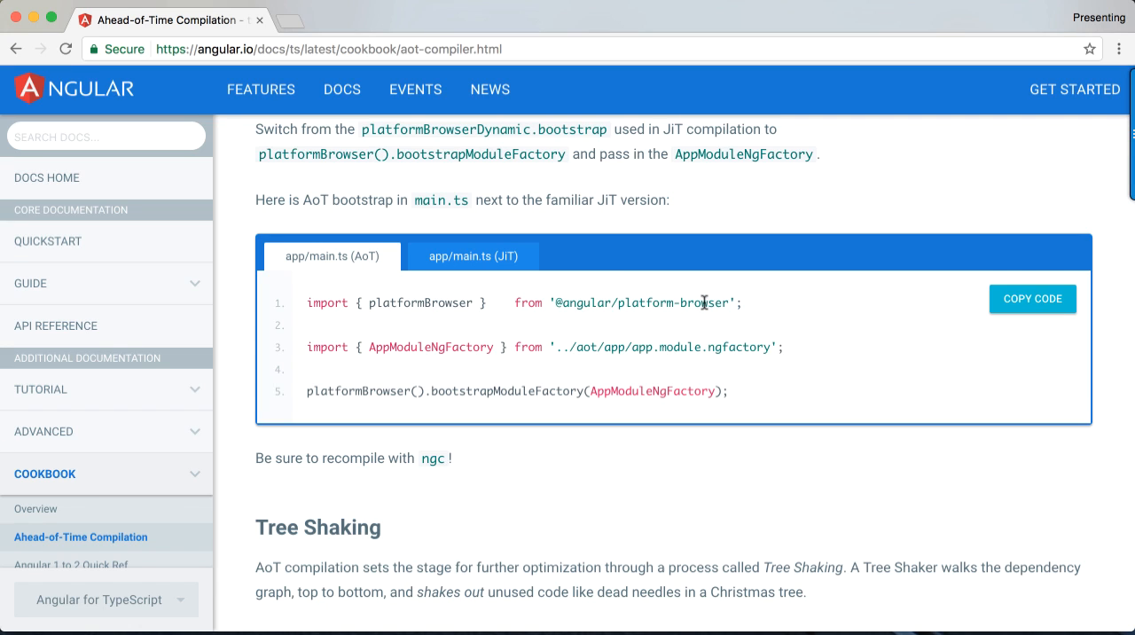
double_click(419, 302)
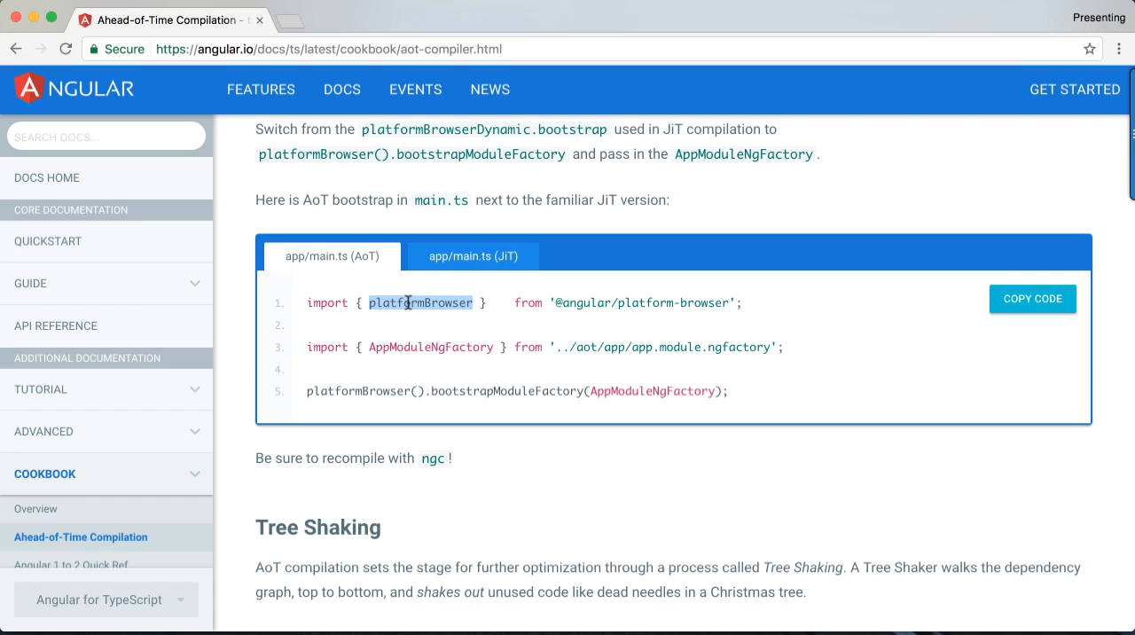
mouse_move(316, 390)
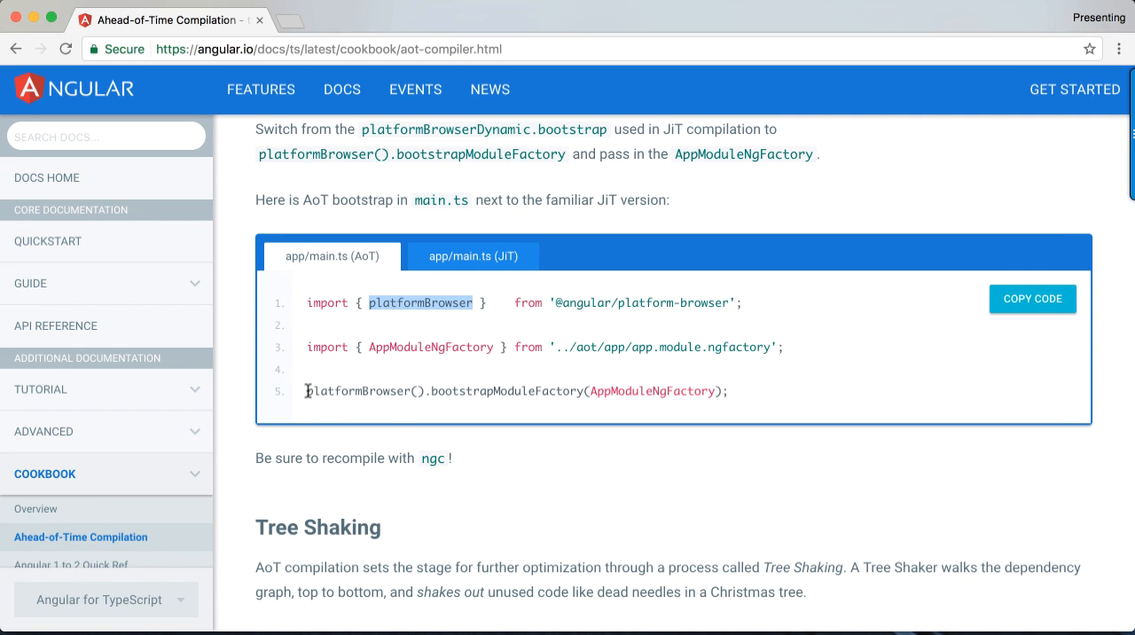
double_click(506, 391)
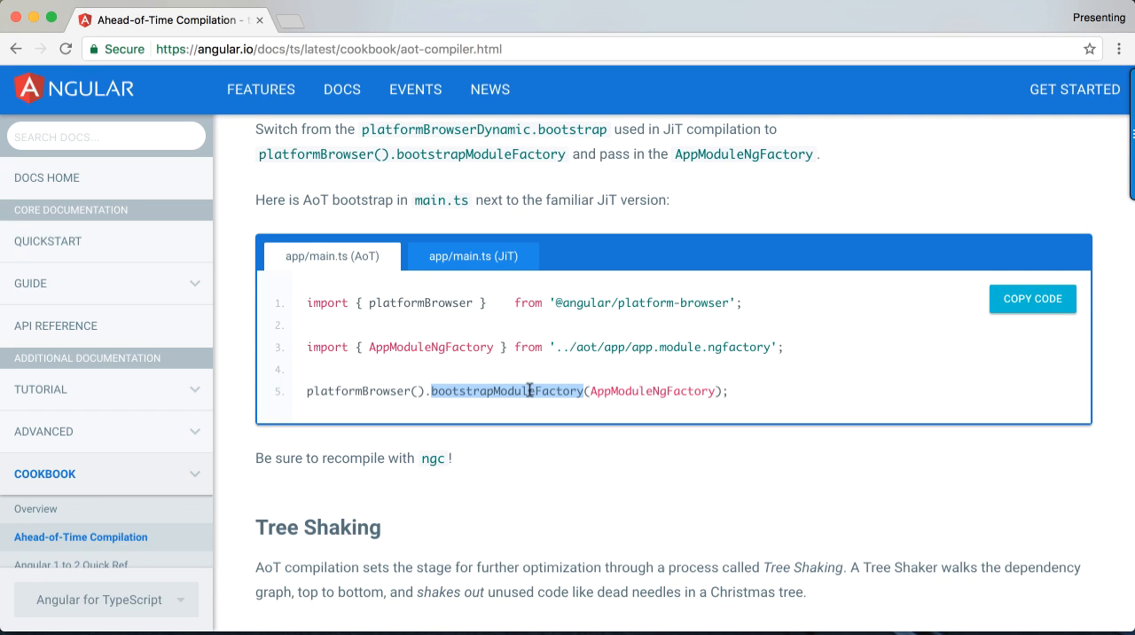
mouse_move(470, 402)
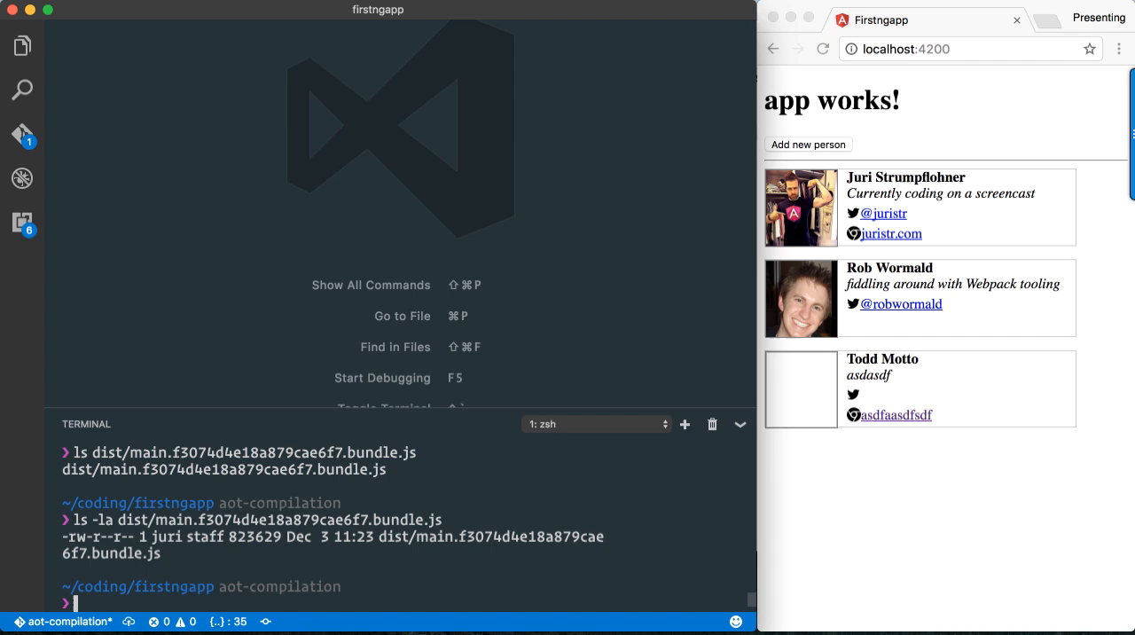
mouse_move(399, 502)
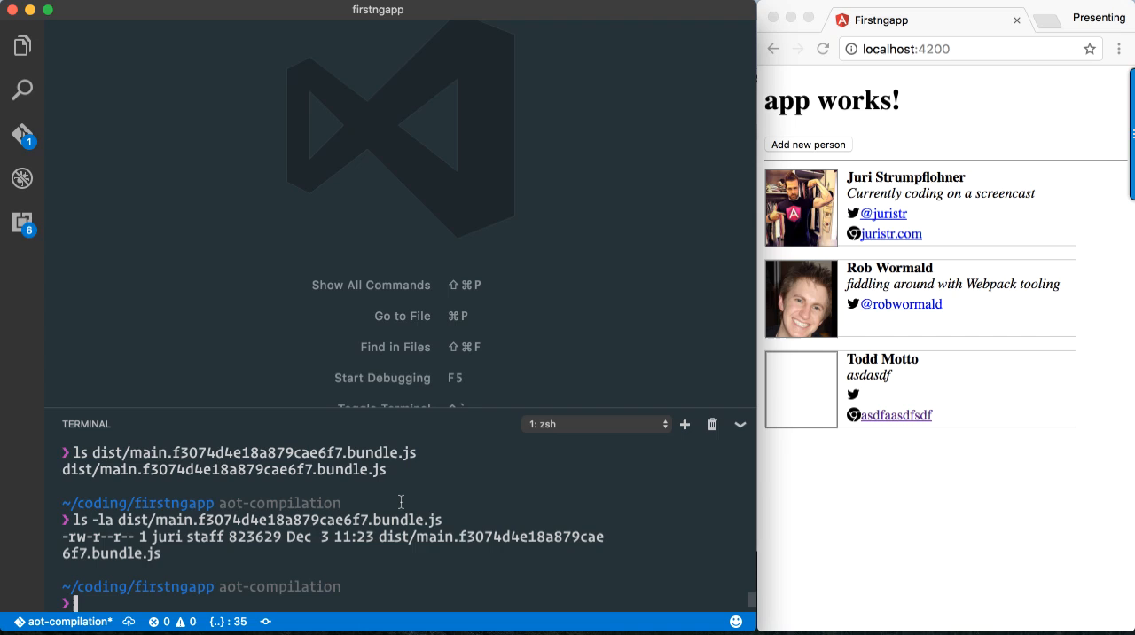
Run ng build --prod --aot in the terminal and wait for the 27s build to finish.
type("c")
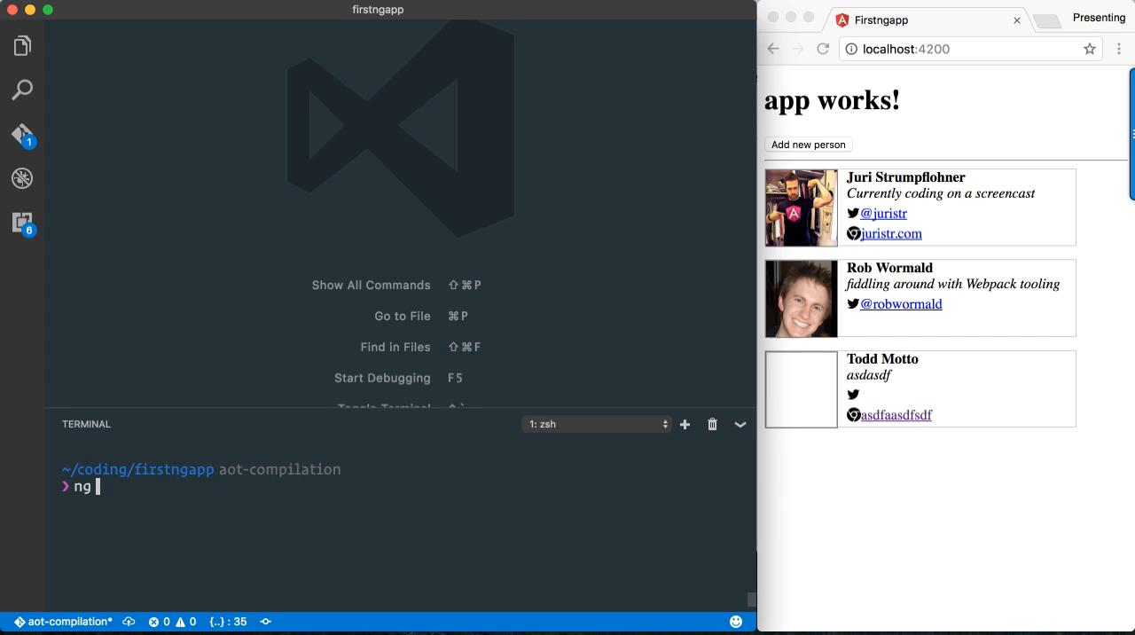
type("build --pr")
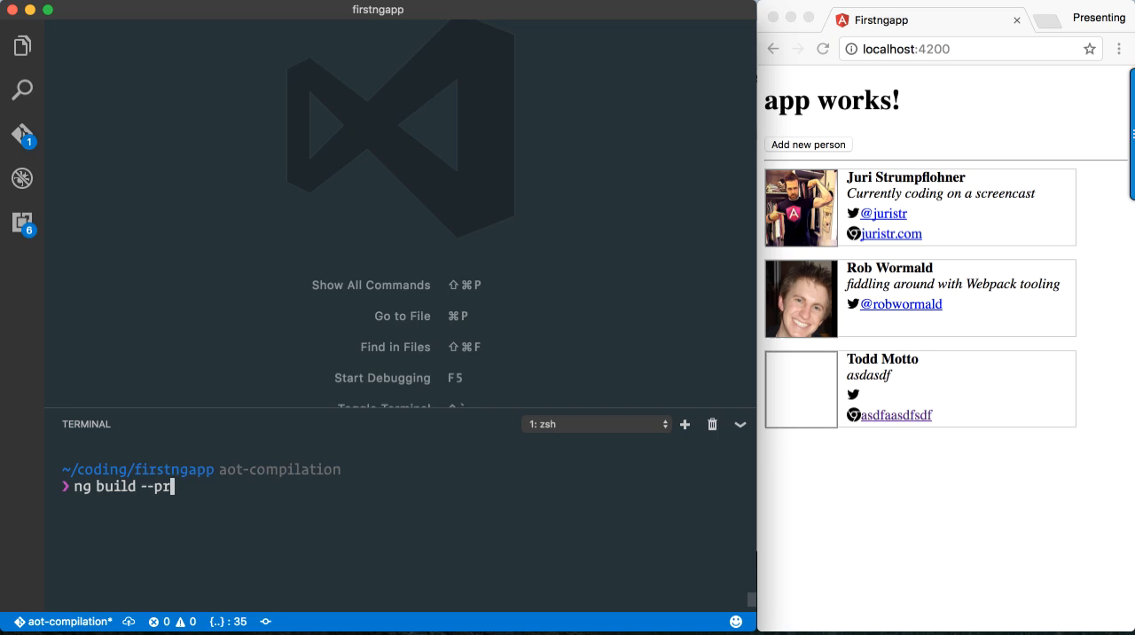
type("od --aot")
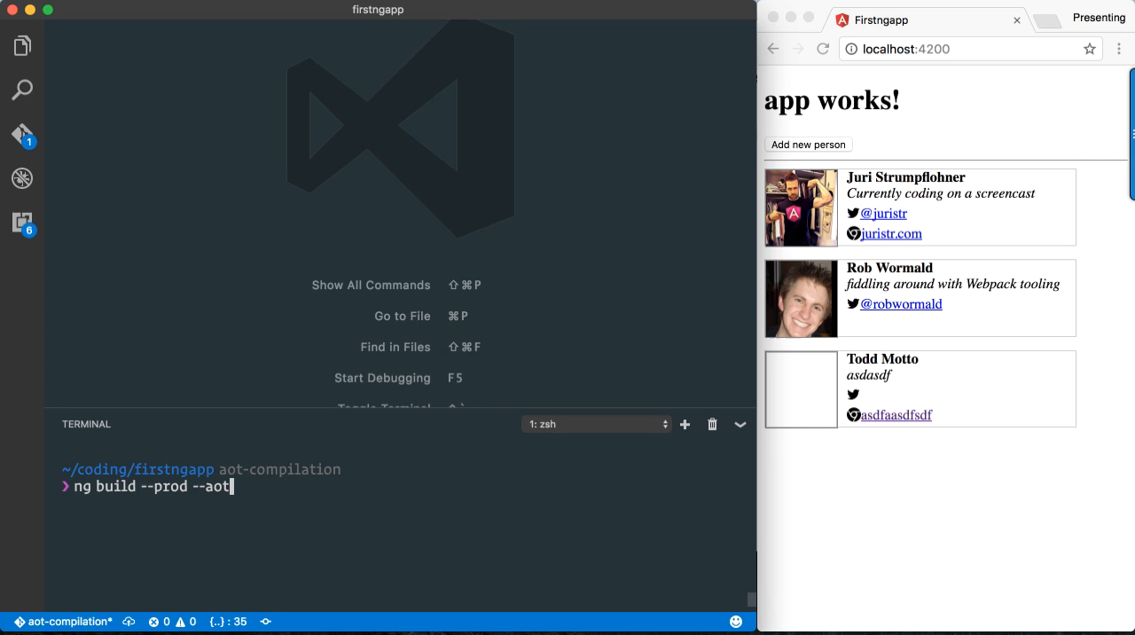
key("Return")
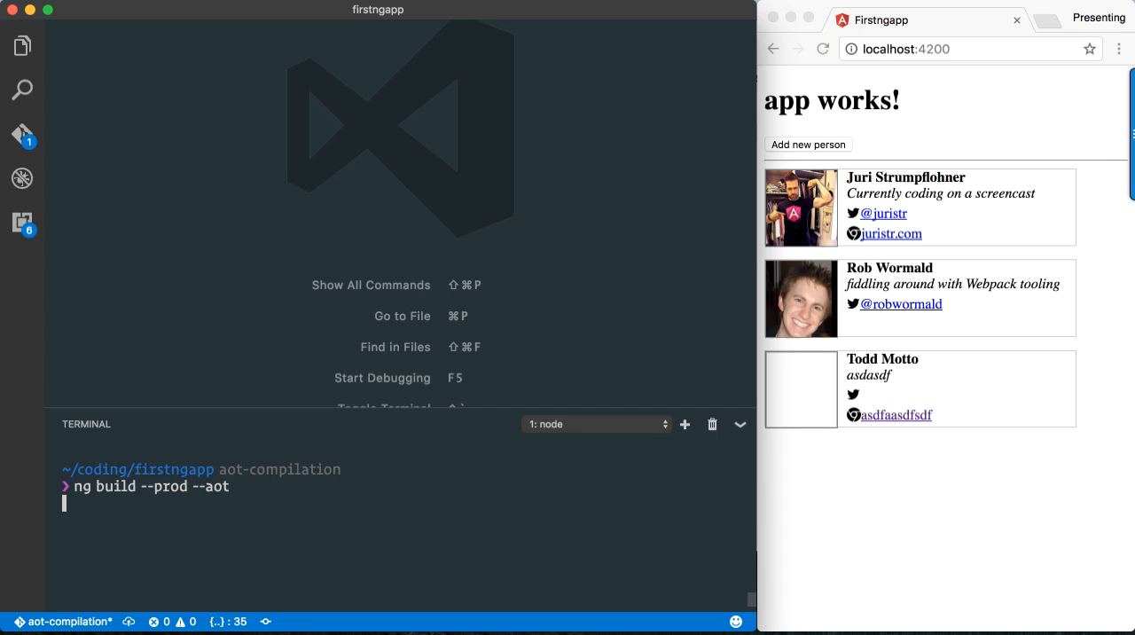
key("Return")
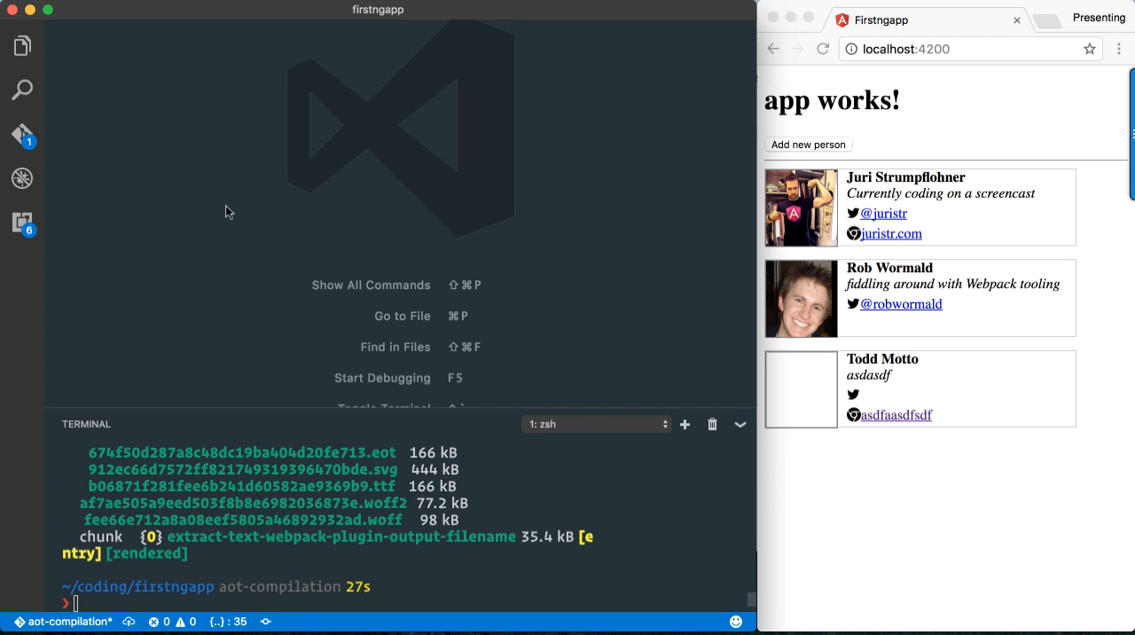
Open main.eec2d6e754988b2cd9a1.bundle.js from dist and scroll through it.
left_click(22, 46)
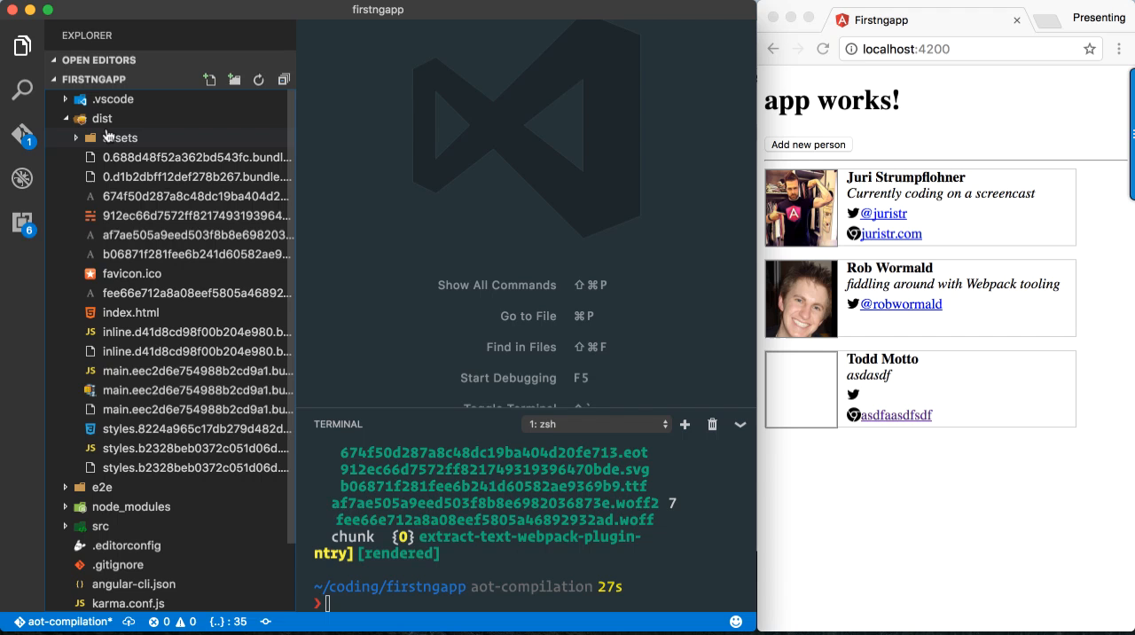
mouse_move(140, 379)
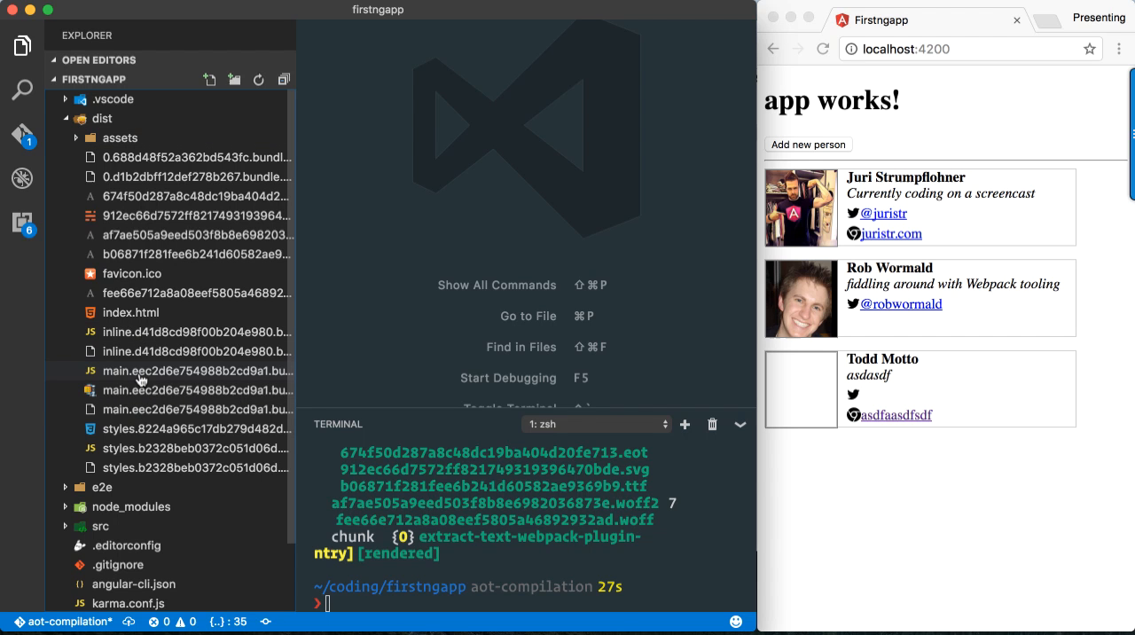
left_click(197, 390)
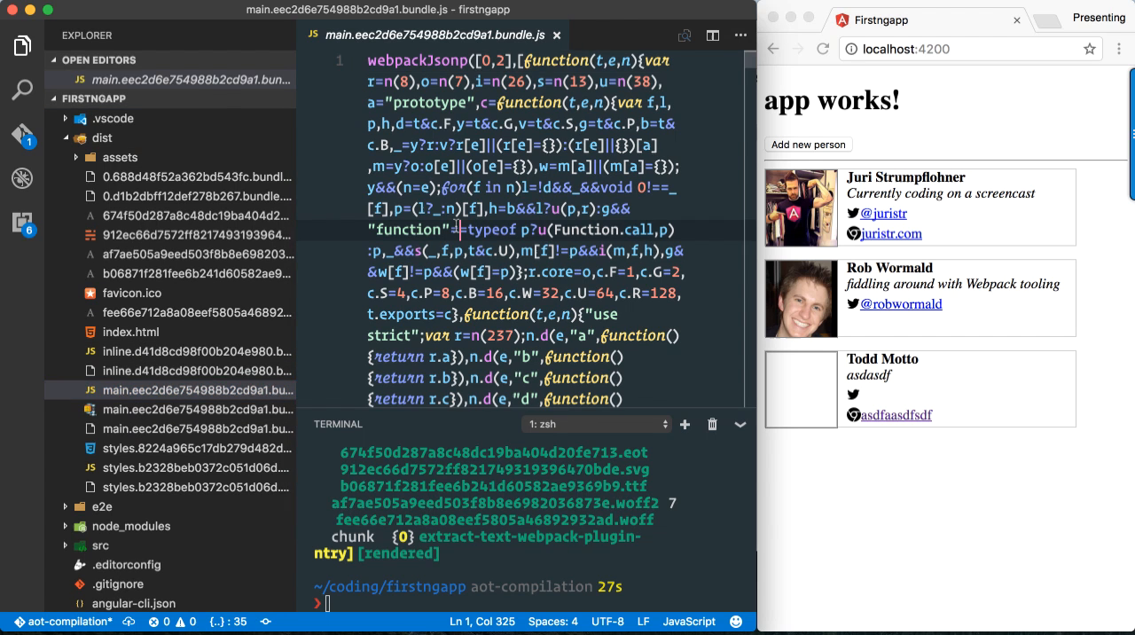
left_click(21, 45)
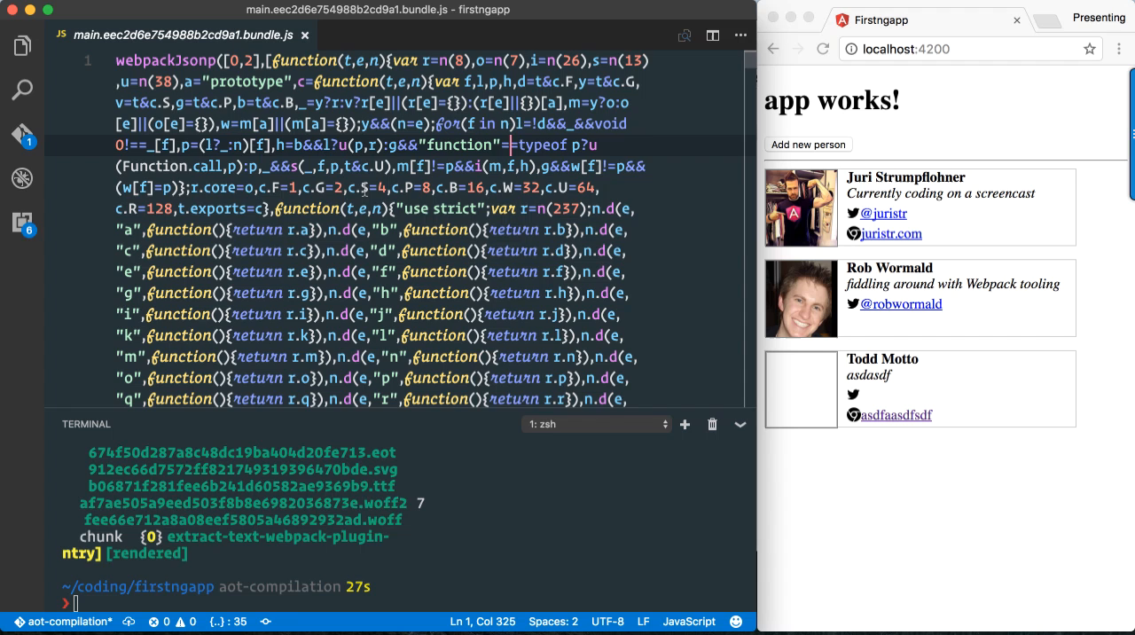
scroll("down", 3)
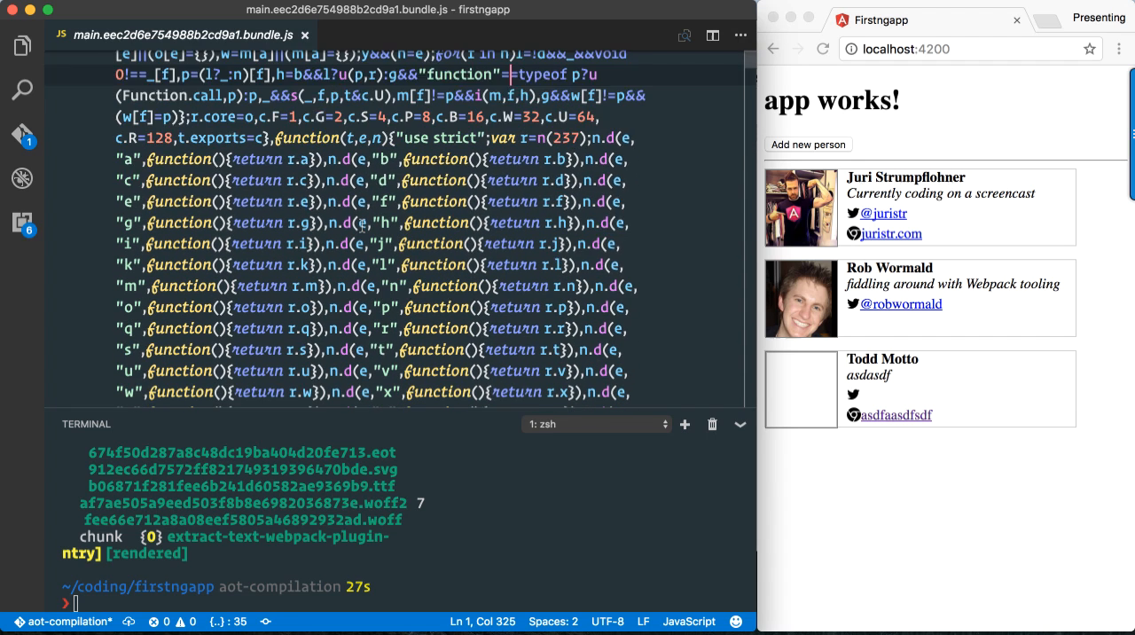
scroll("up", 3)
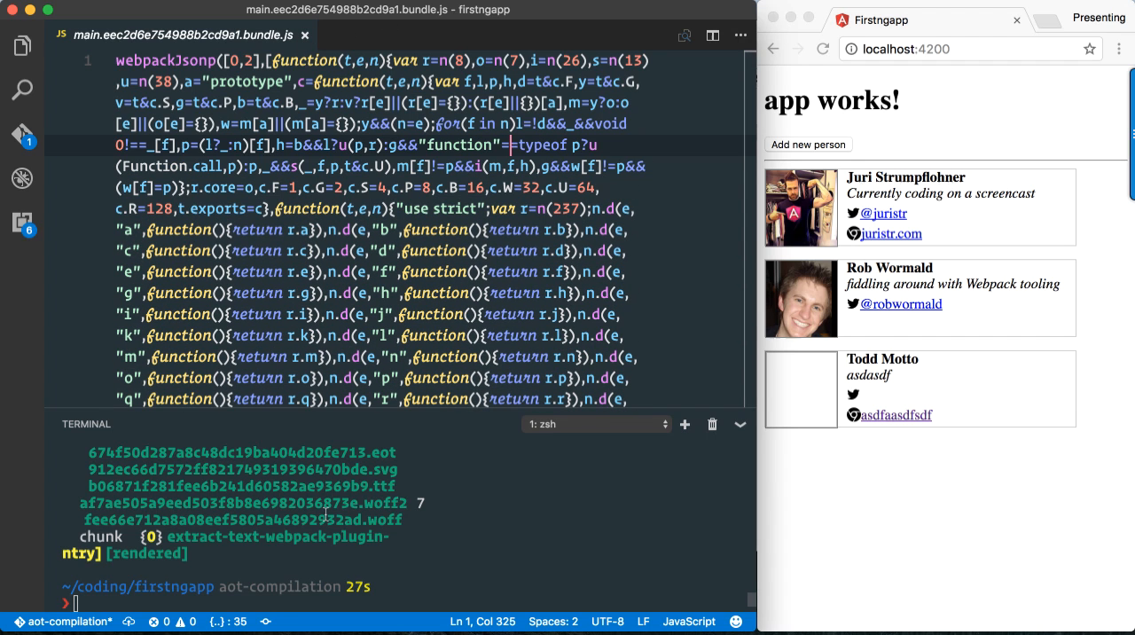
List the main bundle with ls -la and highlight its 325,896-byte size.
type("ls -la")
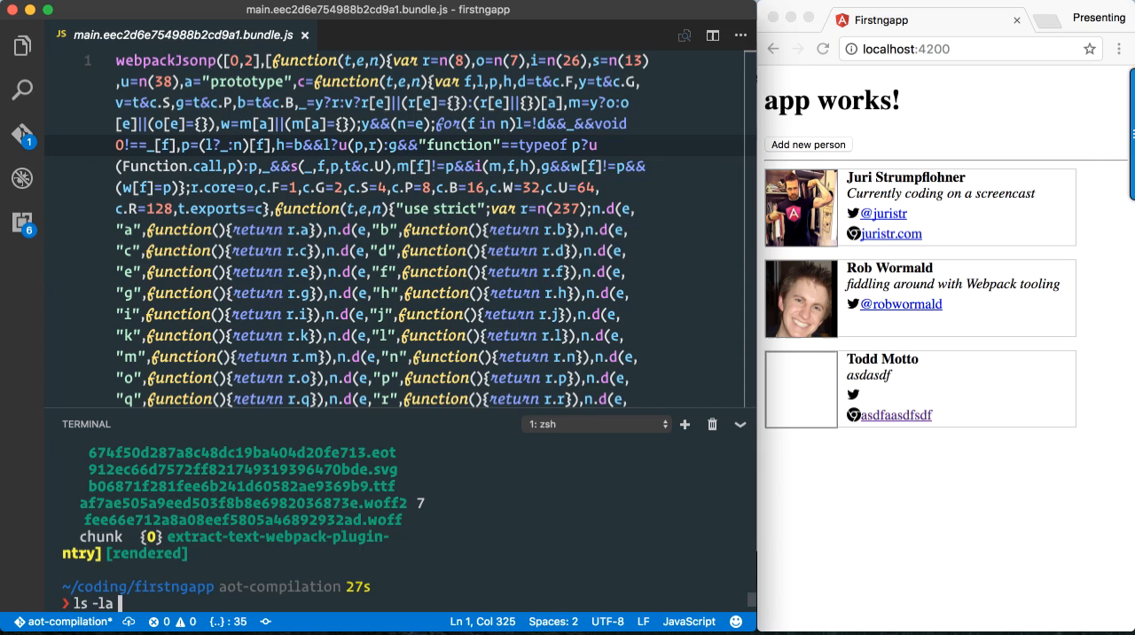
type("dist/main.eec2d6e754988b2cd9a1.bundle.")
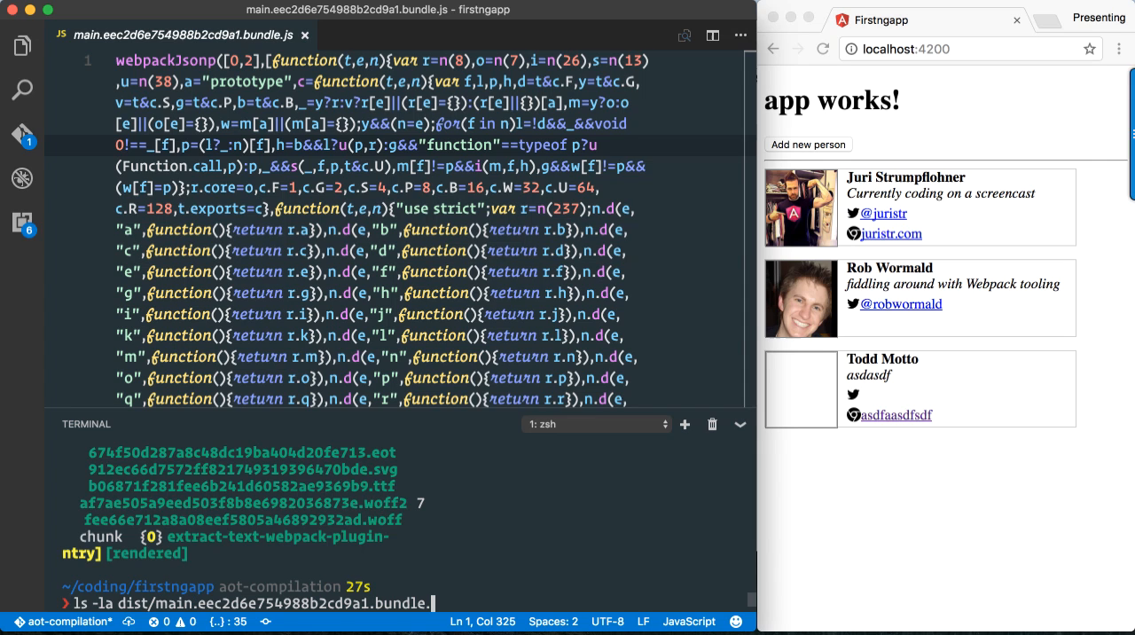
key("Return")
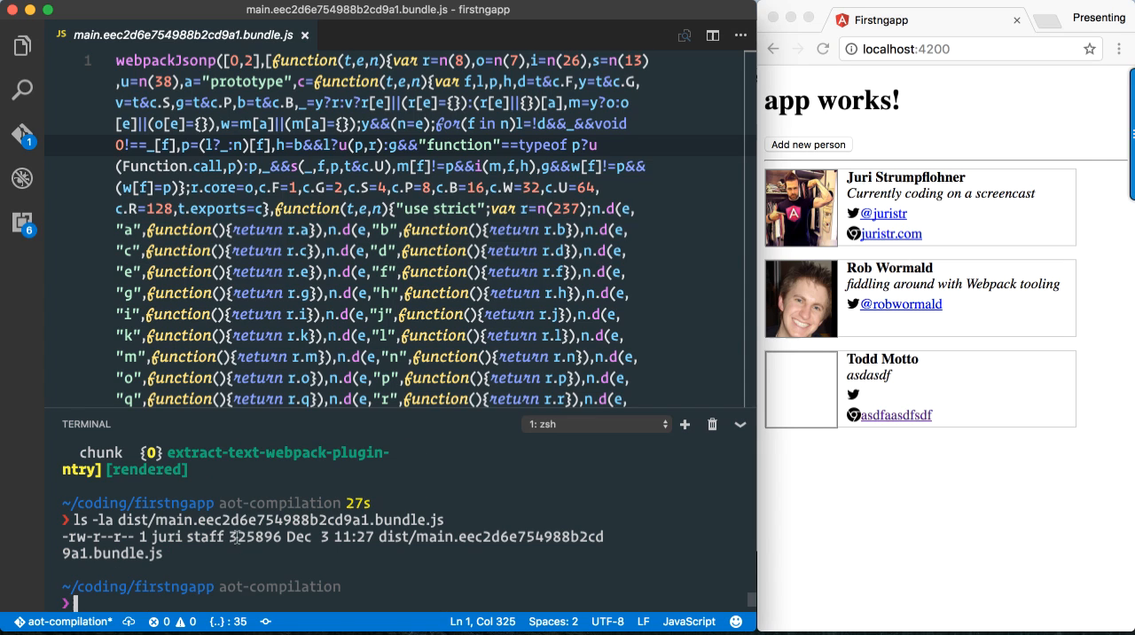
double_click(242, 536)
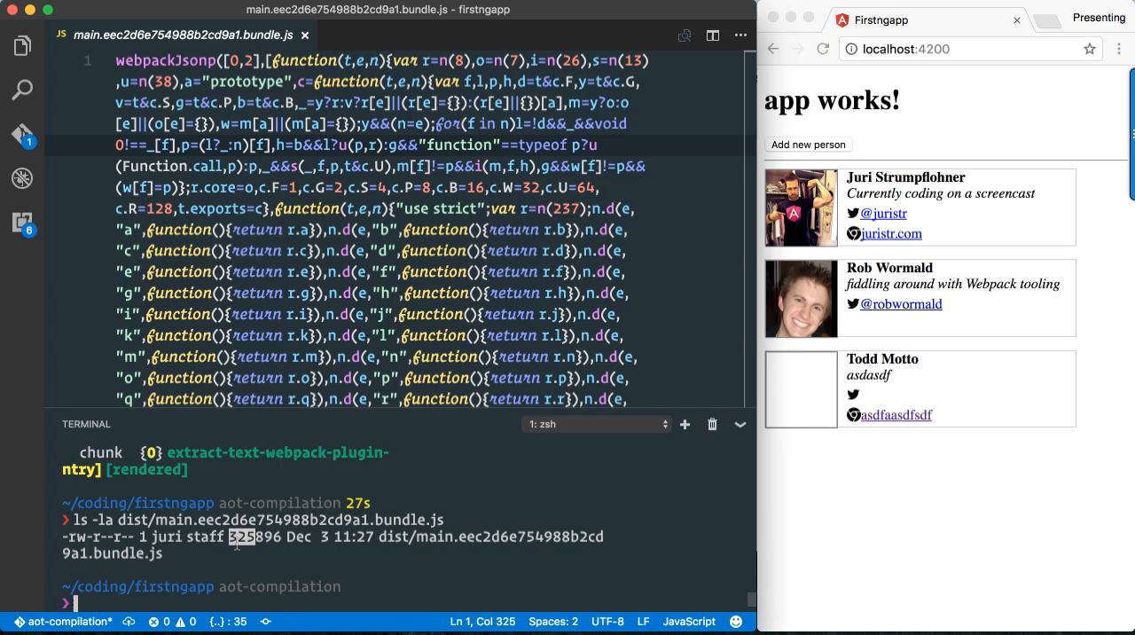
mouse_move(330, 144)
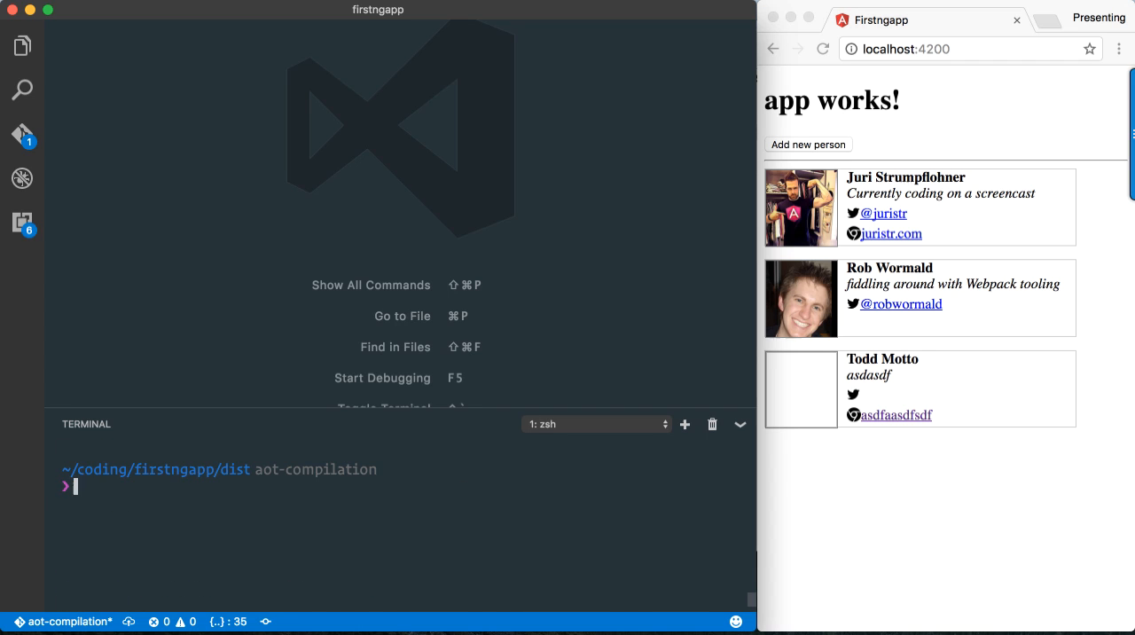
Start http-server on port 1111 from dist, then focus Chrome's address bar.
type("http-server -p")
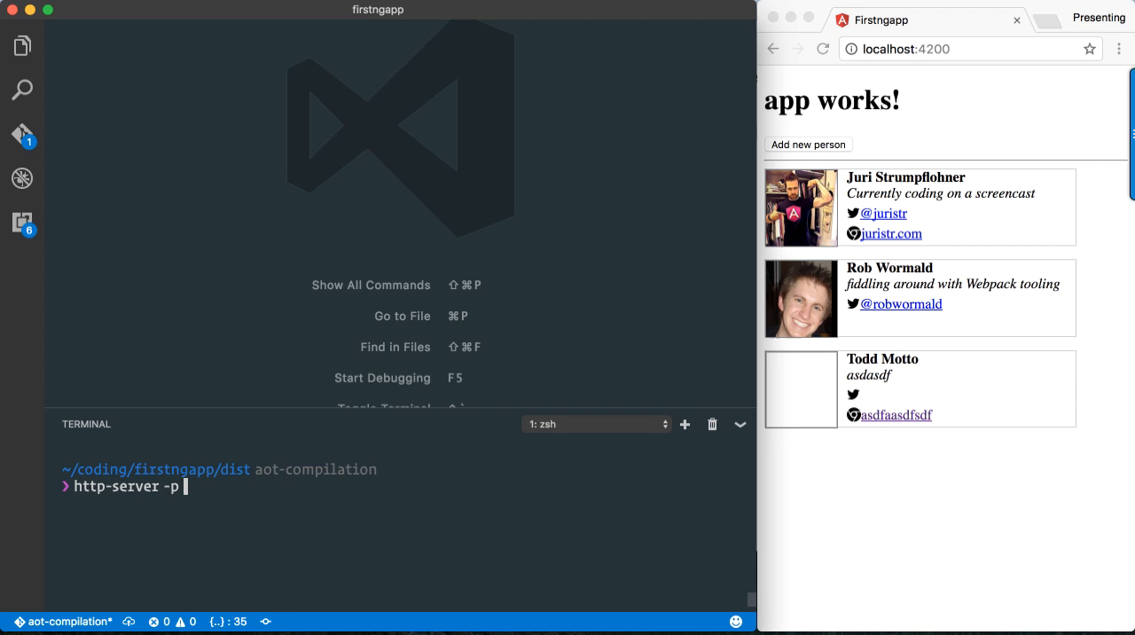
type("1111")
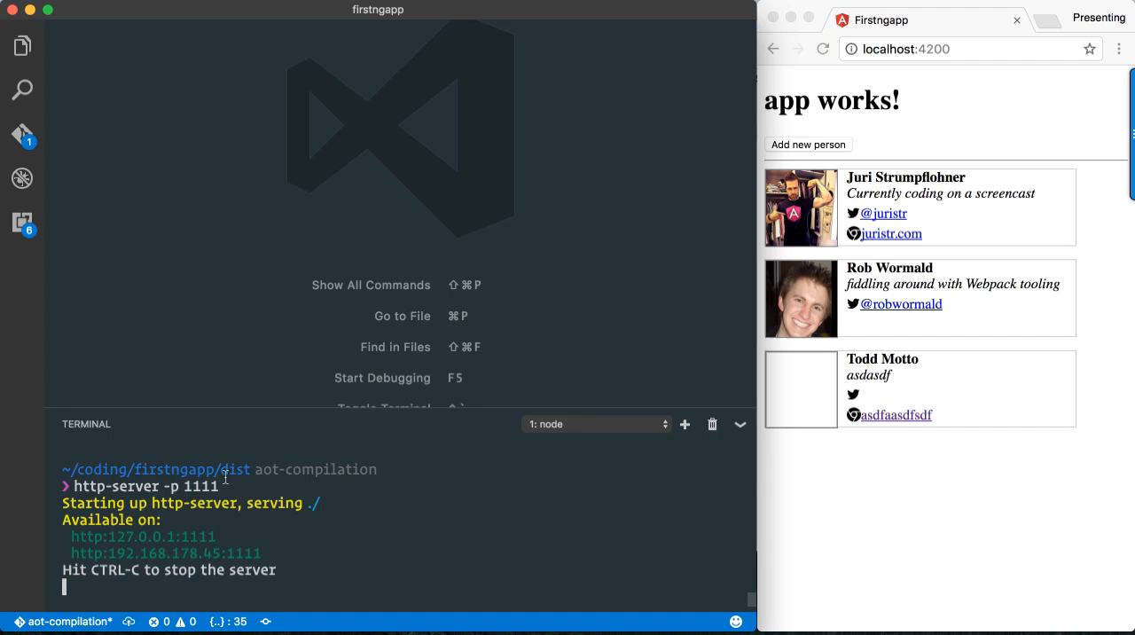
mouse_move(173, 539)
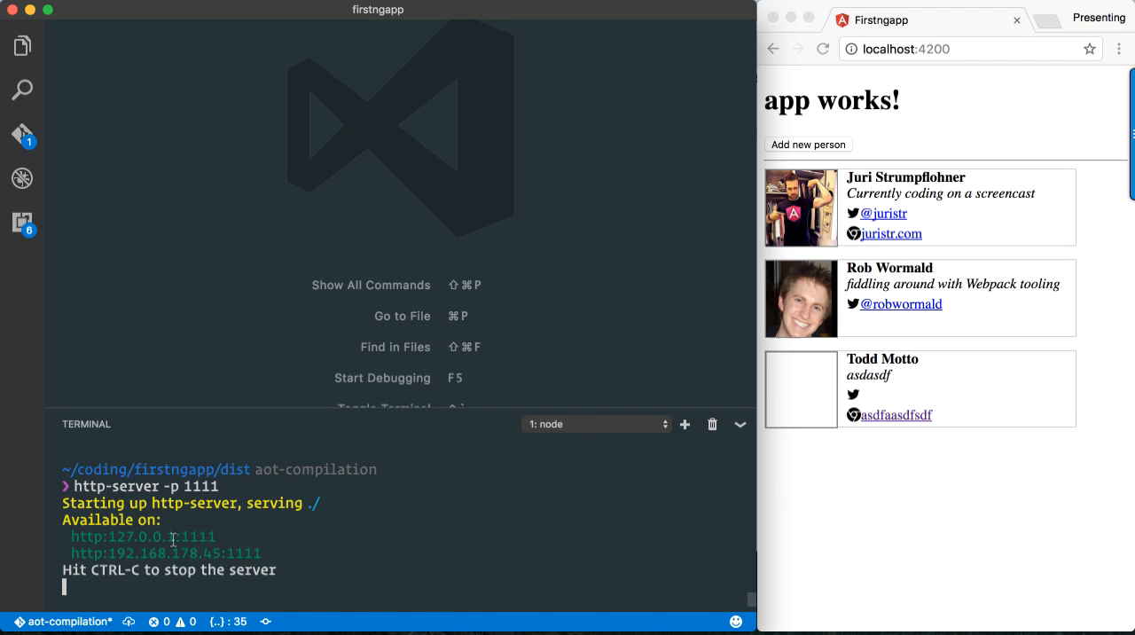
left_click(922, 49)
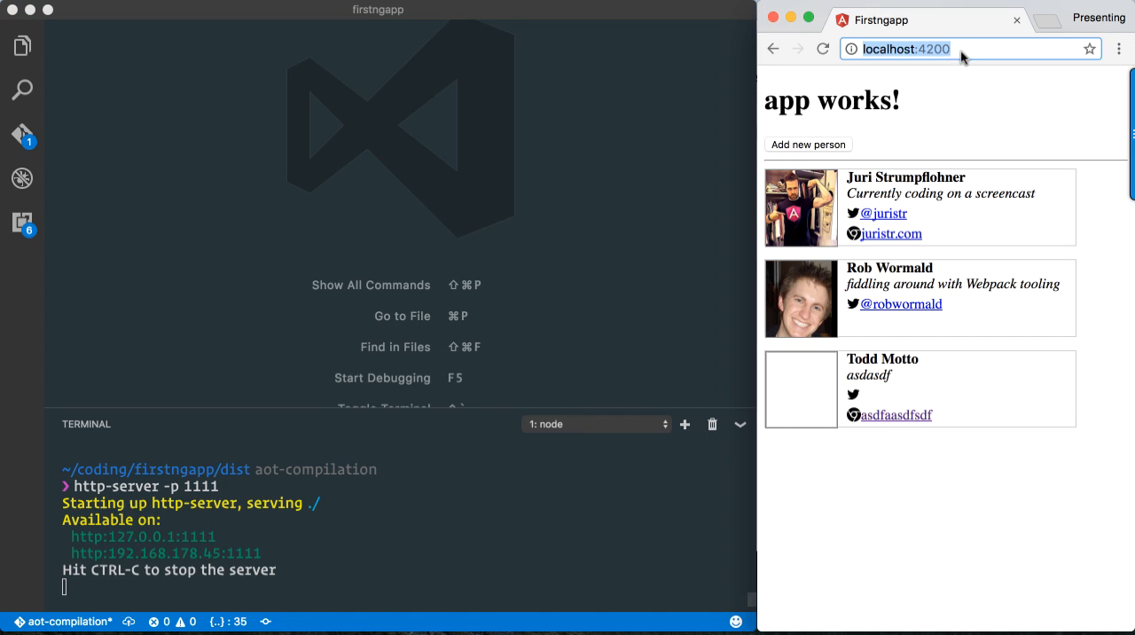
Load localhost:1111 and read the Observable return-type console error, then search 'peo'.
type("localhost:1111")
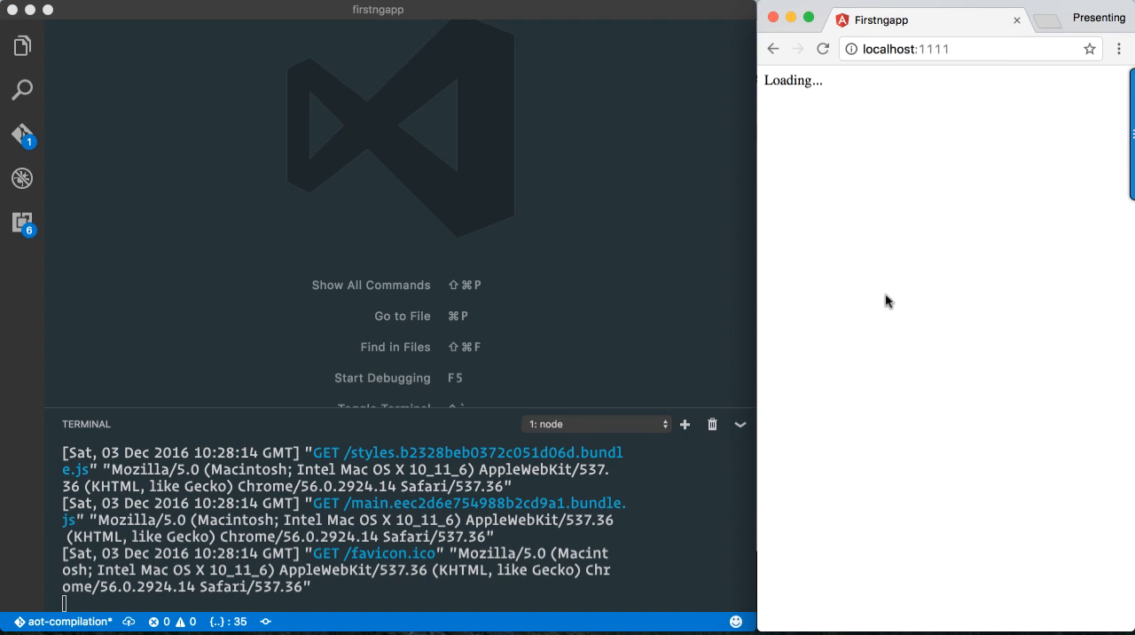
mouse_move(837, 141)
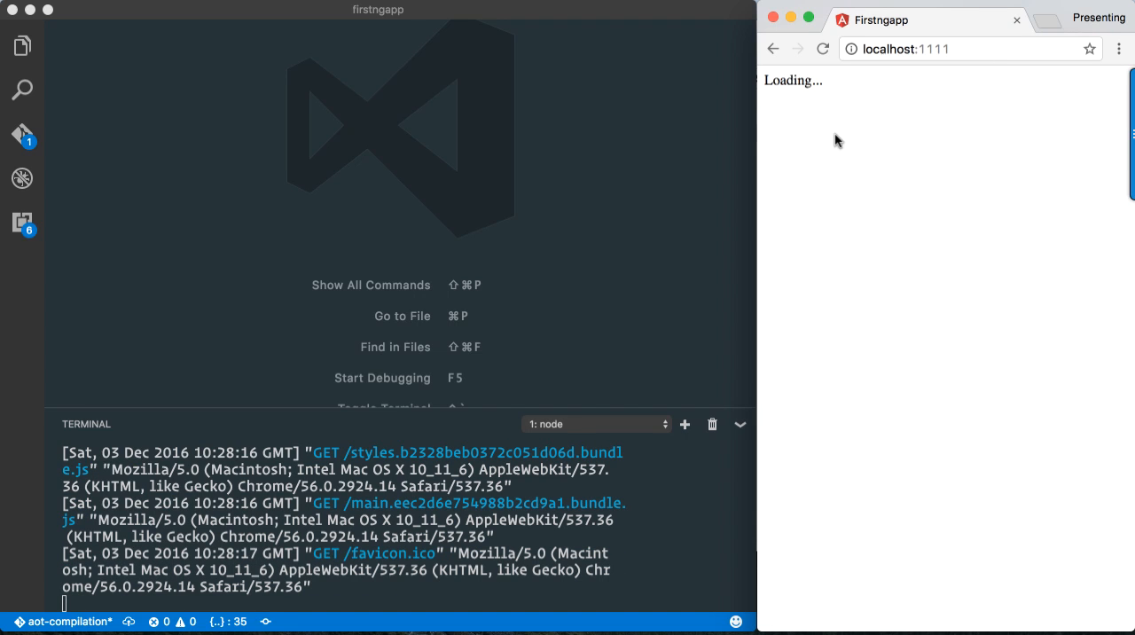
mouse_move(823, 143)
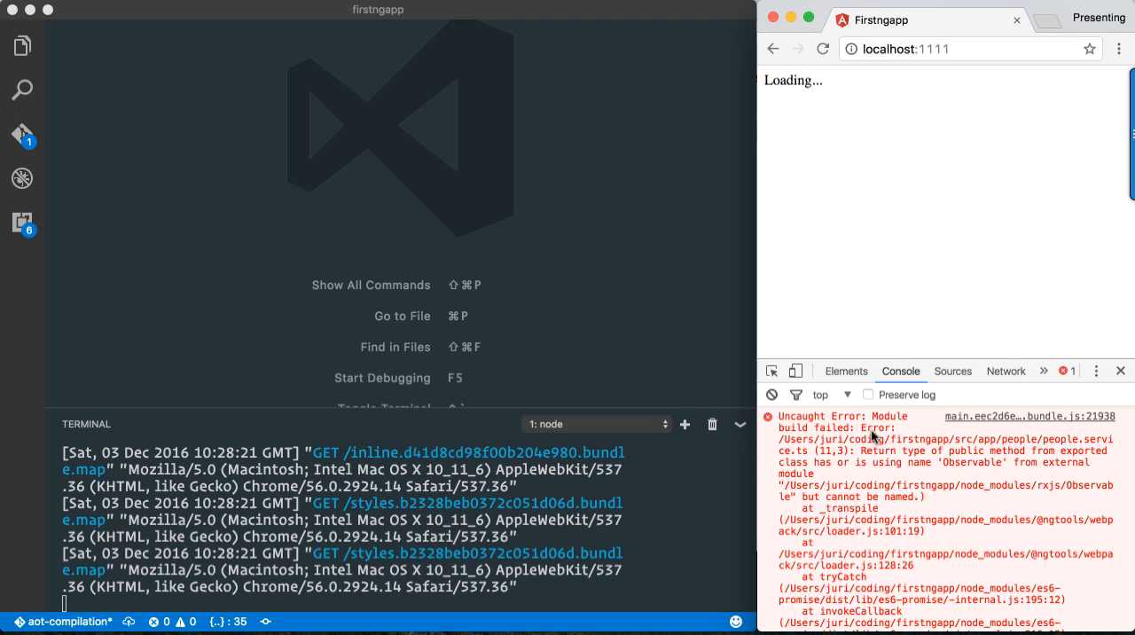
mouse_move(996, 458)
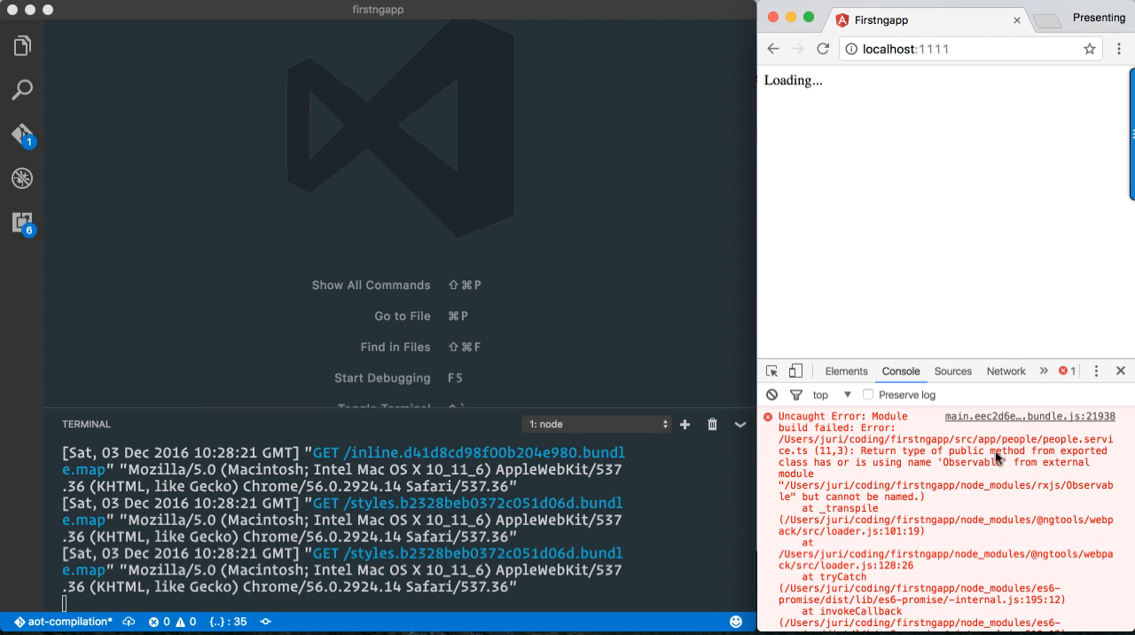
mouse_move(841, 470)
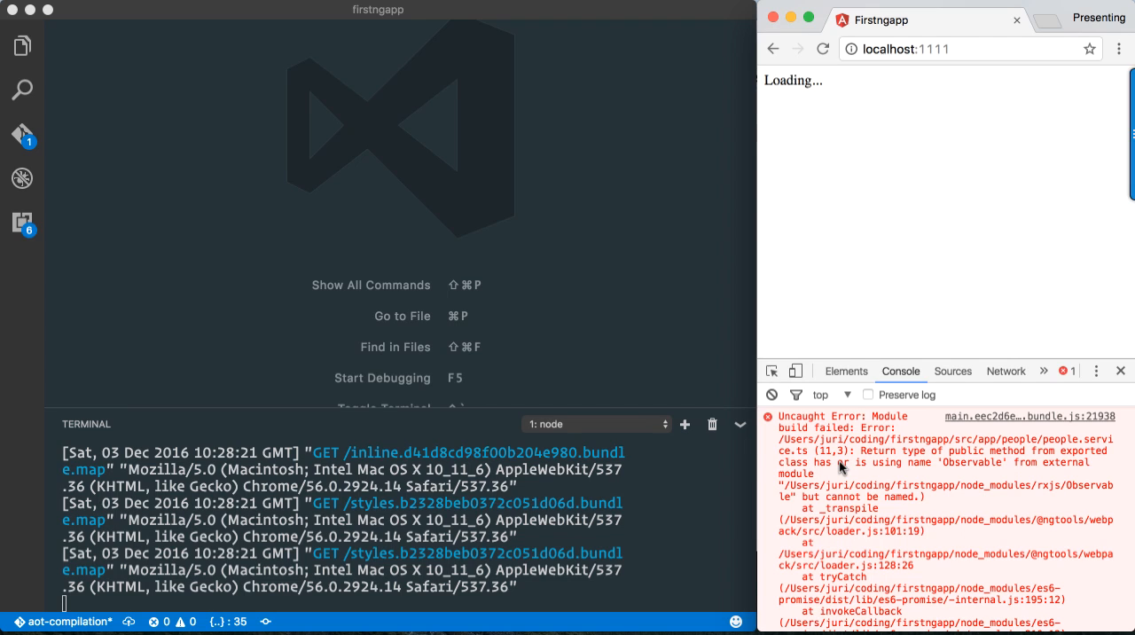
mouse_move(960, 469)
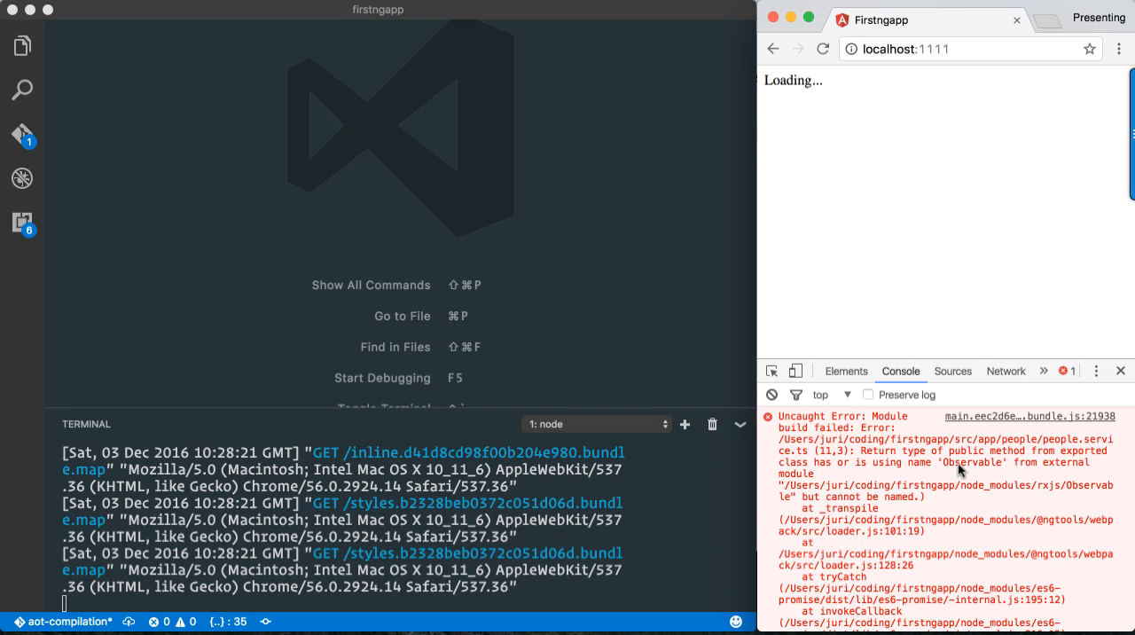
mouse_move(858, 496)
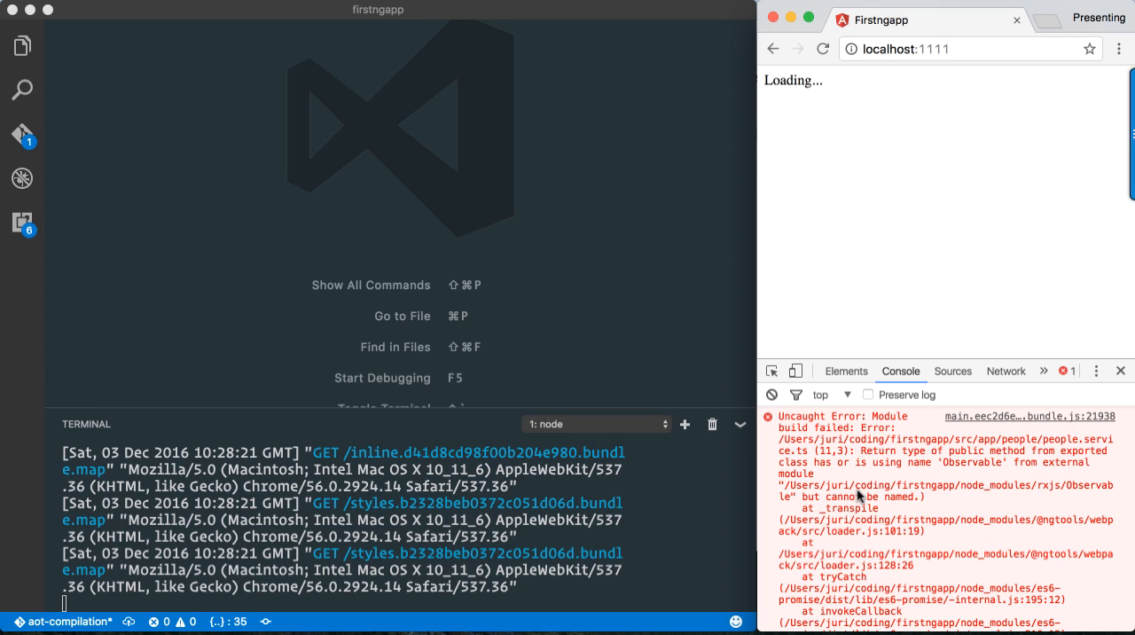
mouse_move(512, 169)
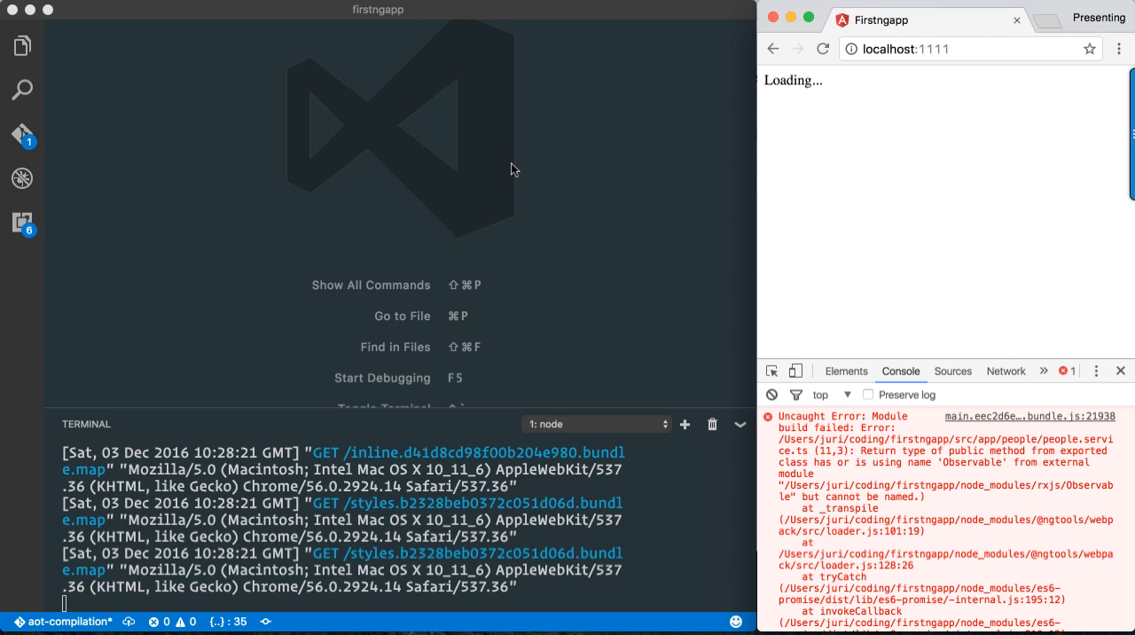
type("peo")
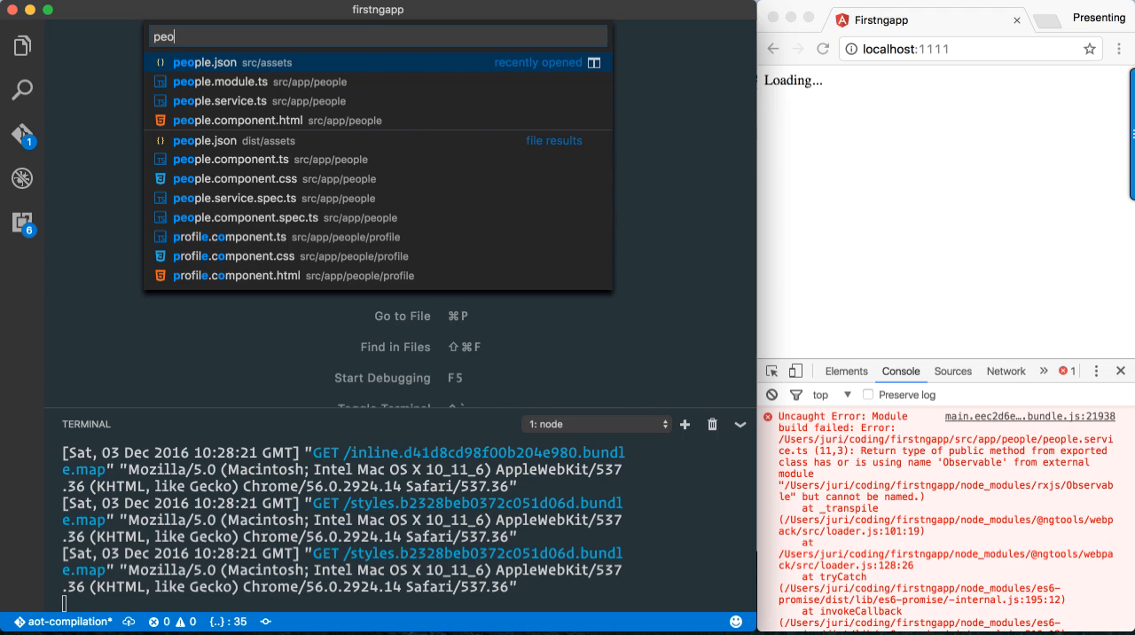
Open people.service.ts and highlight fetchPeople's http return statement.
left_click(219, 100)
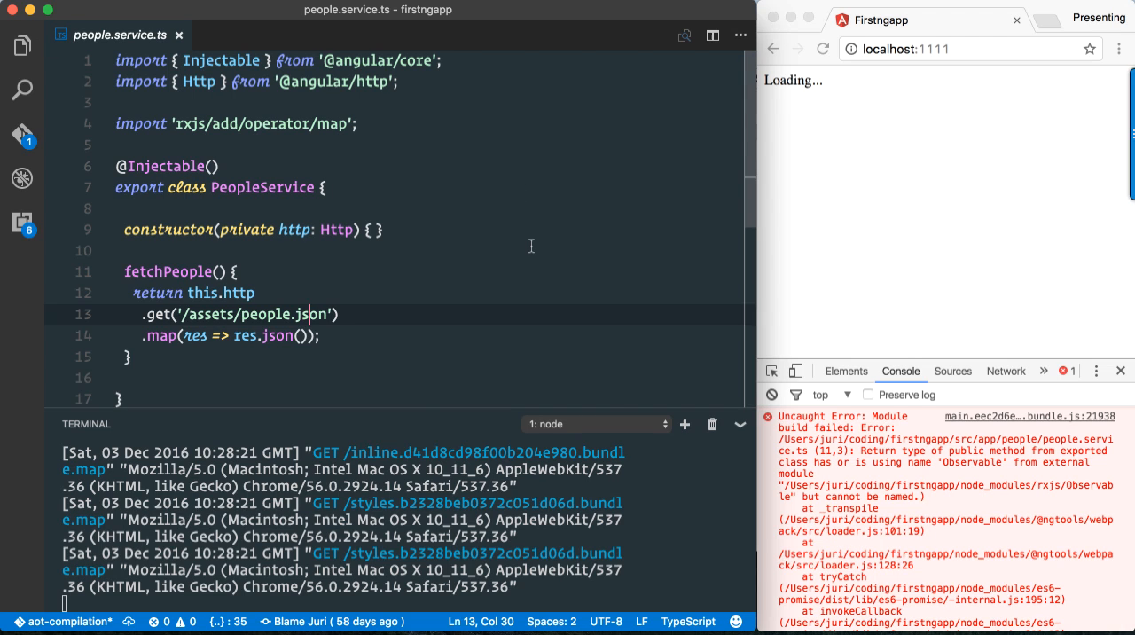
left_click(124, 250)
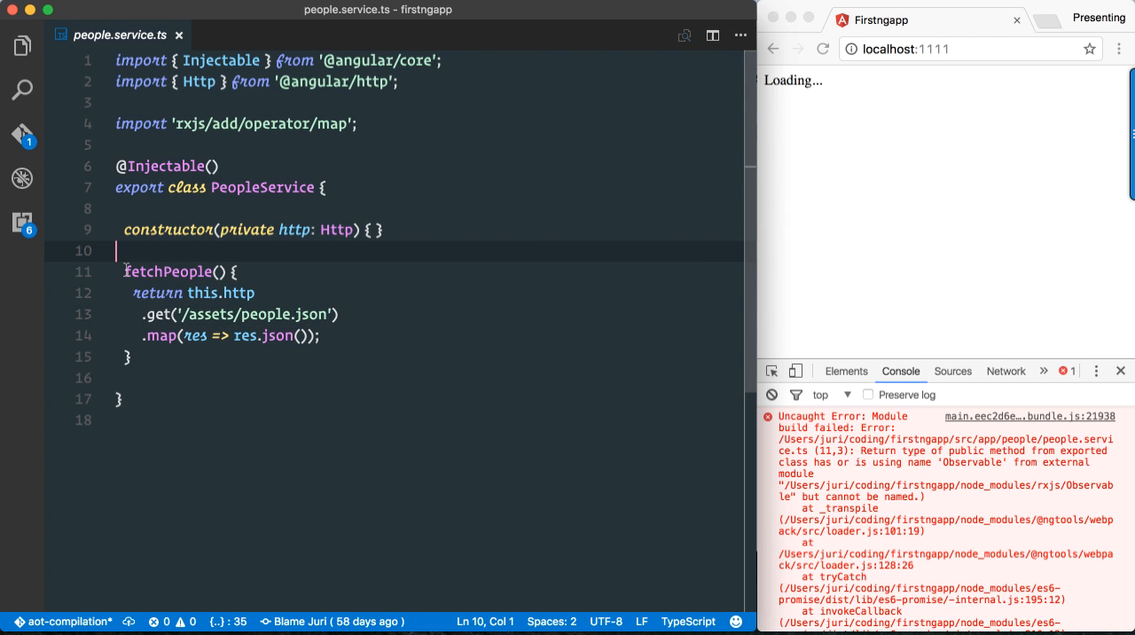
left_click(127, 356)
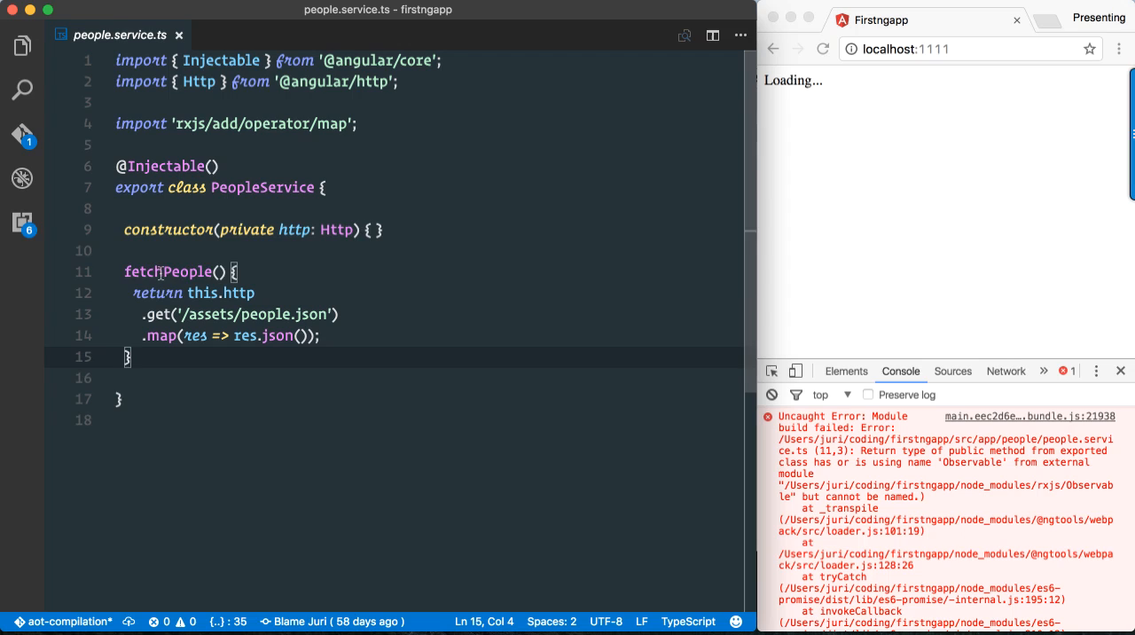
left_click(218, 272)
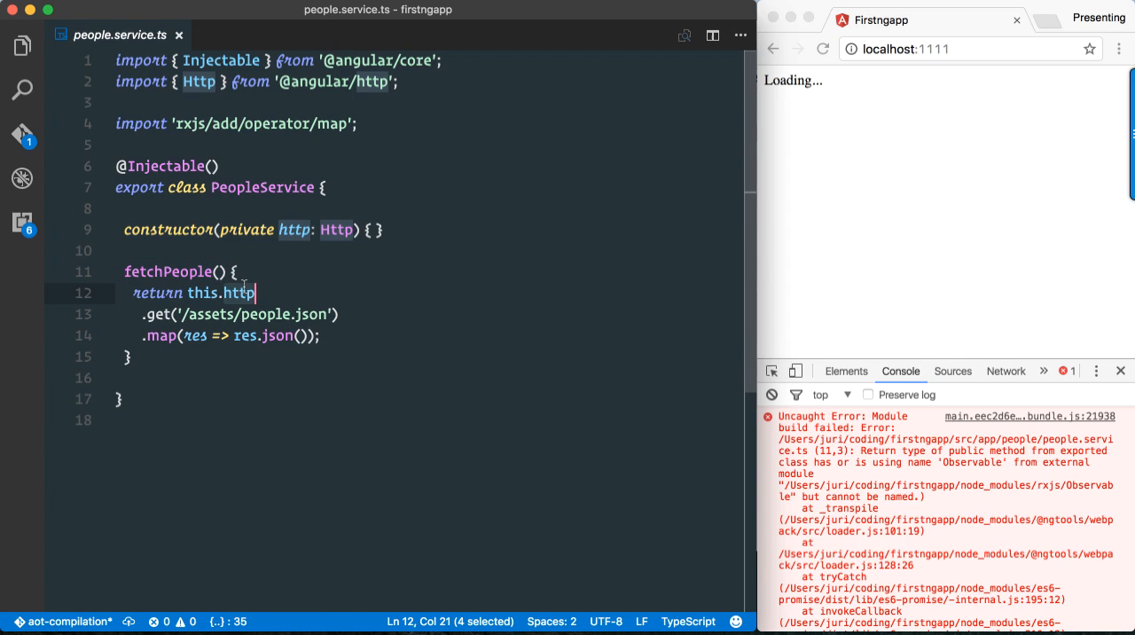
left_click_drag(257, 292, 321, 335)
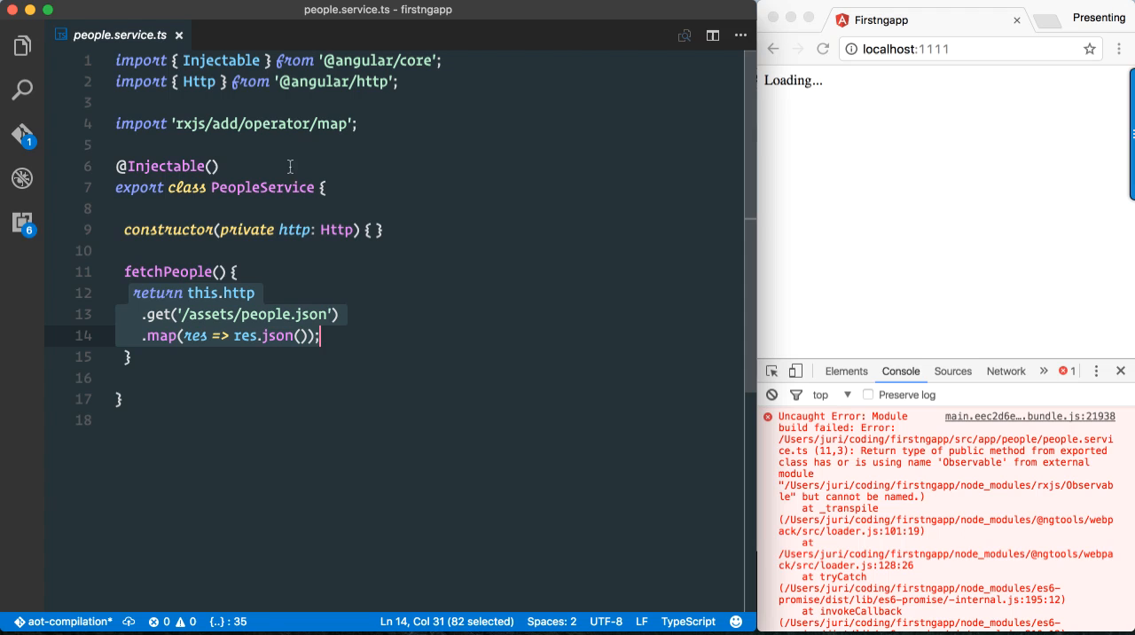
mouse_move(424, 92)
type("import { } from 'r';")
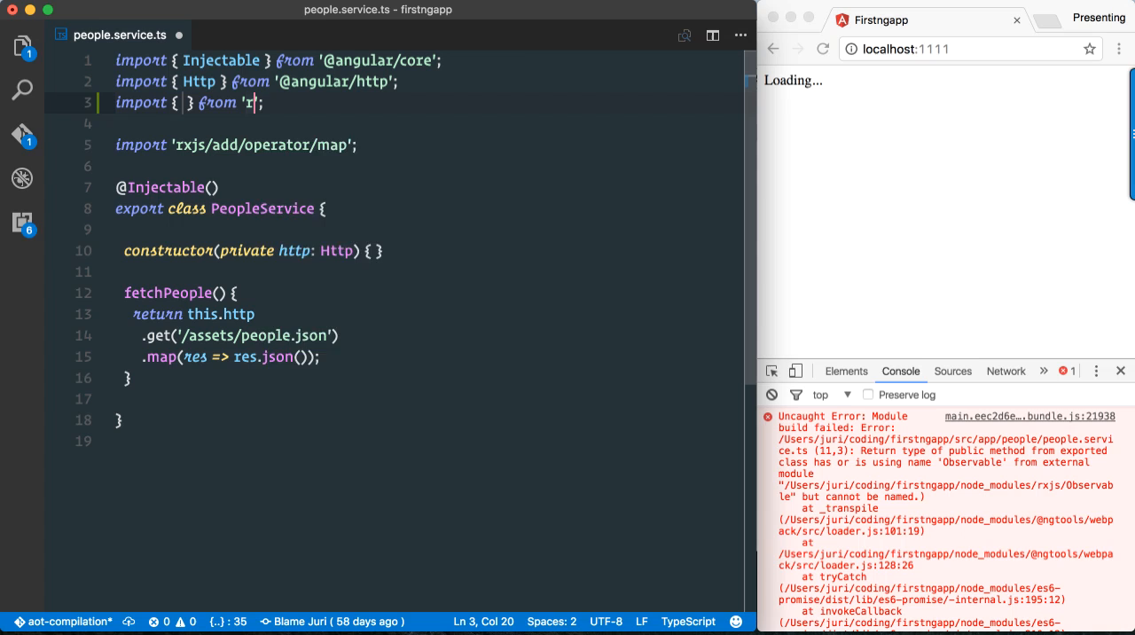
Import Observable from 'rxjs/Observable' and type fetchPeople as returning Observable<any>.
type("xjs/Observable")
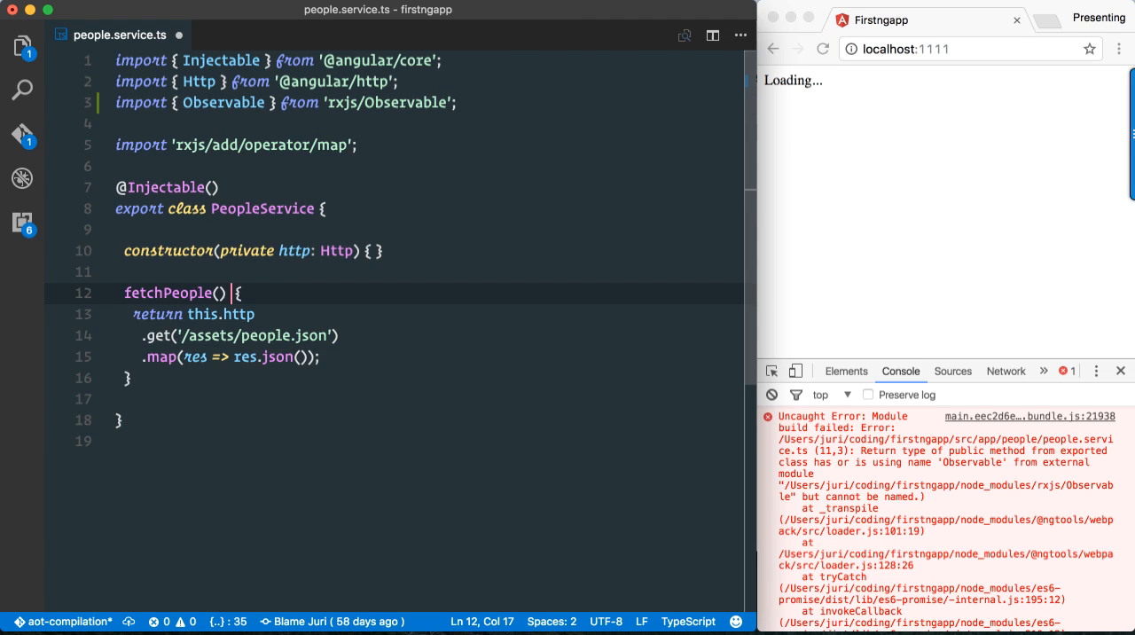
type(": Observable<any>")
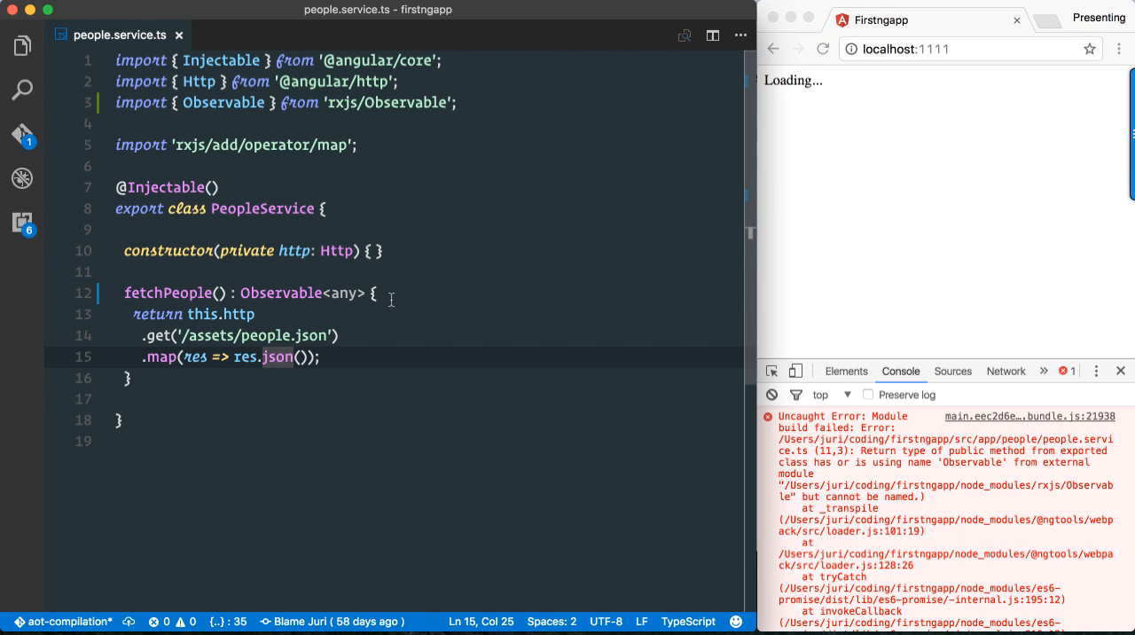
double_click(280, 292)
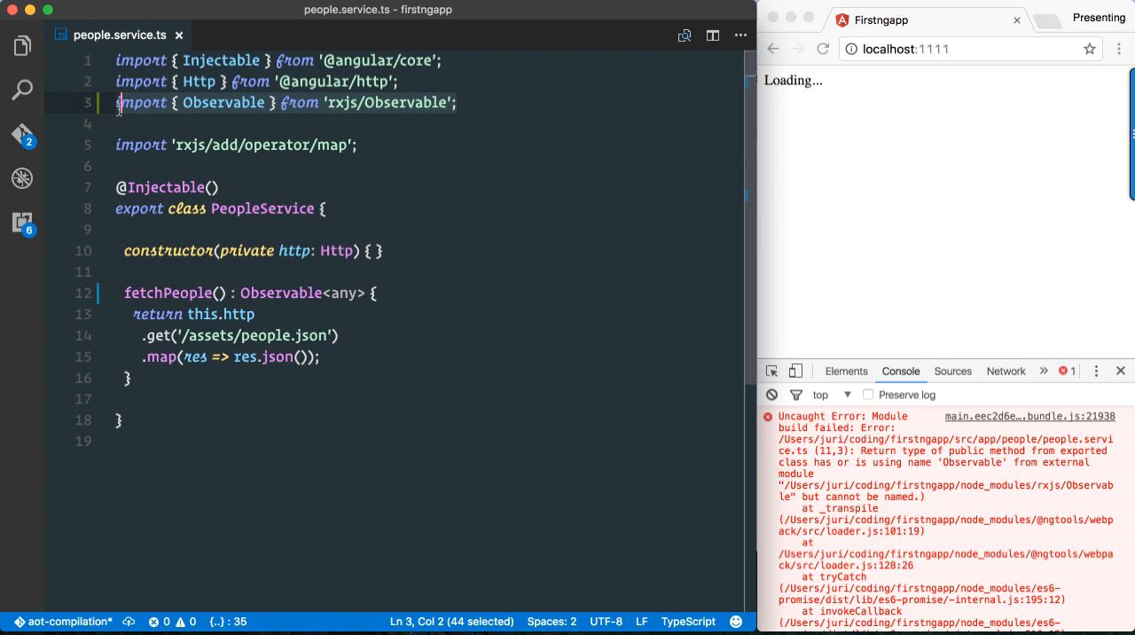
left_click(409, 263)
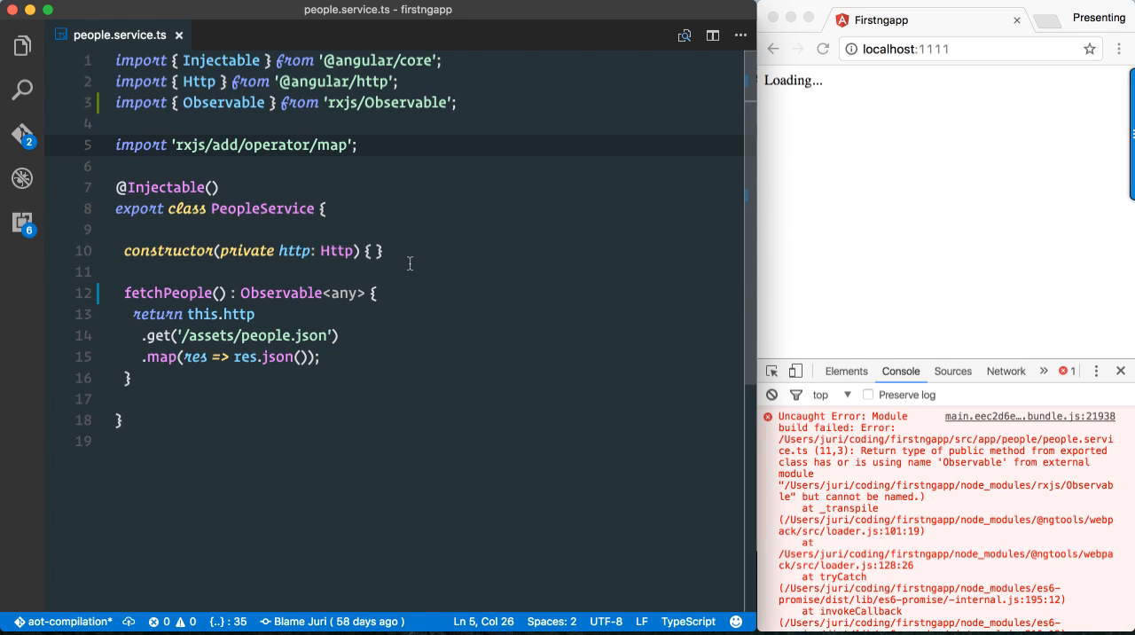
mouse_move(642, 313)
type("cd ..")
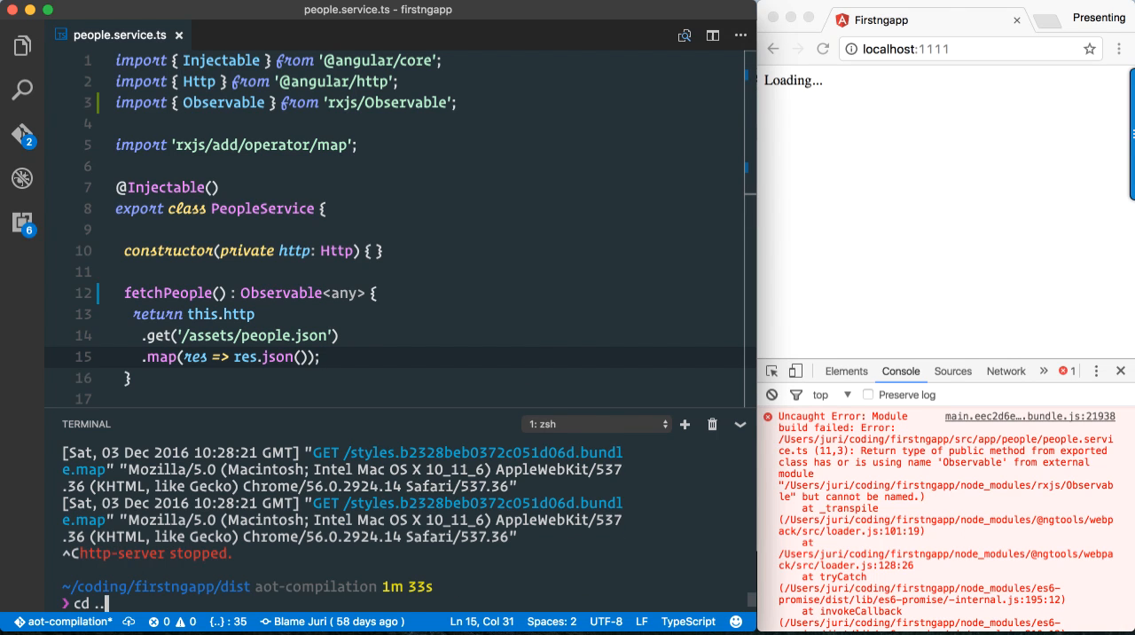
Return to the project folder, rerun ng build --prod --aot, and cd back into dist.
key("Return")
type("ng")
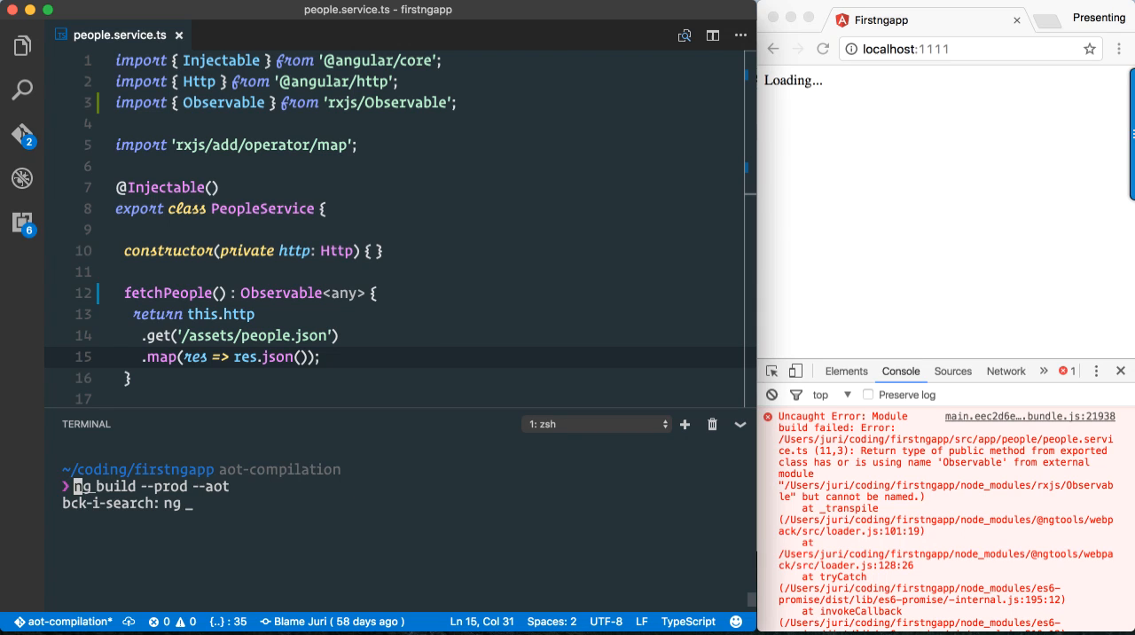
key("Return")
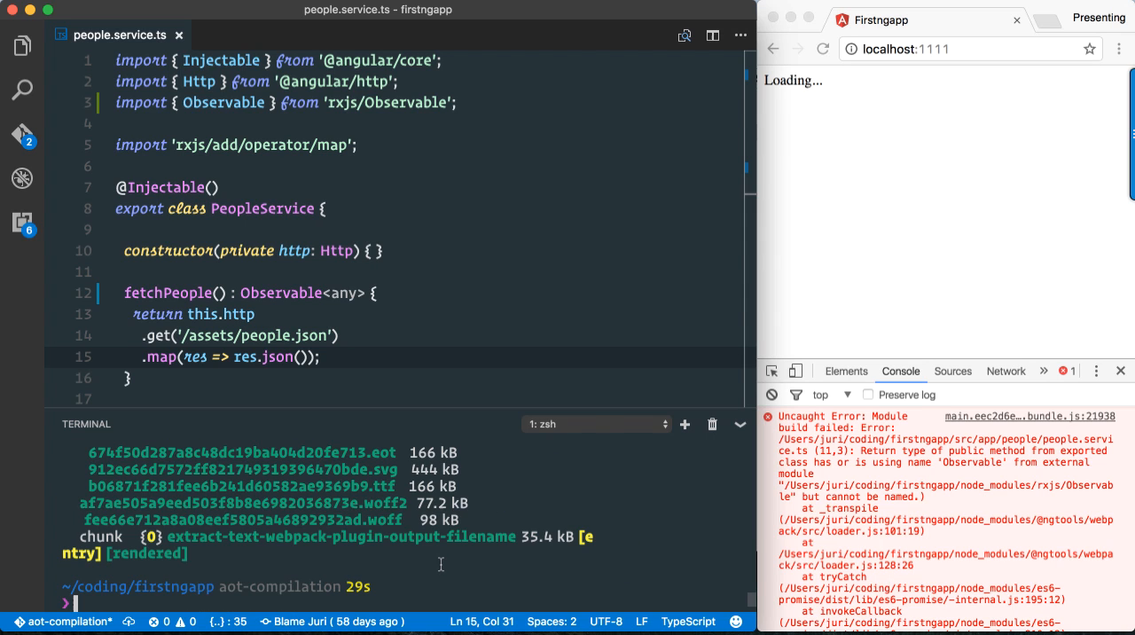
type("cd dist")
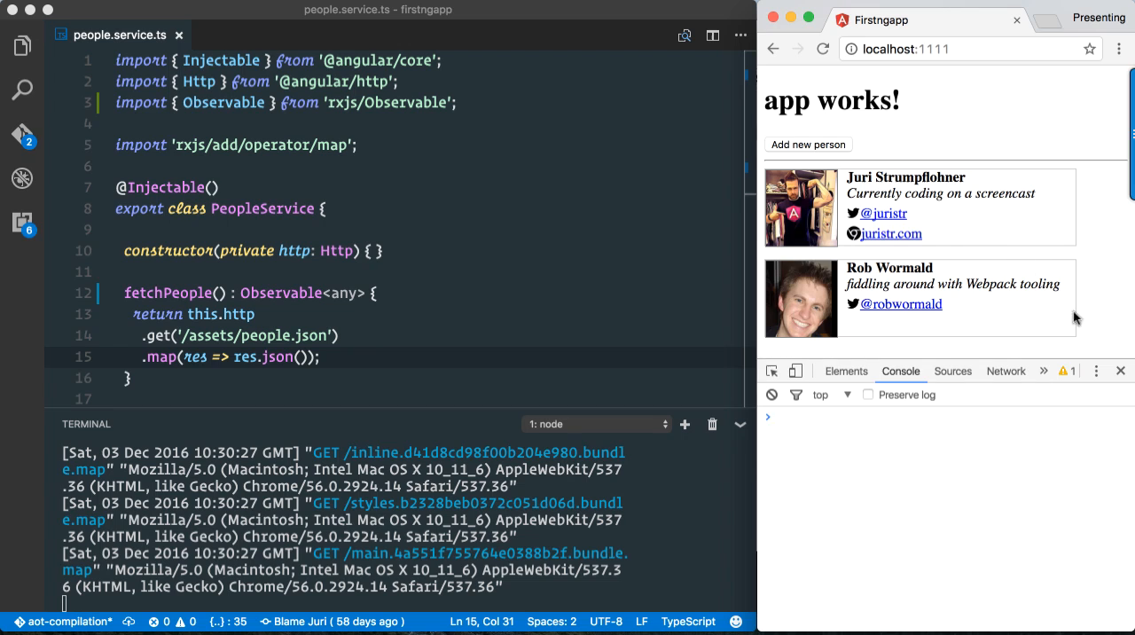
Add a new person named 'dddd' and save it to the list.
left_click(808, 144)
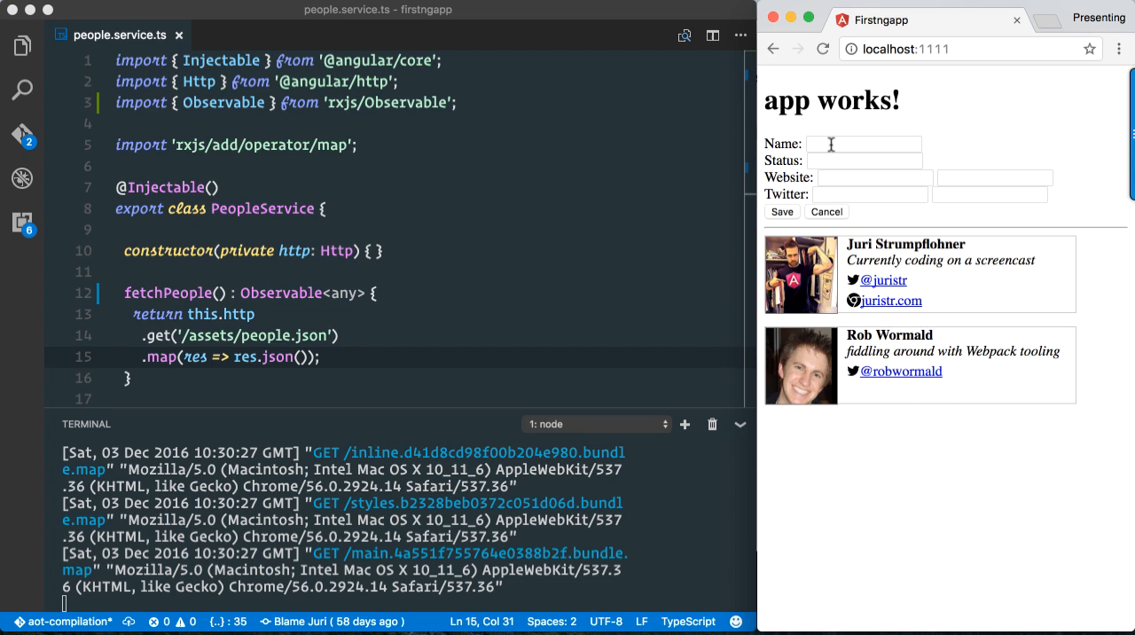
type("dddd")
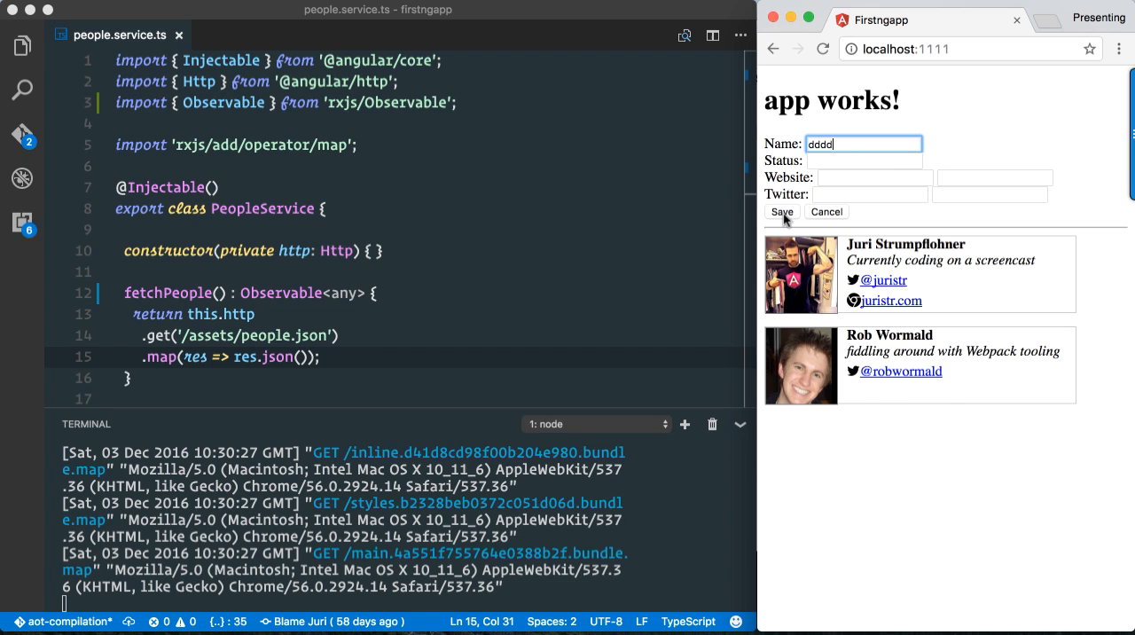
left_click(781, 211)
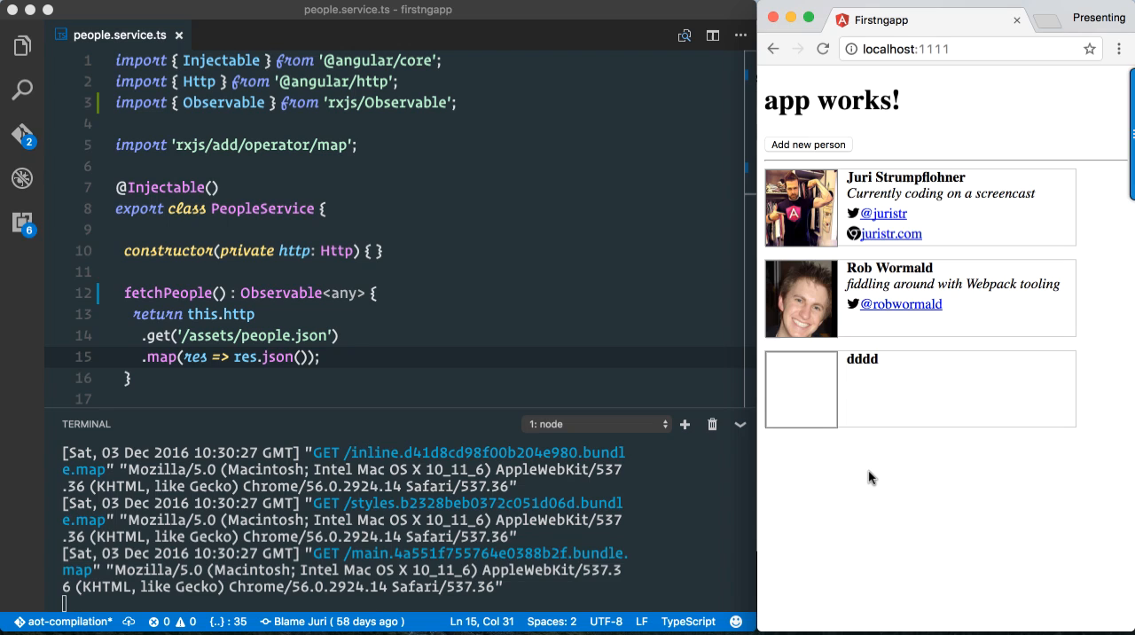
mouse_move(495, 343)
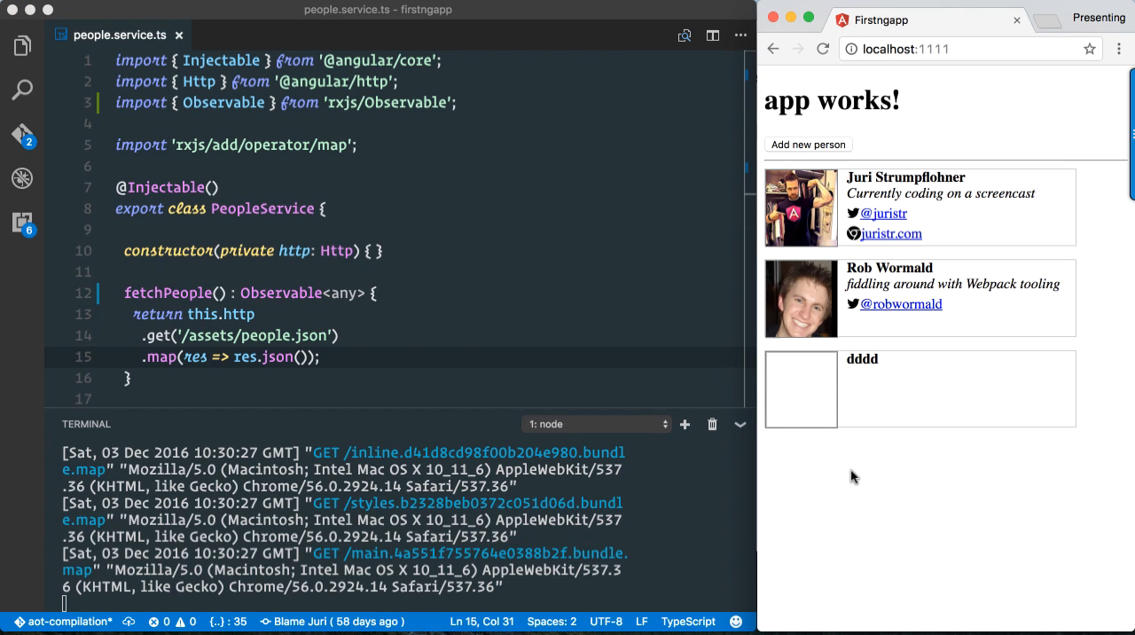
mouse_move(857, 469)
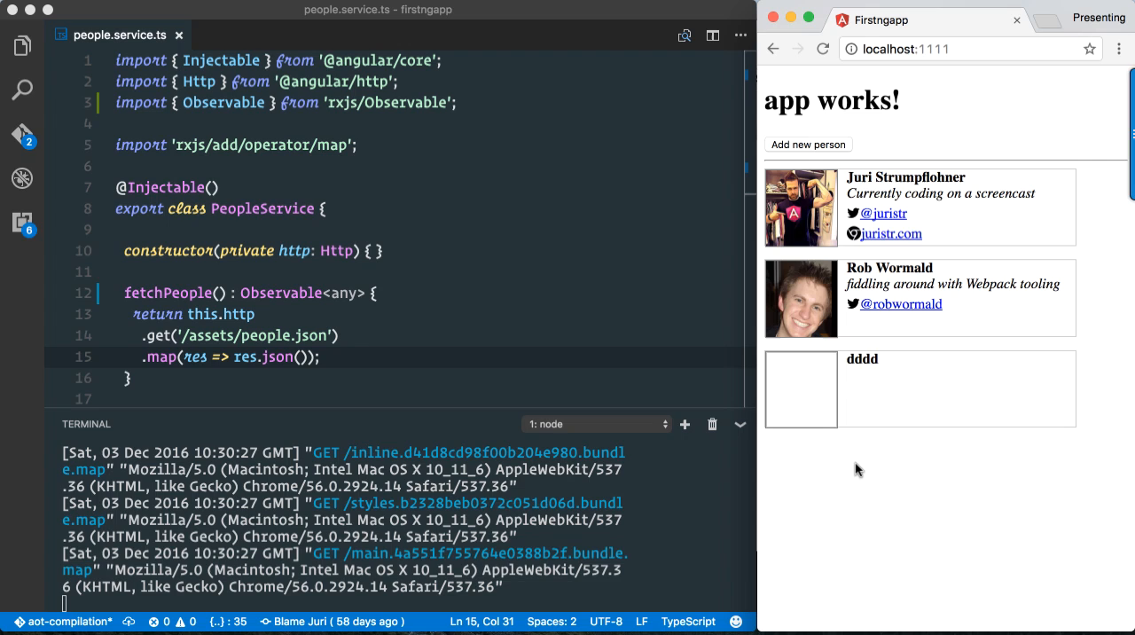
mouse_move(873, 430)
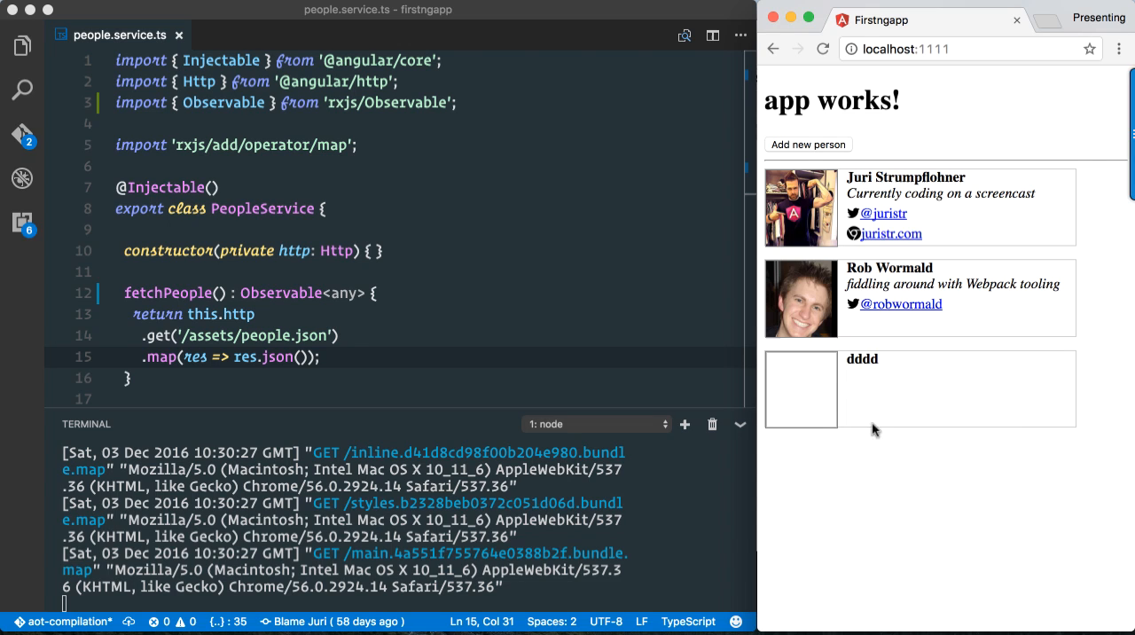
mouse_move(865, 450)
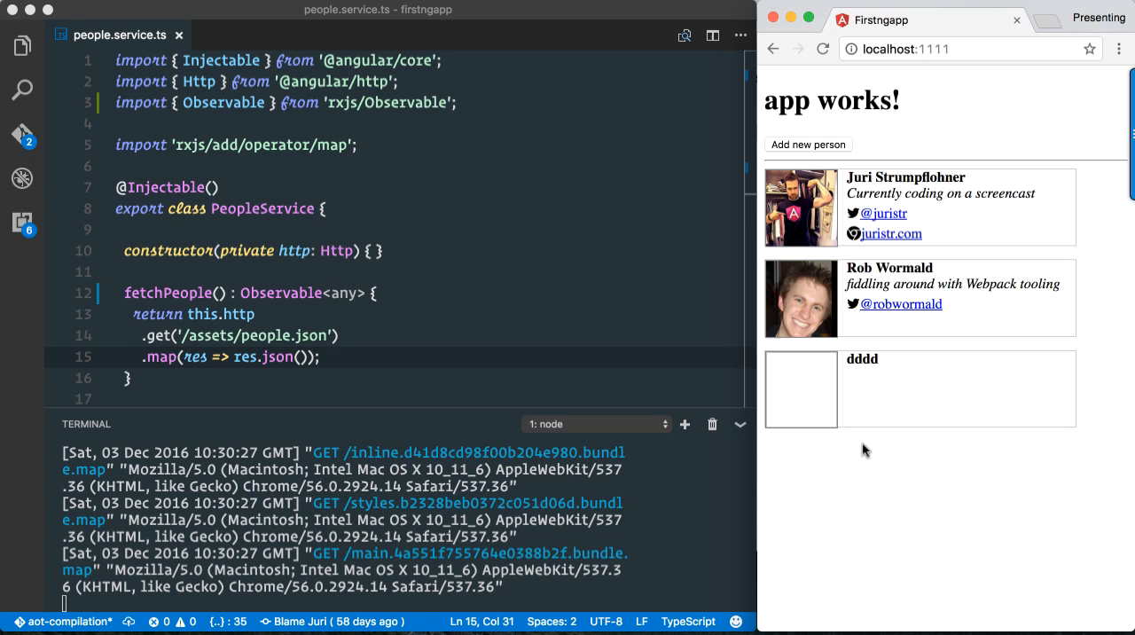
mouse_move(867, 472)
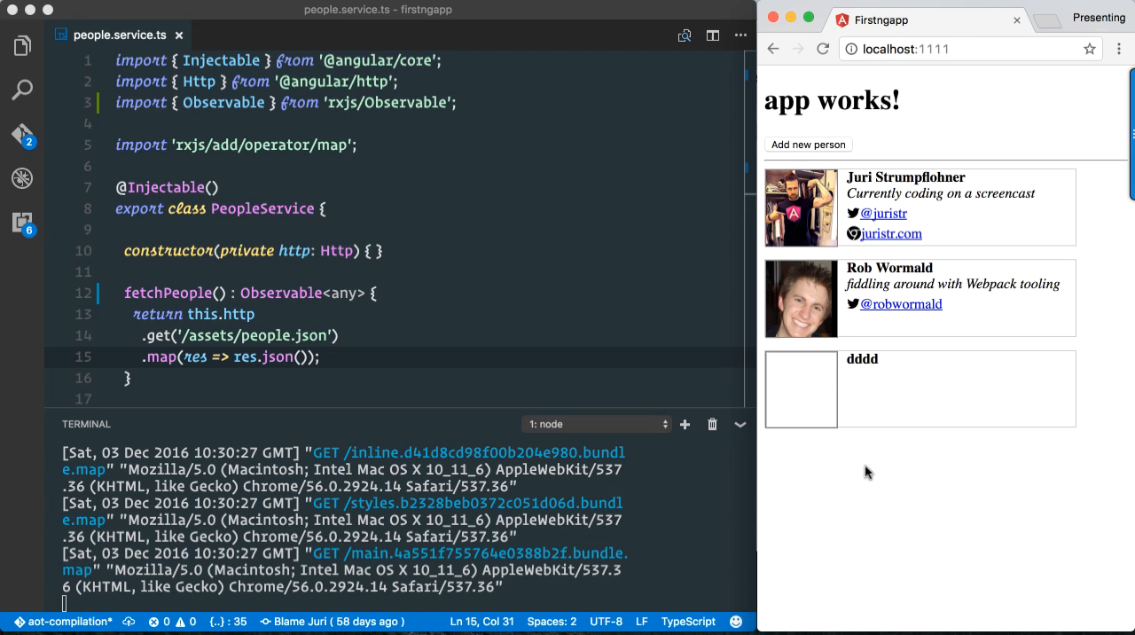